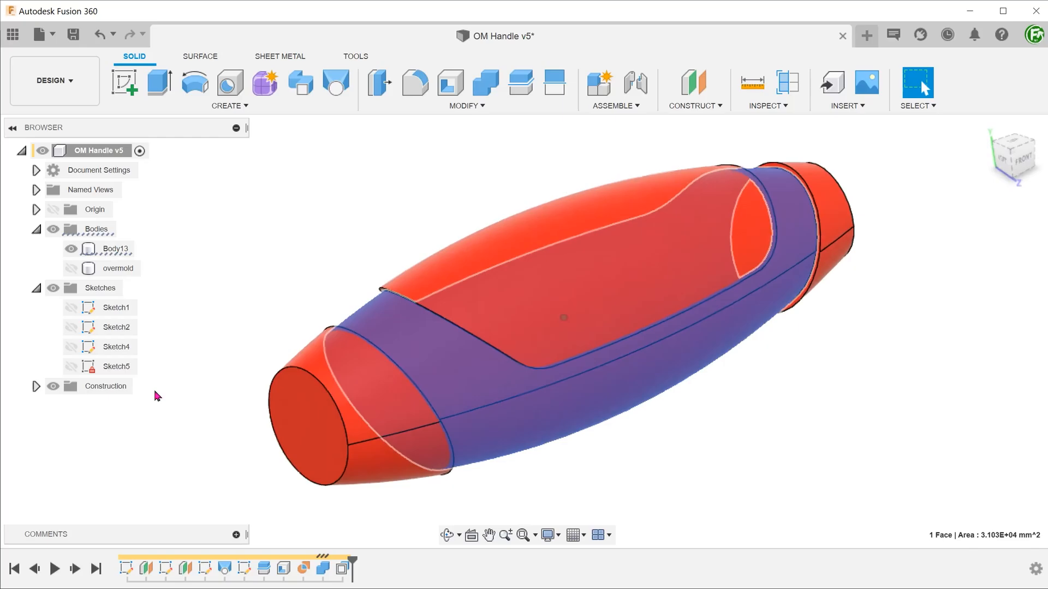
# - Toggle the overmold grip body's visibility before moving to the untitled cylinder design
pyautogui.click(71, 268)
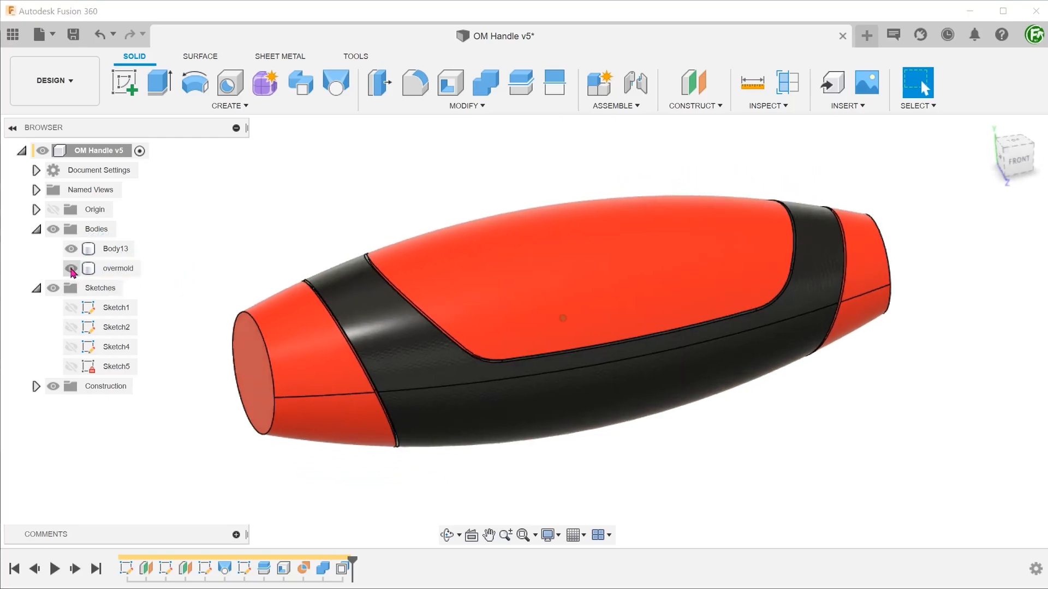
pyautogui.click(72, 268)
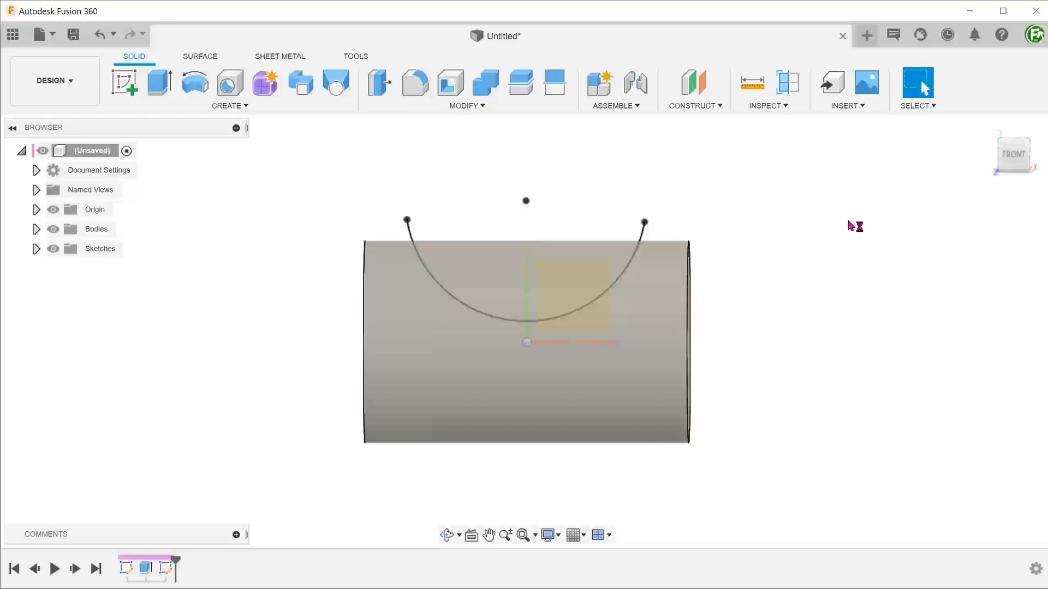
# - Split the cylinder into two bodies along the sketched arc
pyautogui.click(465, 106)
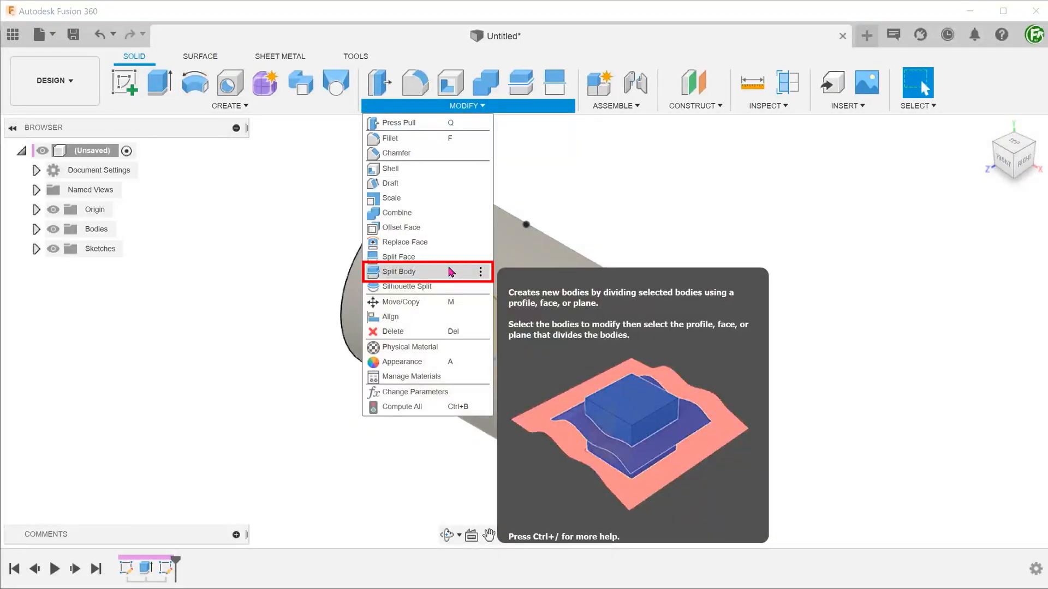
pyautogui.click(399, 272)
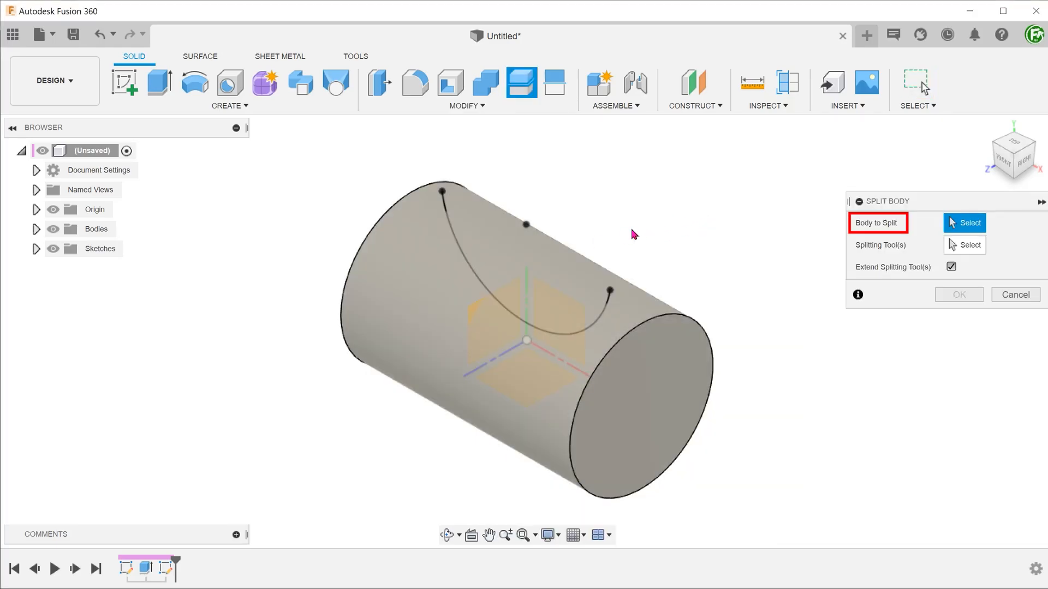
pyautogui.click(508, 334)
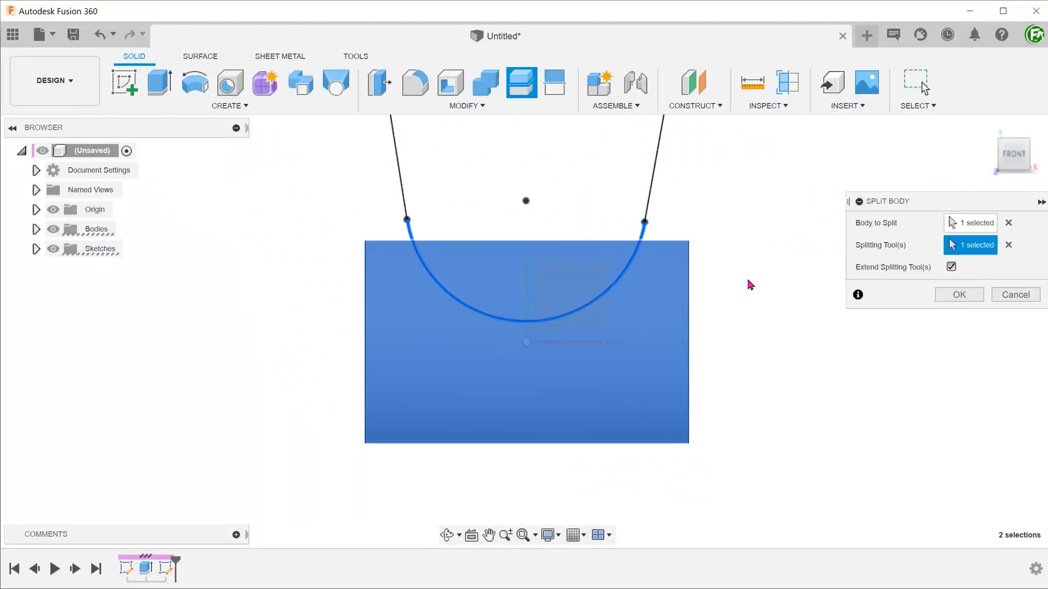
pyautogui.click(958, 295)
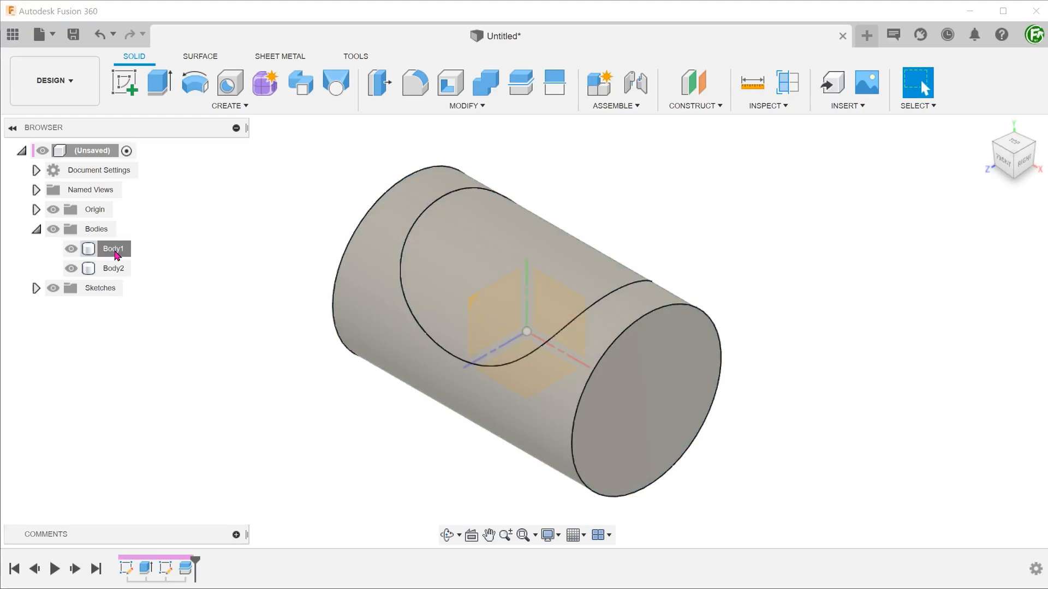
# - Rename the second body to 'main body'
pyautogui.click(113, 268)
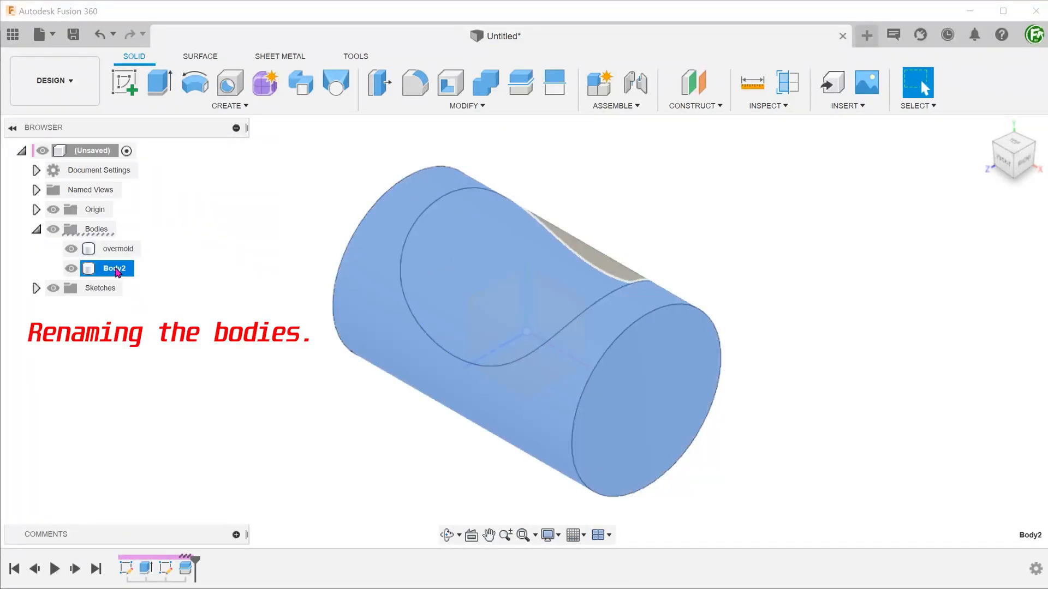
pyautogui.write('main body')
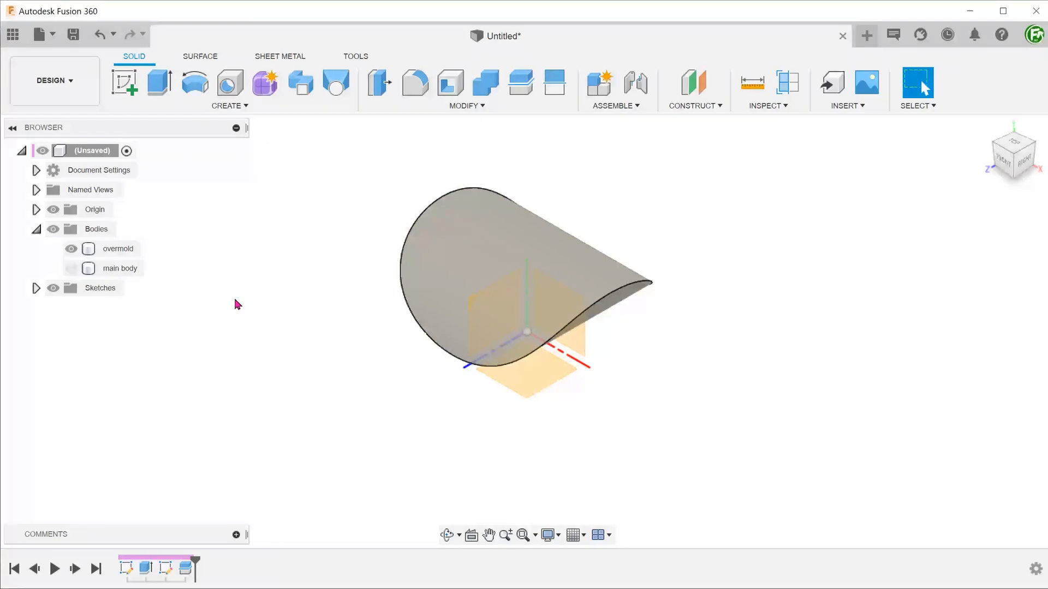
pyautogui.click(464, 105)
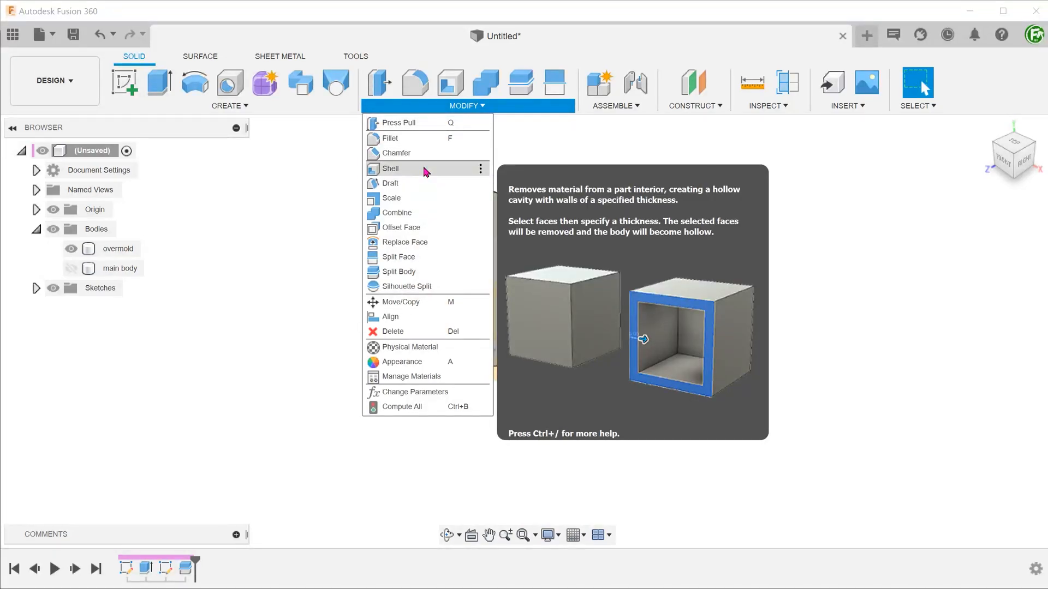
# - Shell the overmold body from its end face with a 5 mm thickness
pyautogui.click(390, 168)
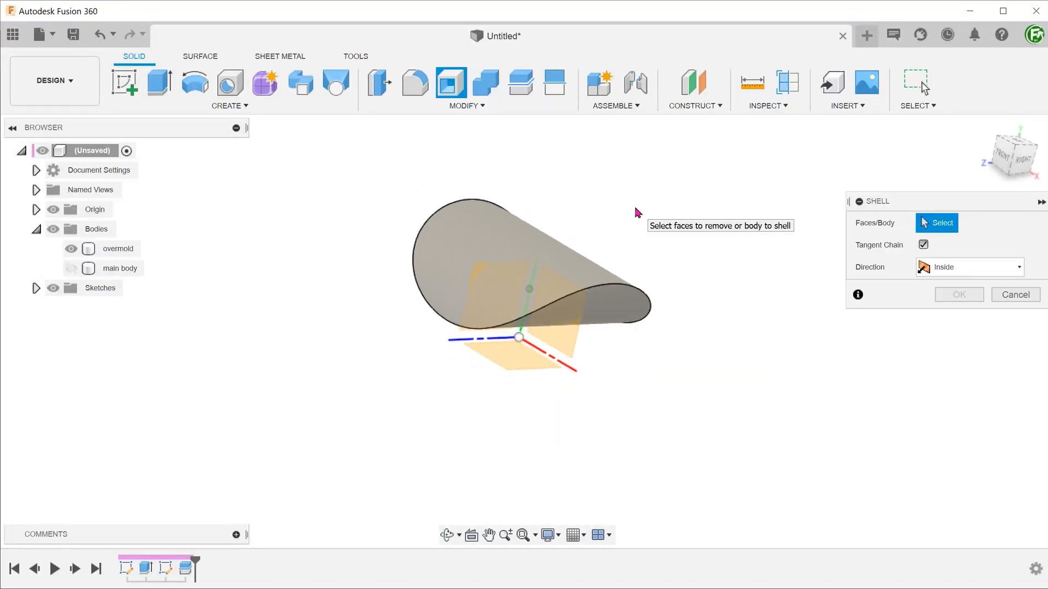
pyautogui.click(619, 260)
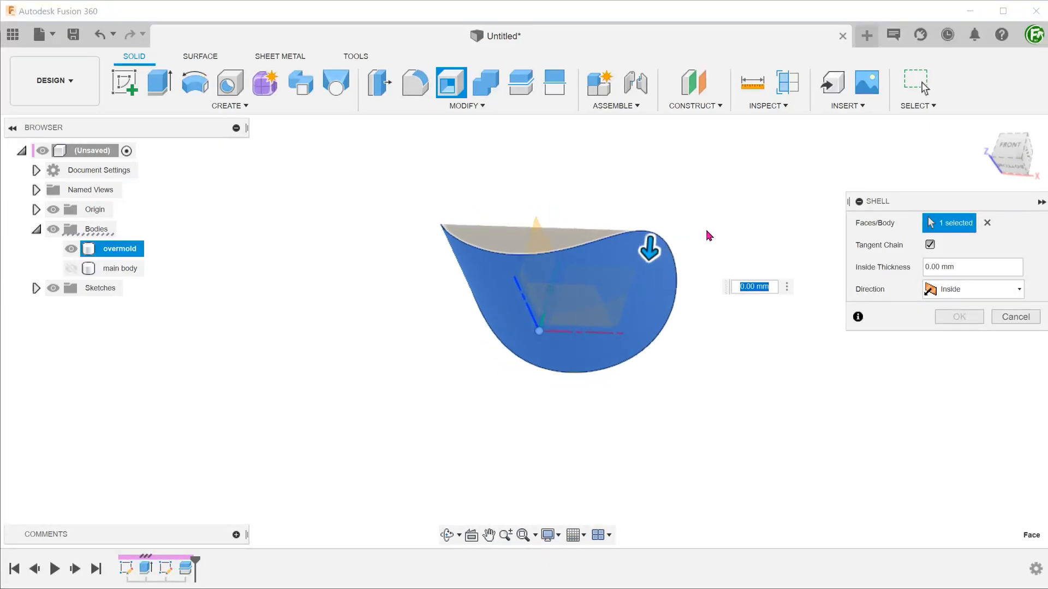
pyautogui.write('5')
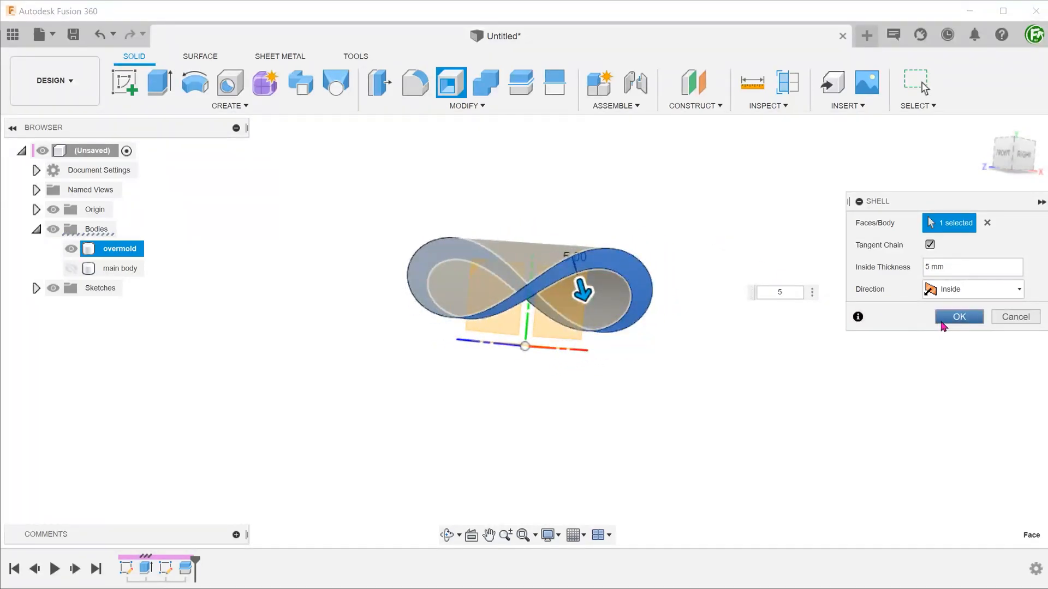
pyautogui.click(958, 316)
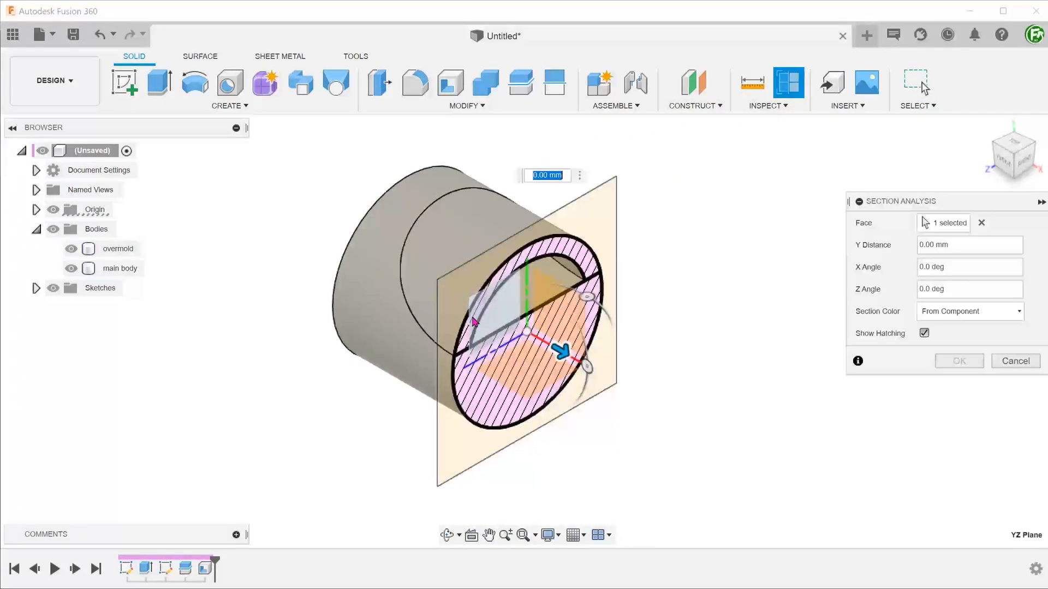
# - Confirm the section cut through both bodies and view it straight on and at an angle
pyautogui.click(959, 360)
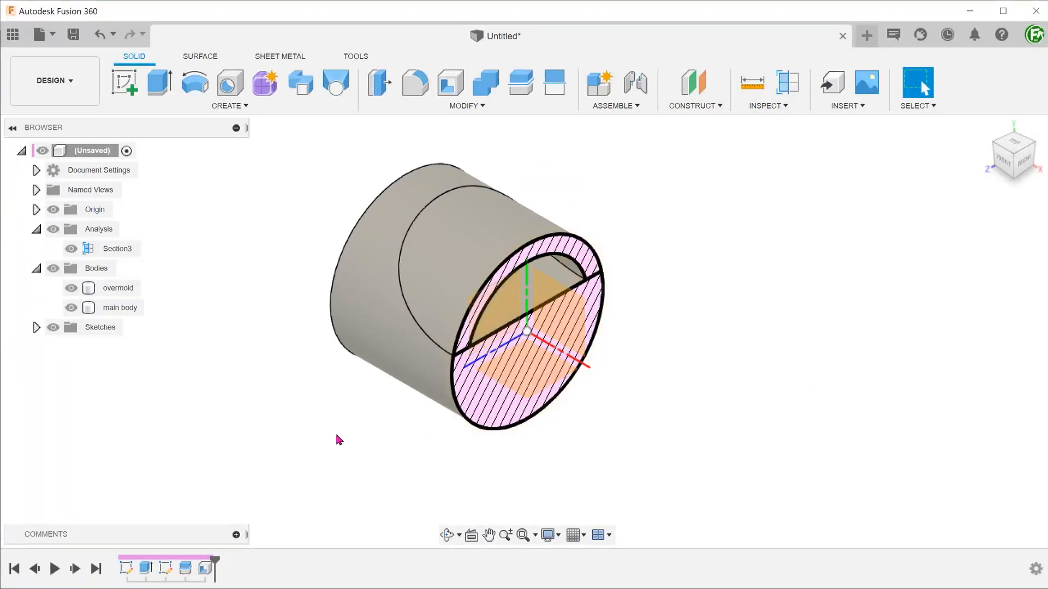
pyautogui.click(120, 307)
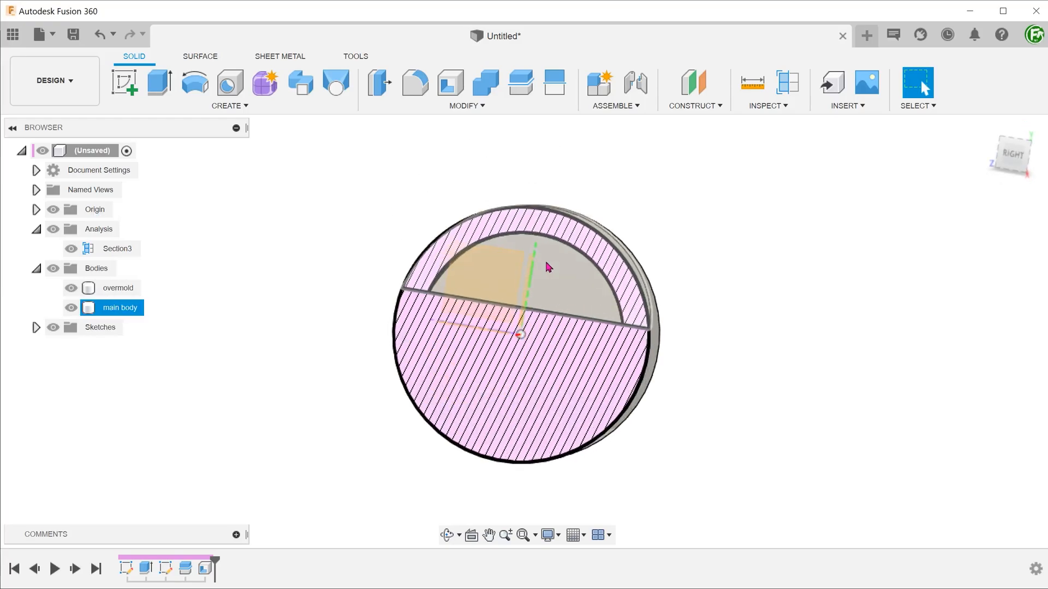
pyautogui.moveTo(548, 268); pyautogui.dragTo(518, 279)
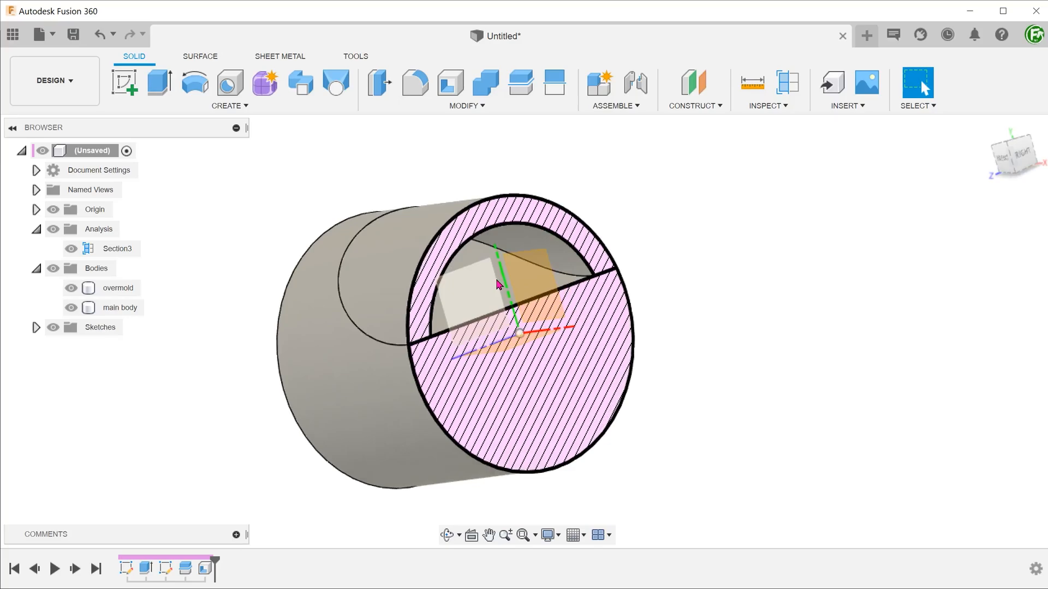
pyautogui.click(71, 249)
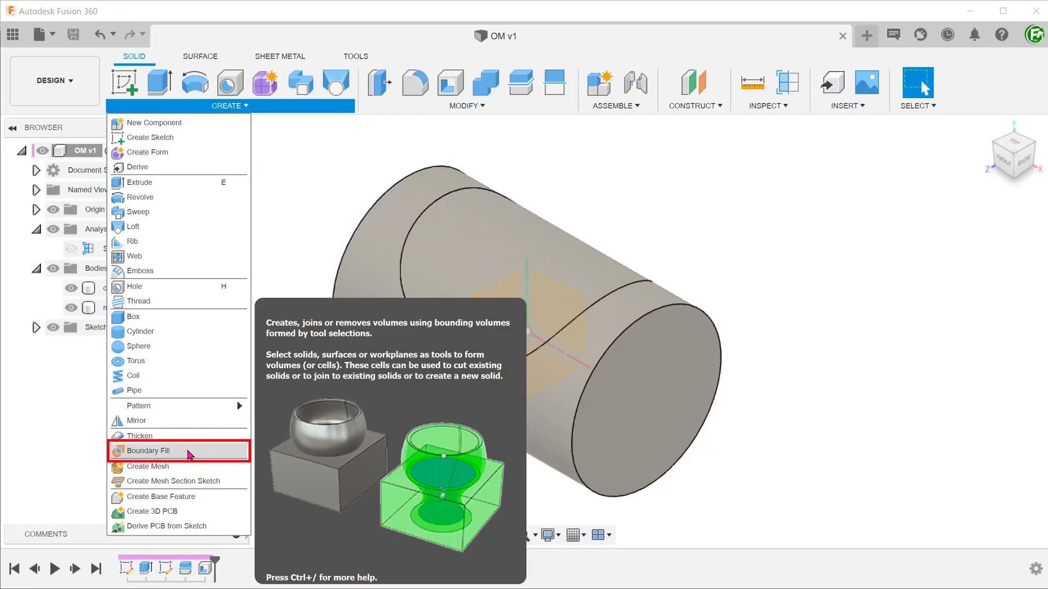
# - Boundary-fill the void around main body into new Body3, switching to Dark Sky environment
pyautogui.click(152, 450)
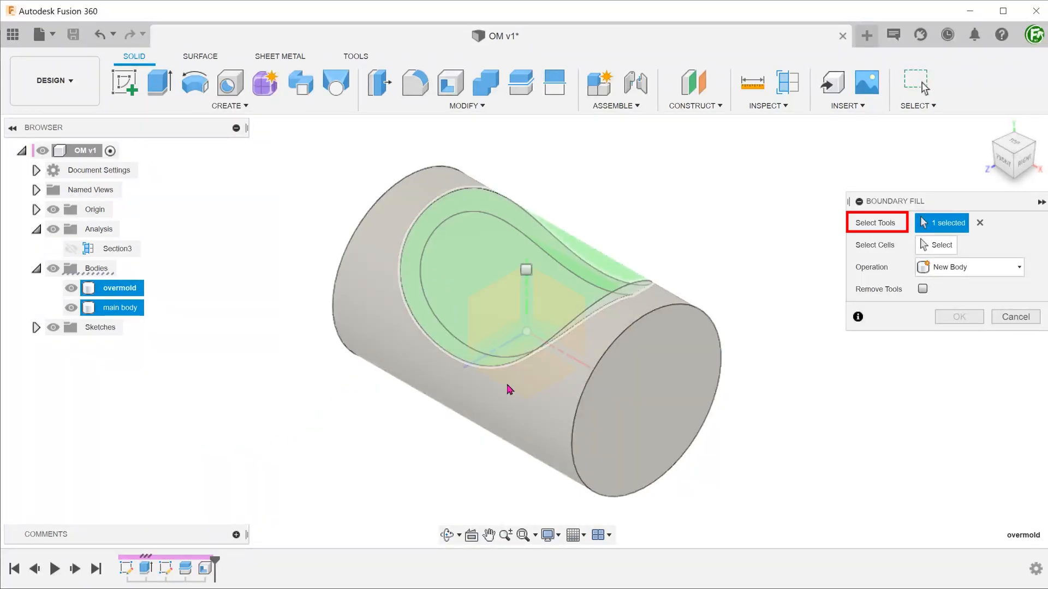
pyautogui.click(521, 387)
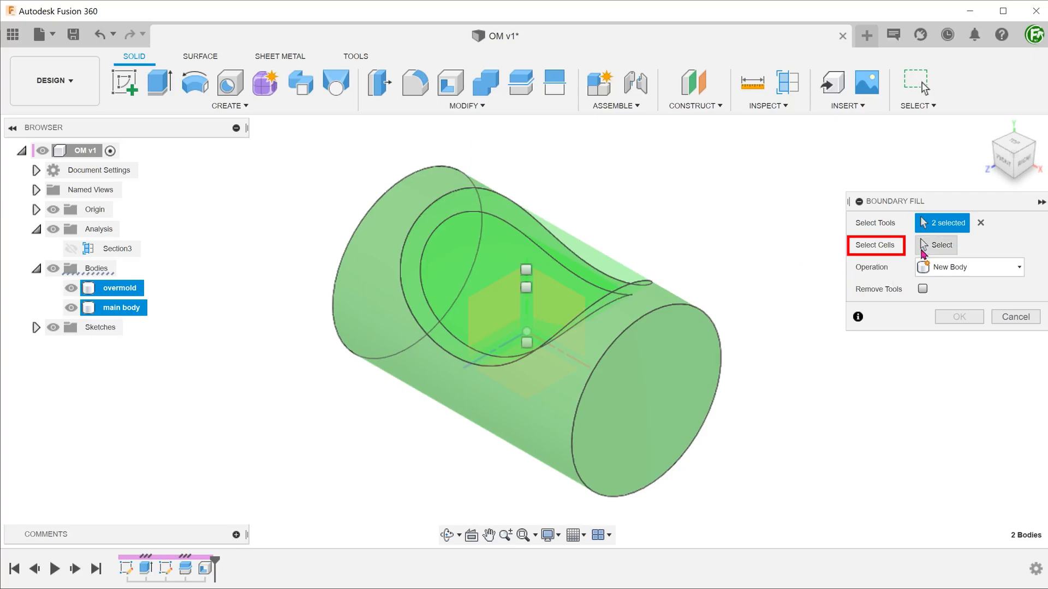
pyautogui.click(936, 244)
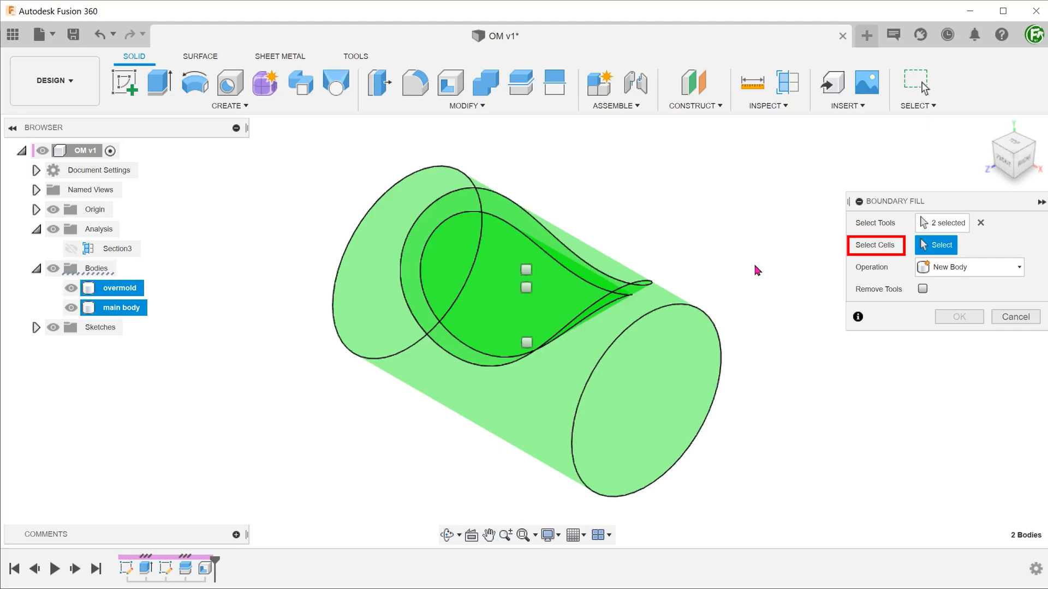
pyautogui.click(548, 535)
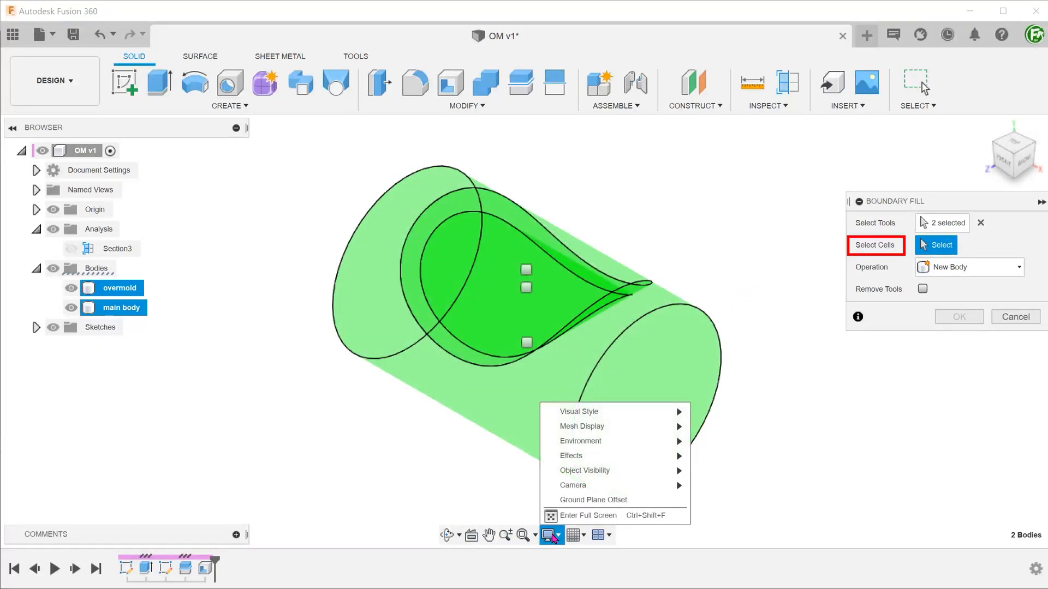
pyautogui.moveTo(581, 440)
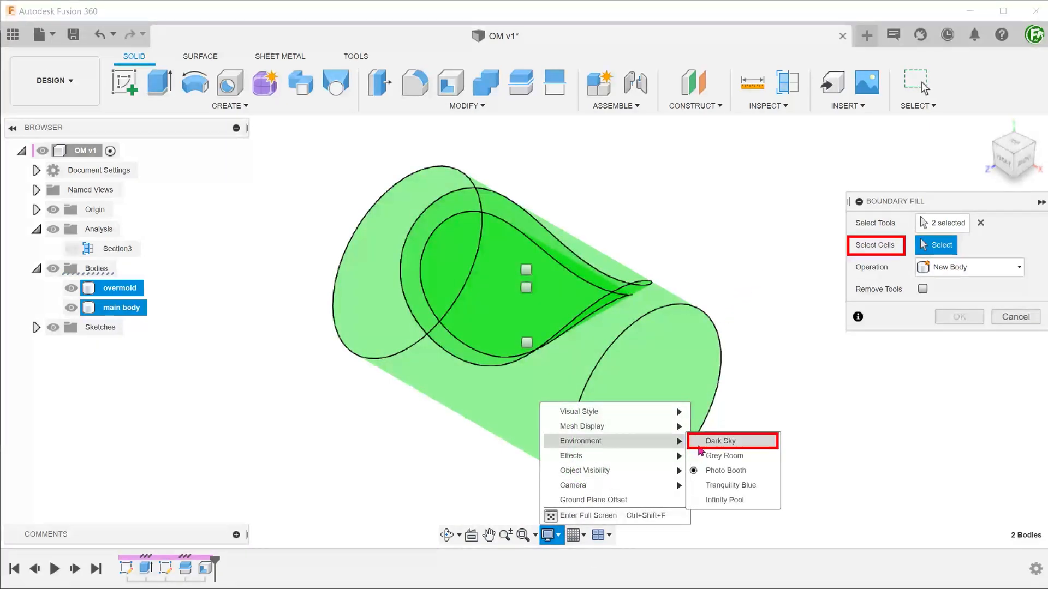
pyautogui.click(720, 440)
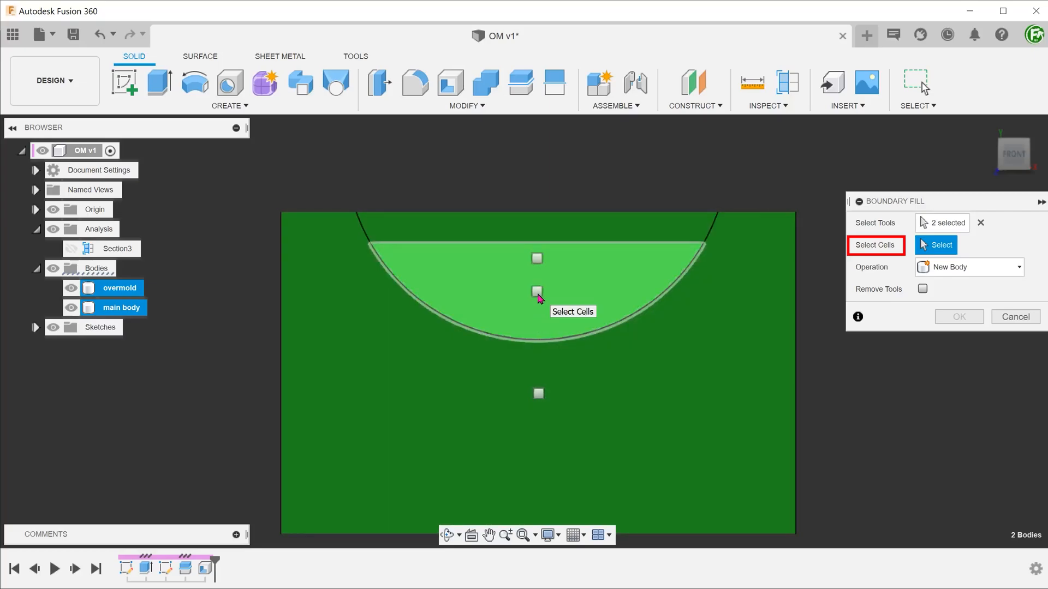
pyautogui.click(537, 292)
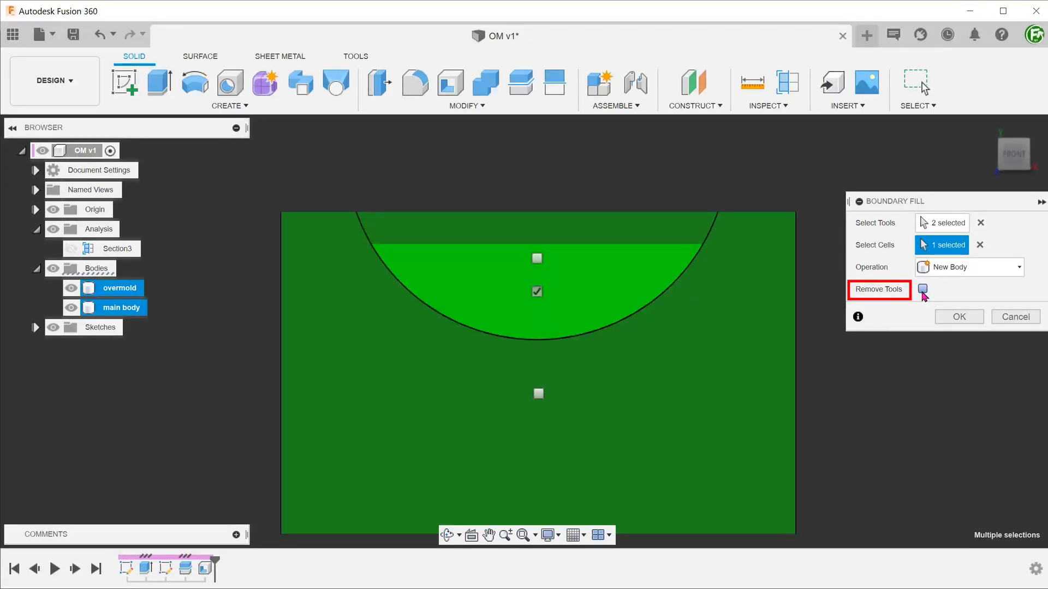
pyautogui.click(958, 316)
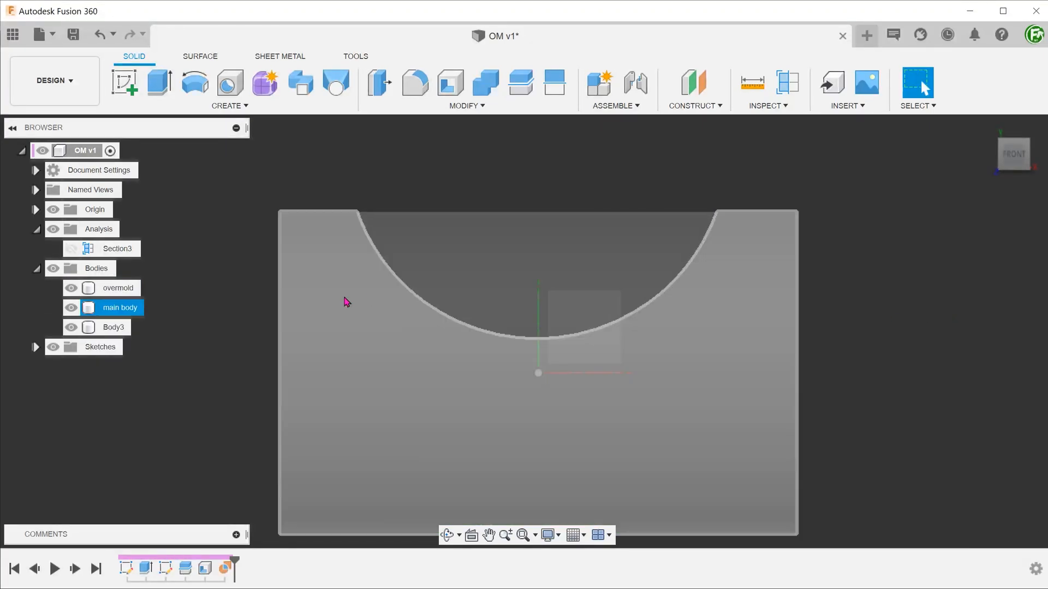
pyautogui.click(548, 535)
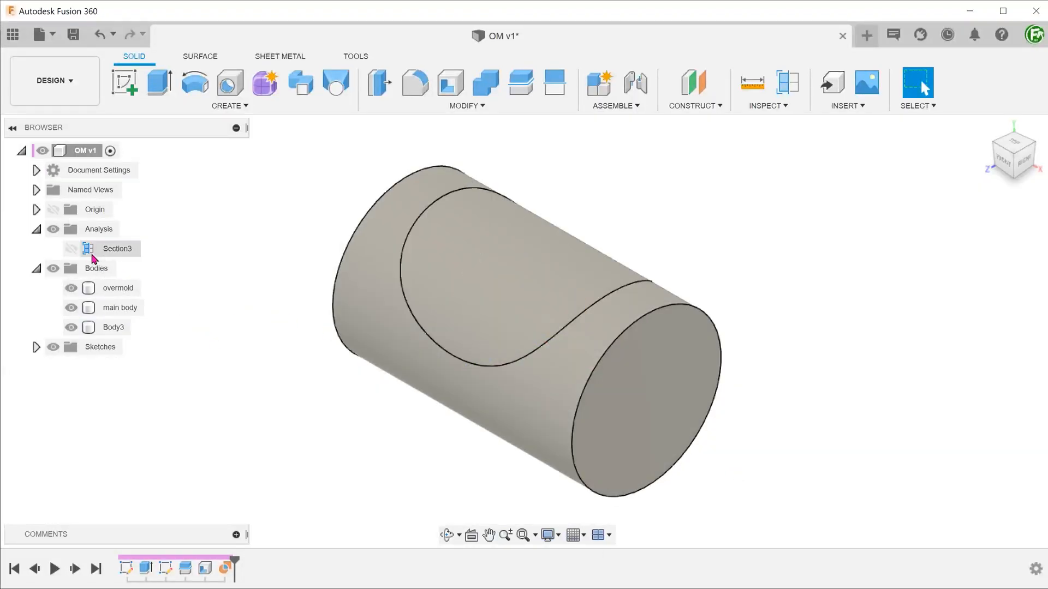
# - Hide the overmold body and bring up the Modify tools
pyautogui.click(70, 249)
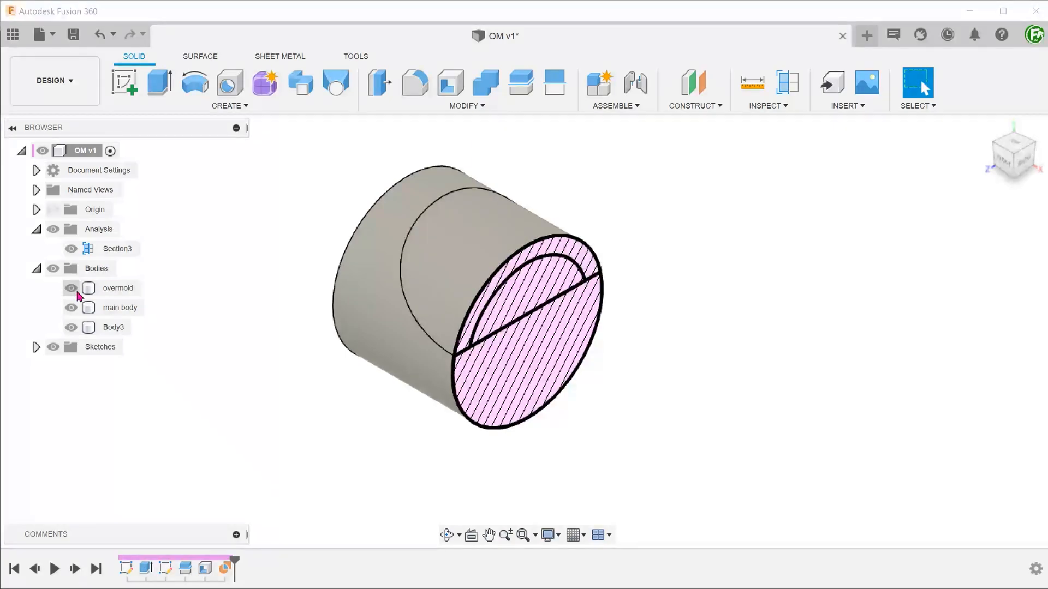
pyautogui.click(70, 288)
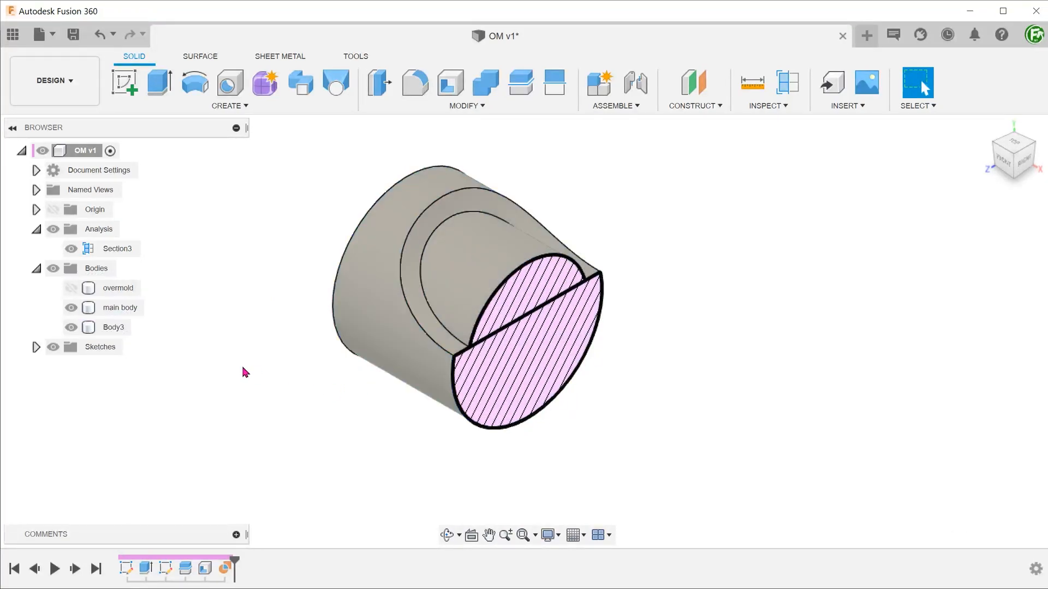
pyautogui.click(466, 89)
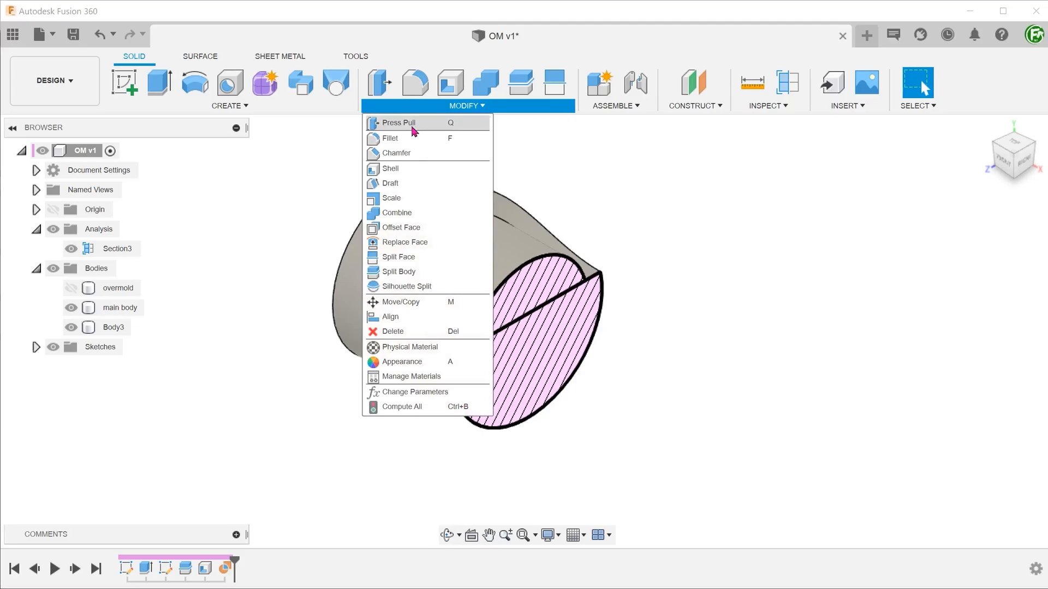
pyautogui.moveTo(397, 213)
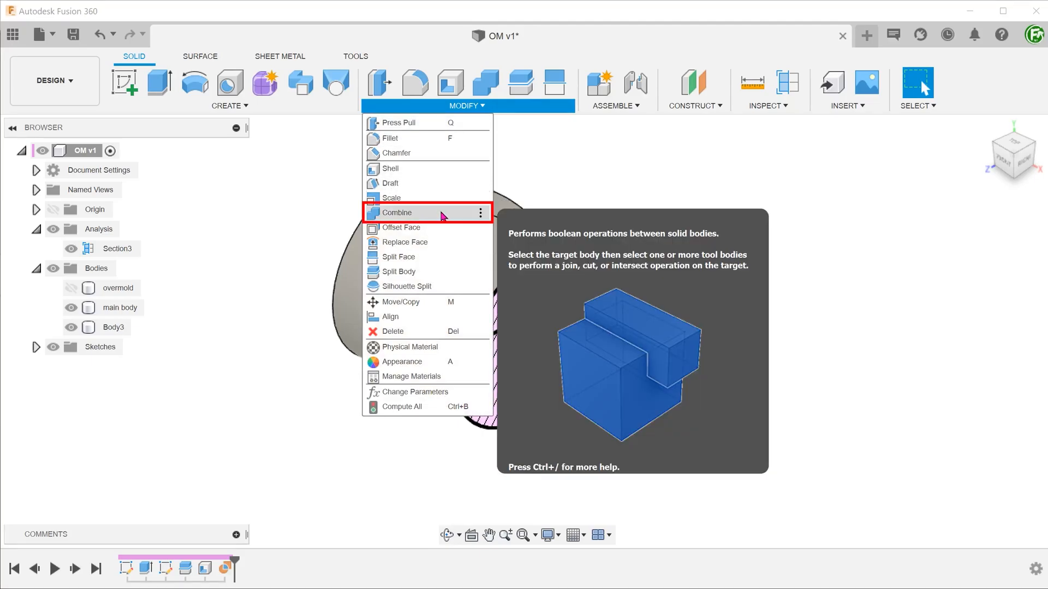
# - Join main body and Body3 with Combine, without keeping the tool body
pyautogui.click(395, 212)
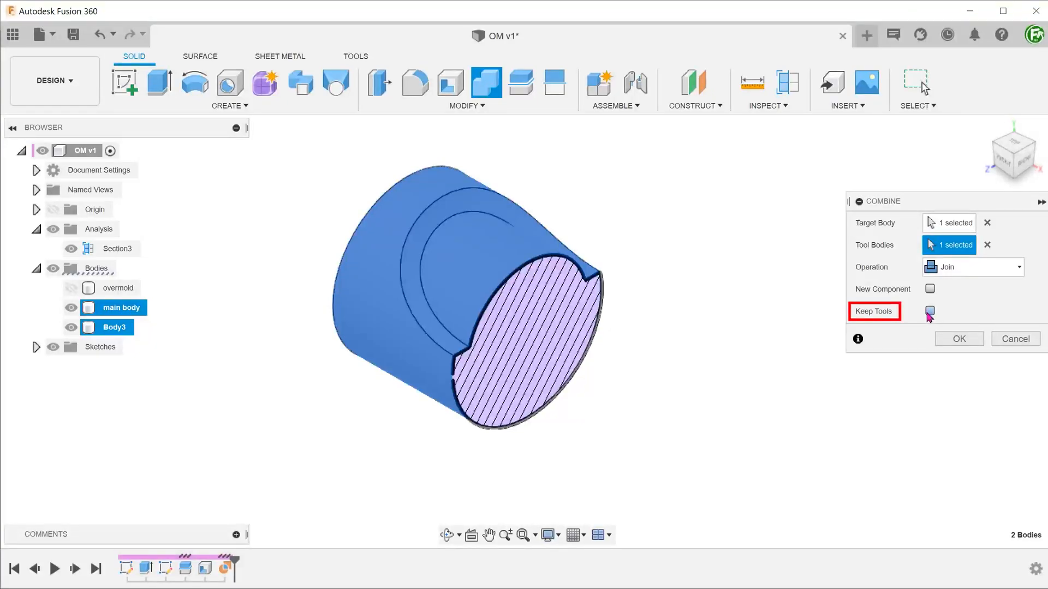
pyautogui.click(928, 310)
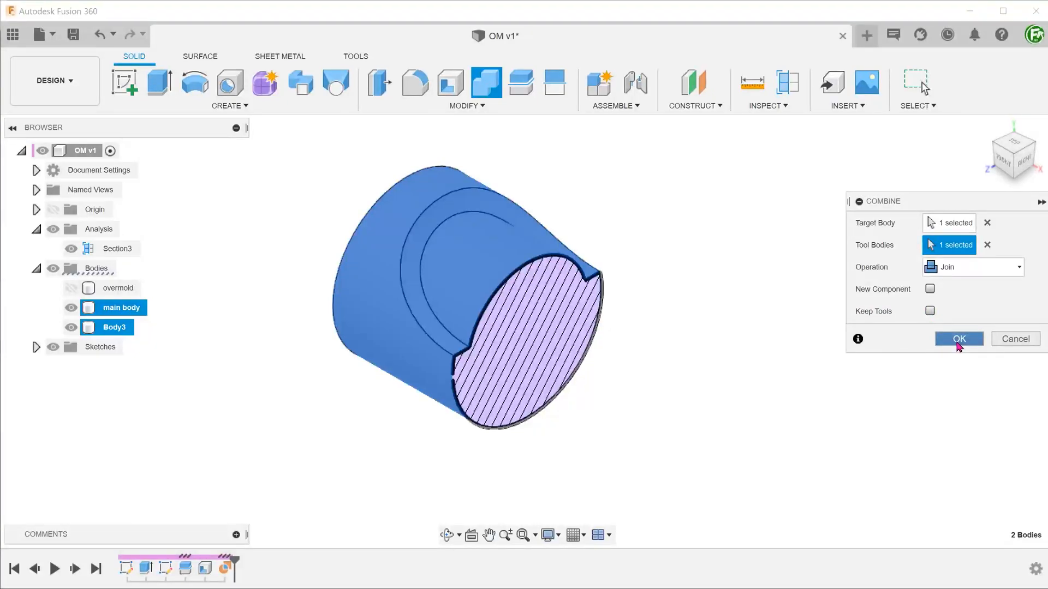
pyautogui.click(958, 339)
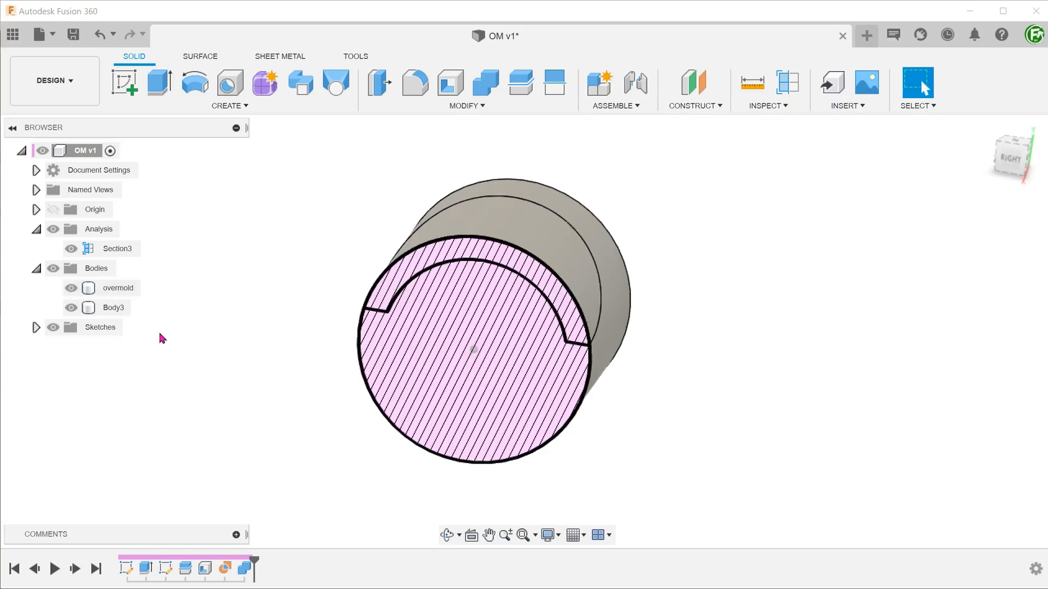
pyautogui.click(71, 287)
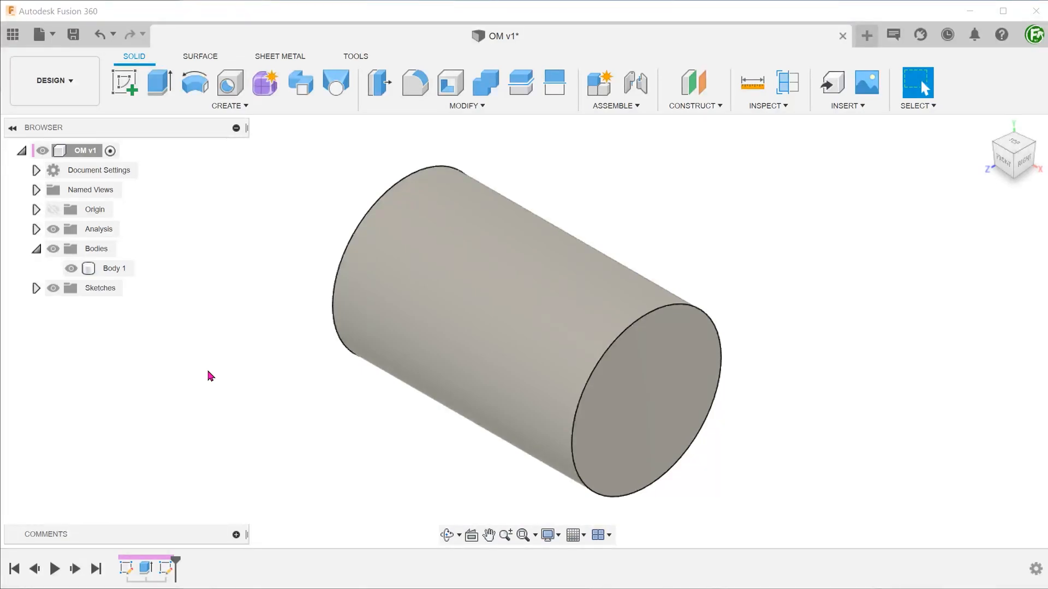
# - Duplicate the cylinder Body 1 with copy and paste
pyautogui.click(114, 268)
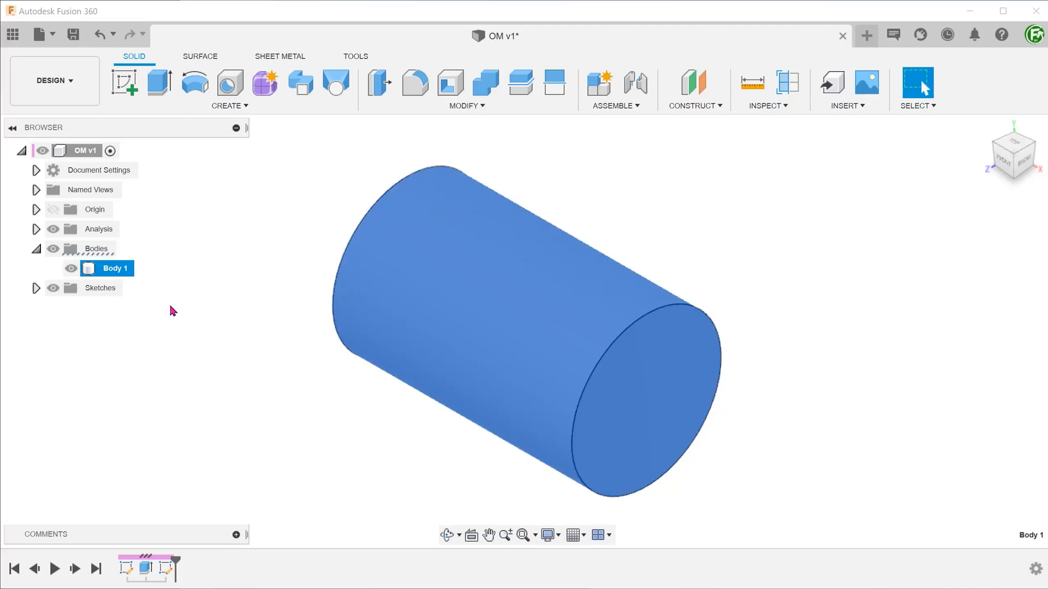
pyautogui.press('ctrl+c')
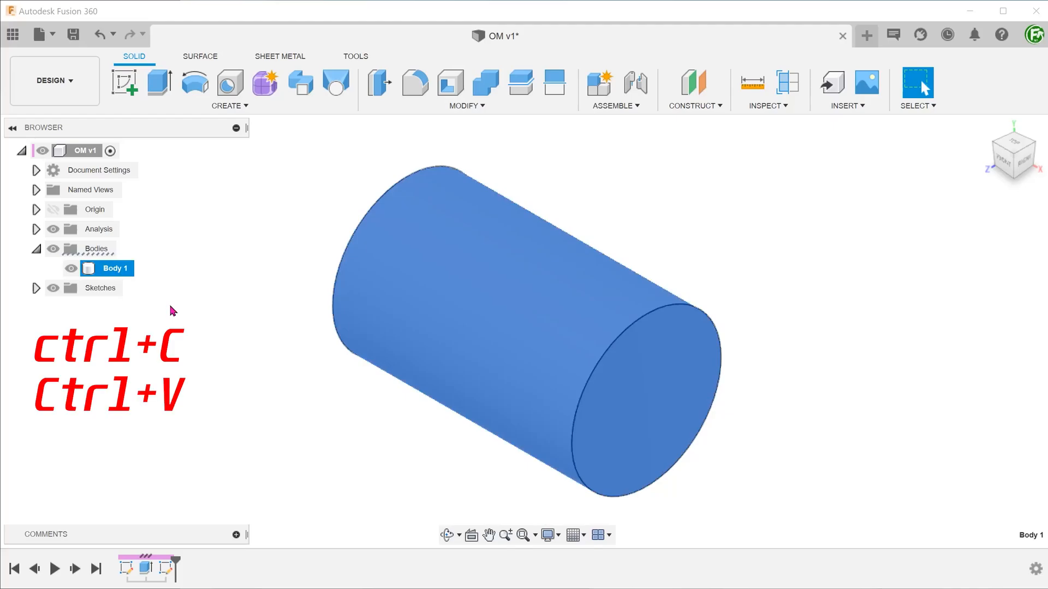
pyautogui.press('ctrl+v')
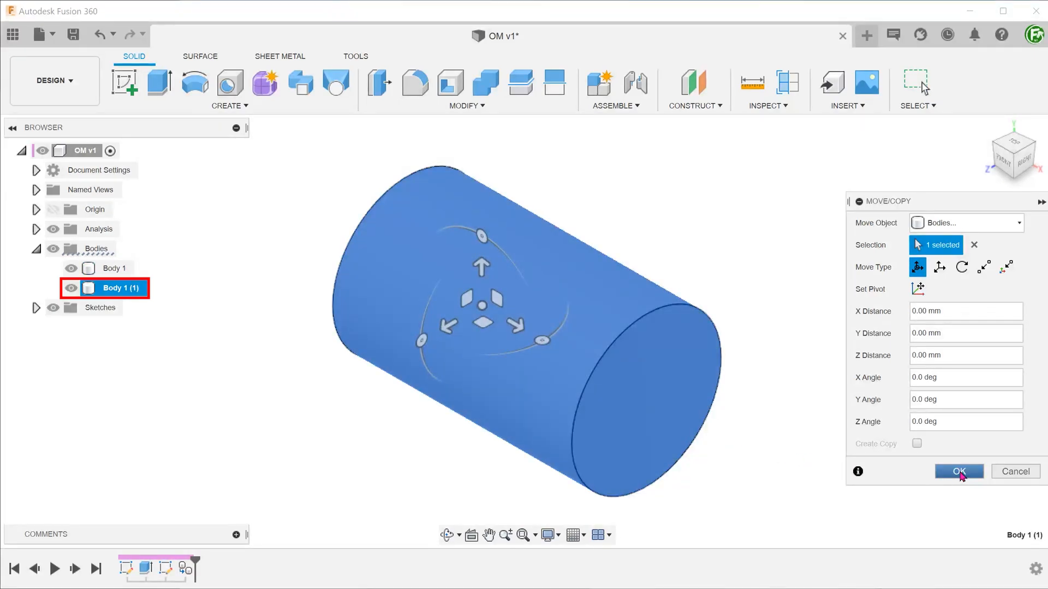
pyautogui.click(958, 471)
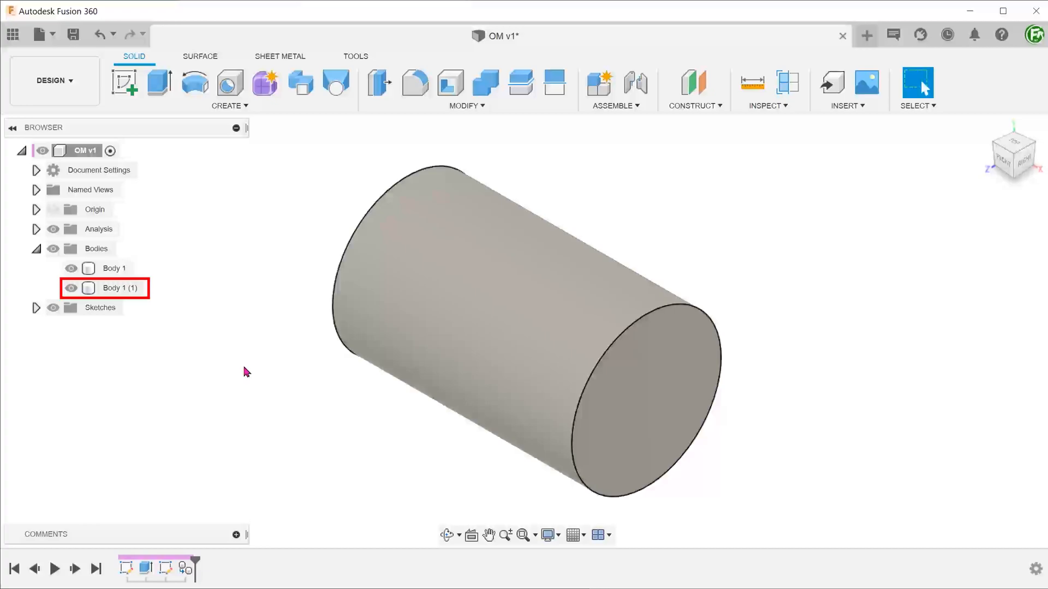
pyautogui.doubleClick(115, 268)
pyautogui.write('original')
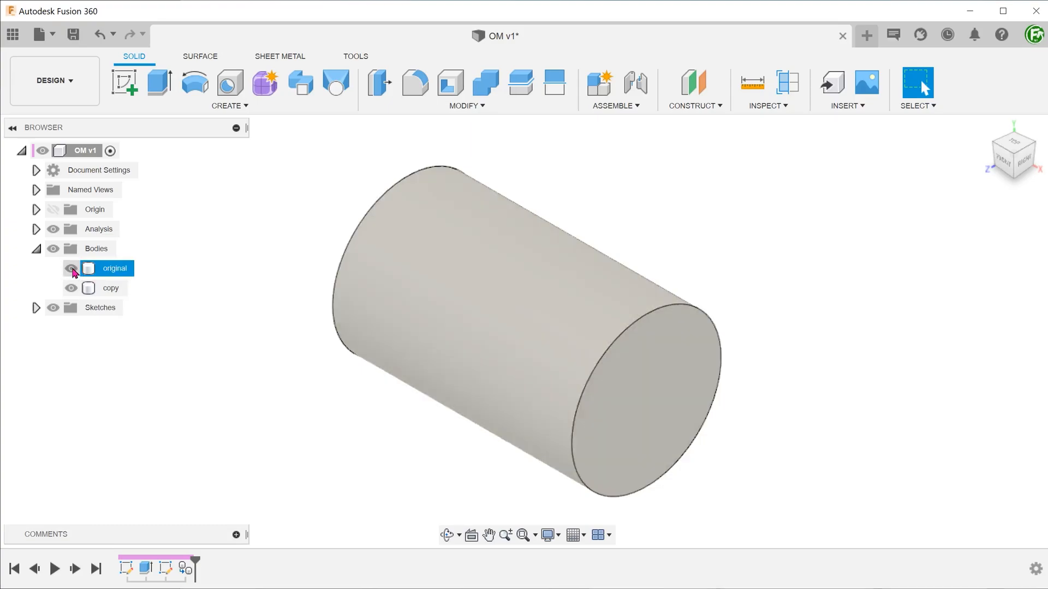
# - Hide original, split the copy body along the curve, and hide copy (1)
pyautogui.click(71, 268)
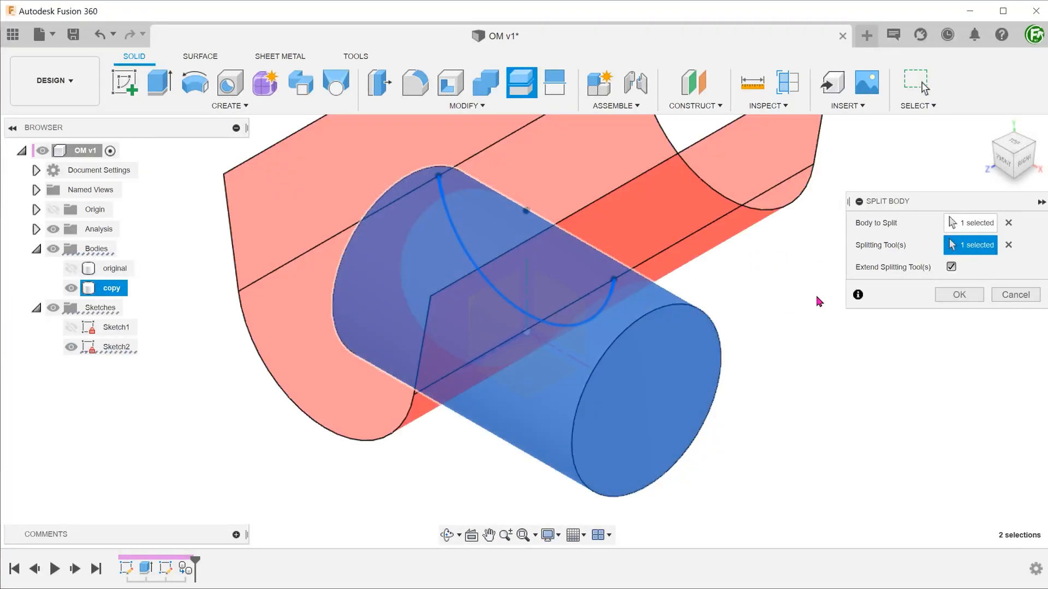
pyautogui.click(958, 294)
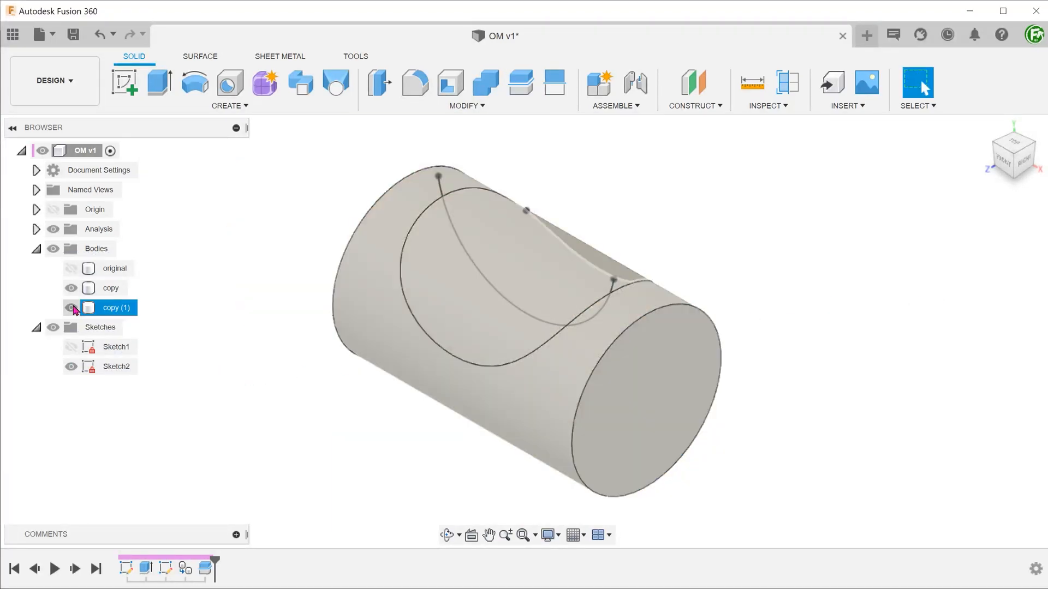
pyautogui.click(71, 307)
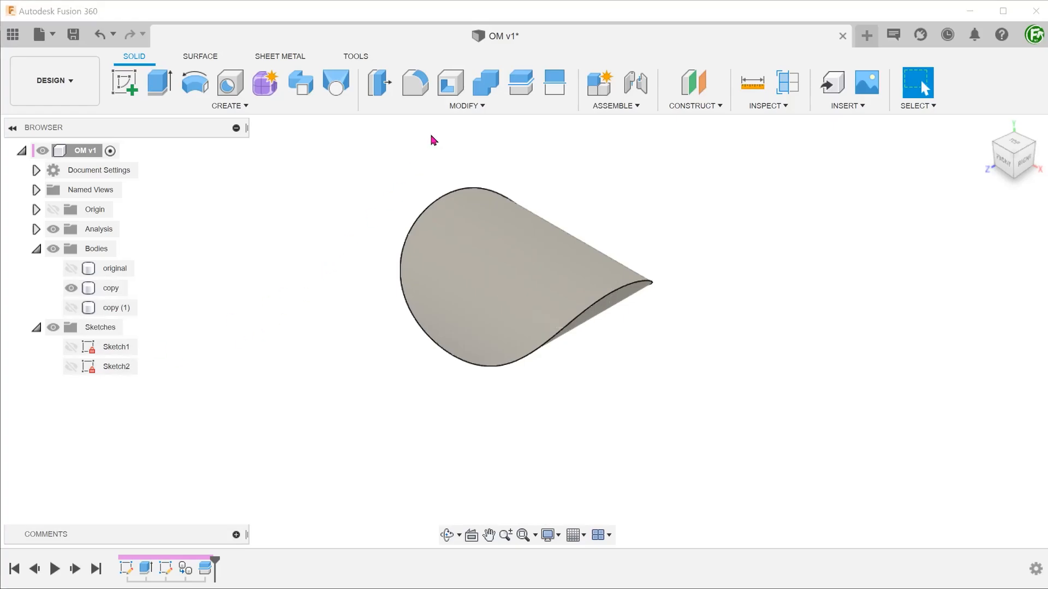
# - Shell the remaining copy piece from its open face and show original again
pyautogui.click(450, 83)
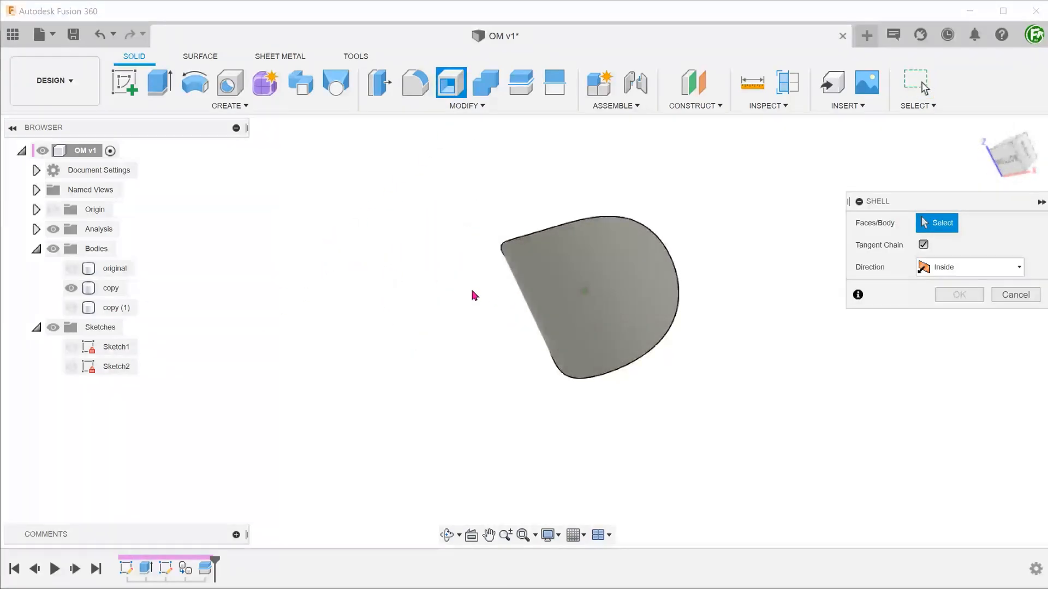
pyautogui.click(588, 294)
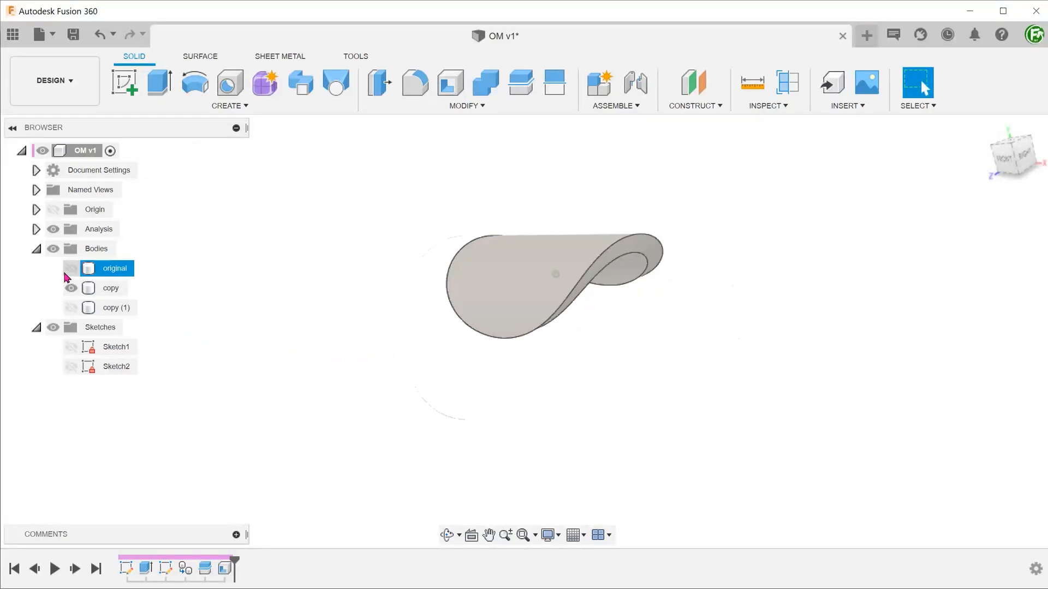
pyautogui.click(71, 268)
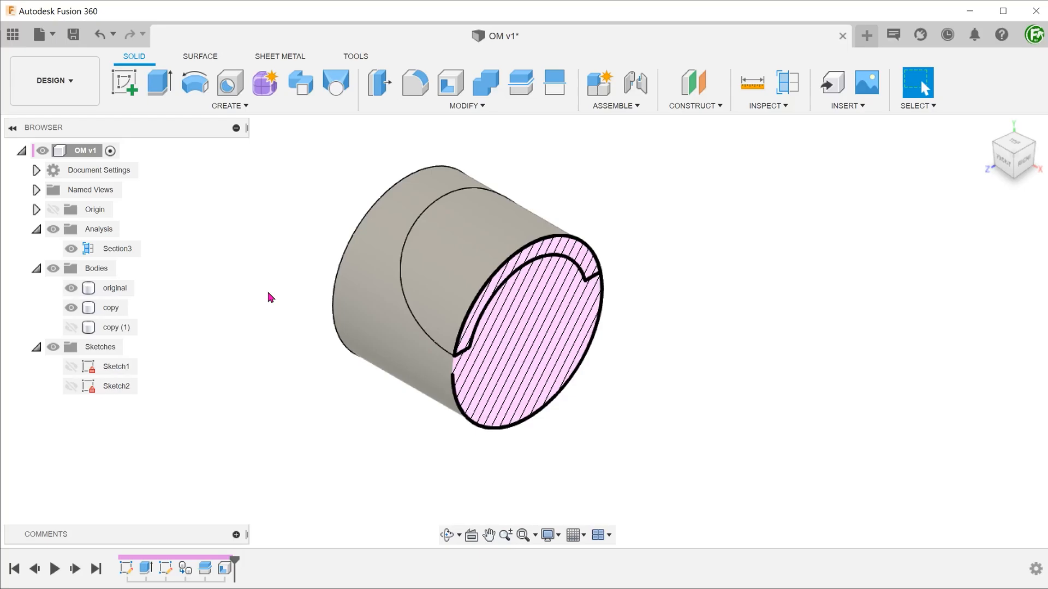
# - Combine-cut the shelled copy from the original body, with Keep Tools so the copy remains
pyautogui.click(462, 89)
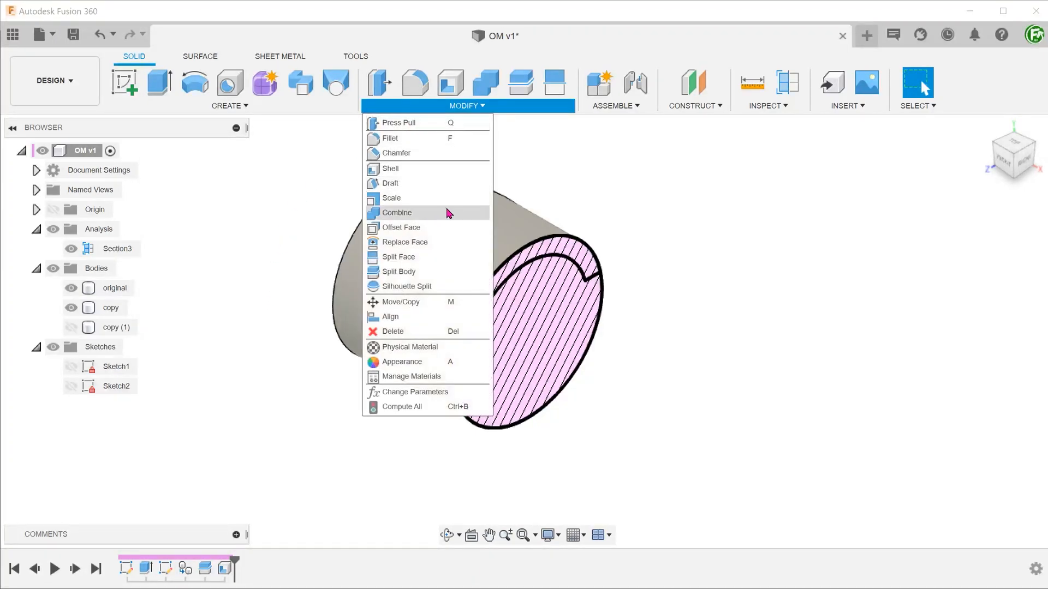
pyautogui.click(397, 213)
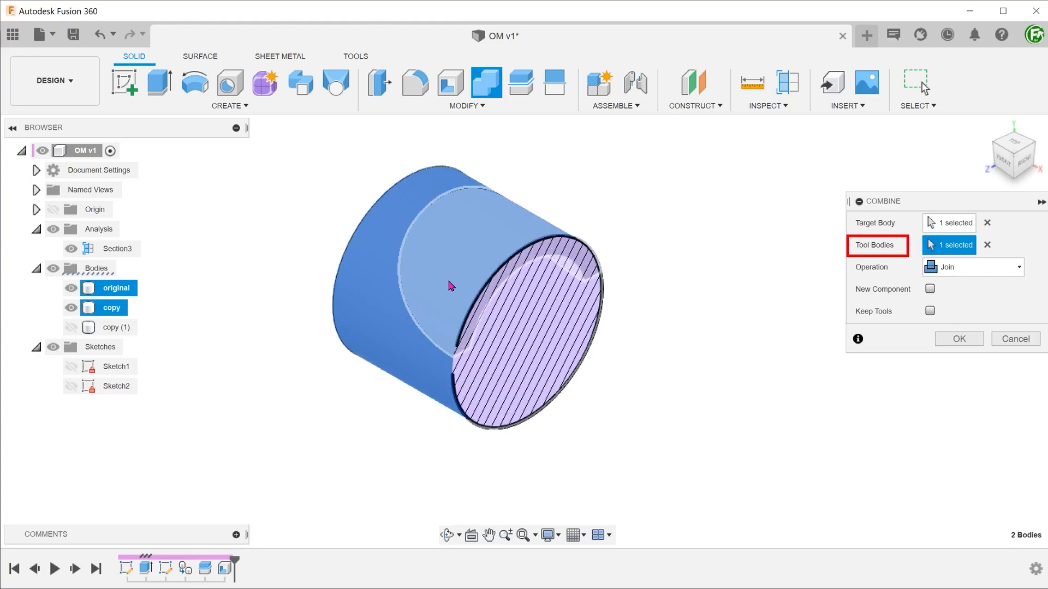
pyautogui.click(971, 267)
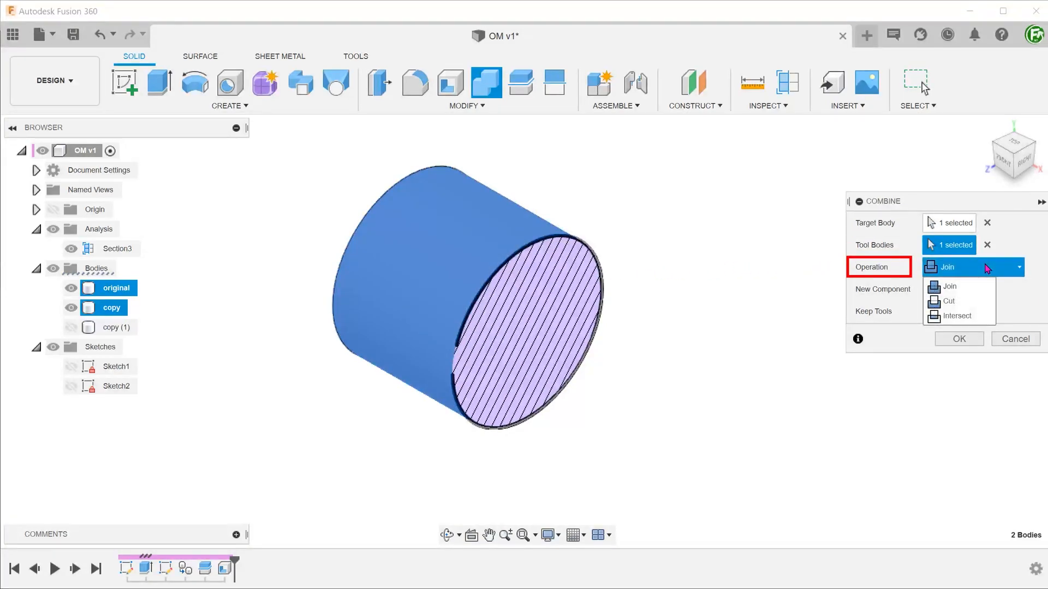
pyautogui.click(948, 300)
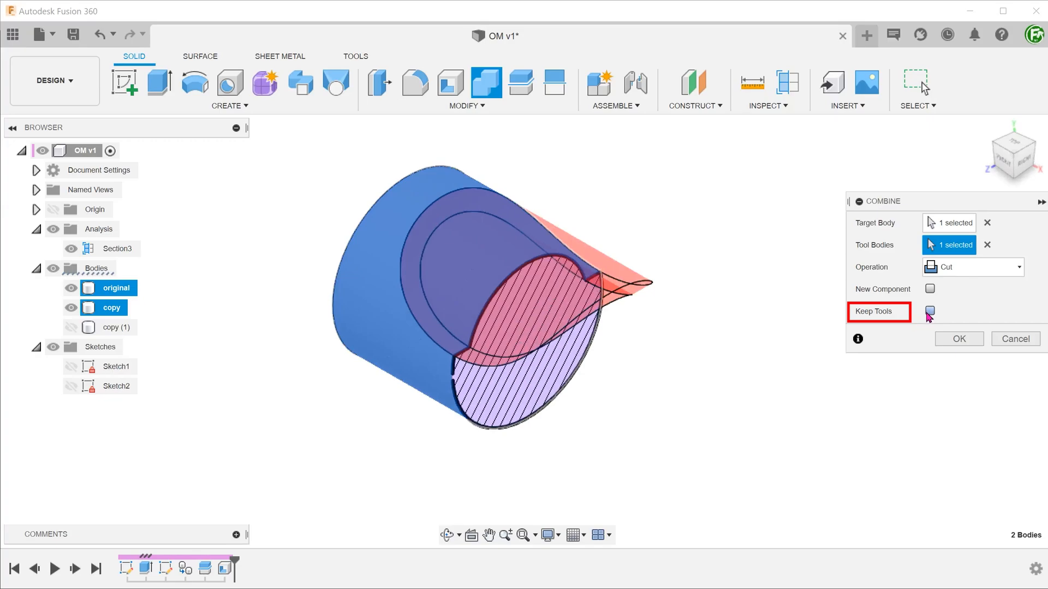
pyautogui.click(929, 312)
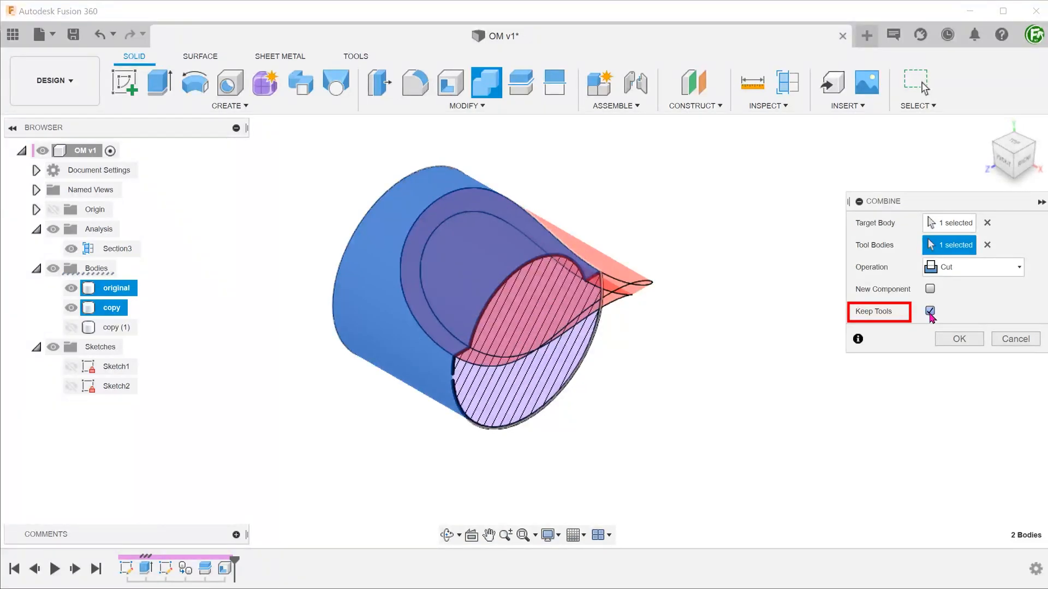
pyautogui.click(958, 339)
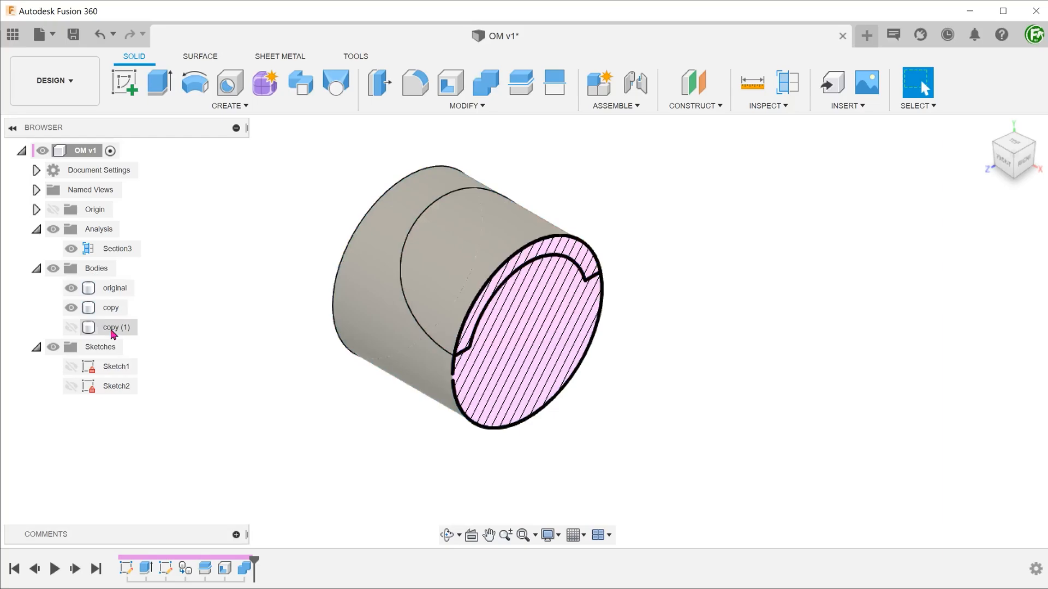
# - Split the cylinder's outer face with the swept surface, then hide Sketch2 and clear the selection
pyautogui.click(111, 308)
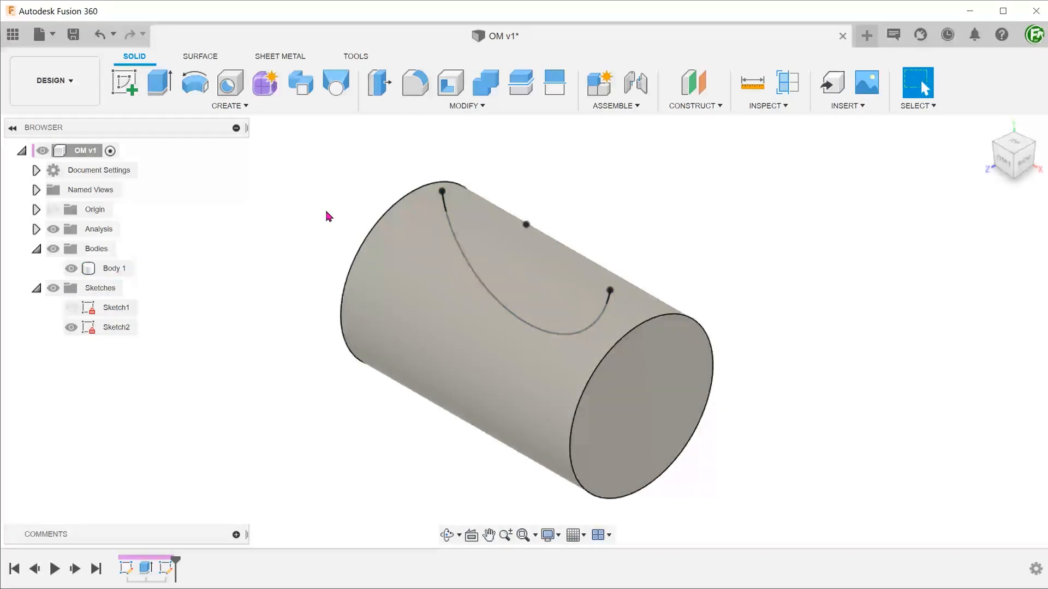
pyautogui.click(465, 106)
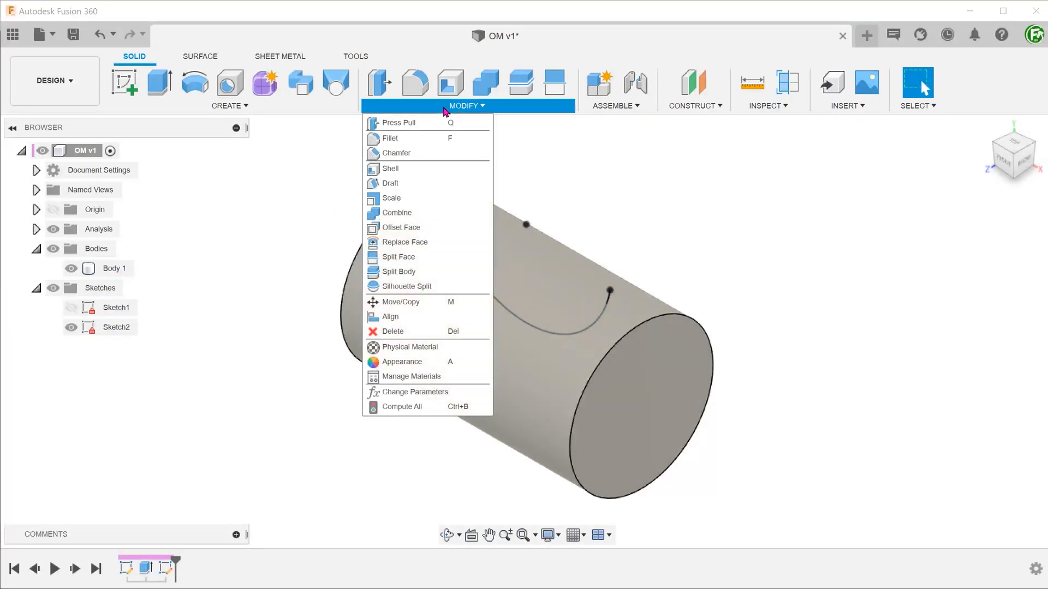
pyautogui.moveTo(397, 257)
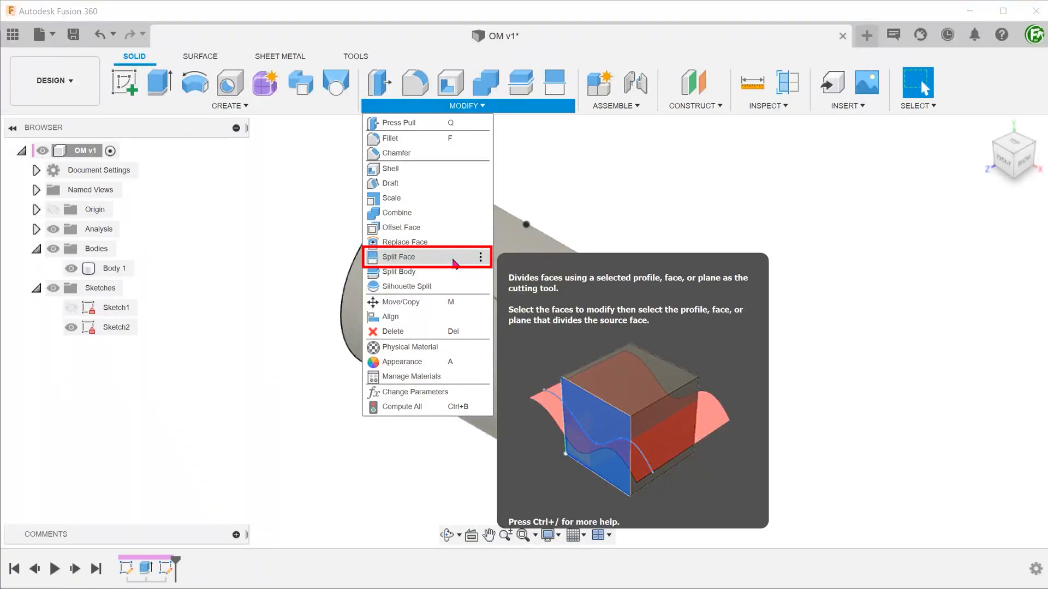
pyautogui.click(398, 256)
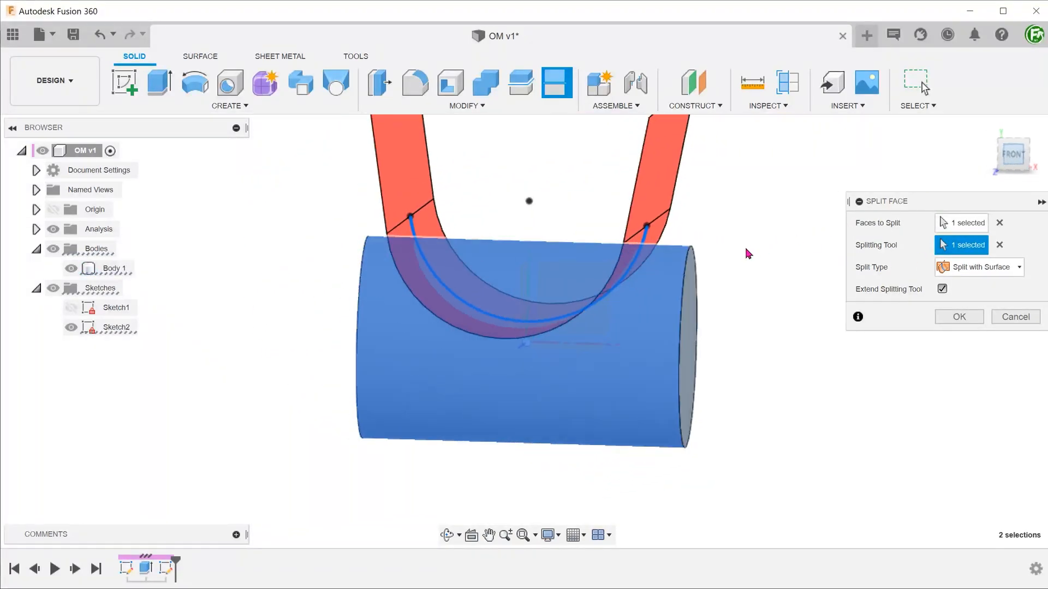
pyautogui.click(958, 316)
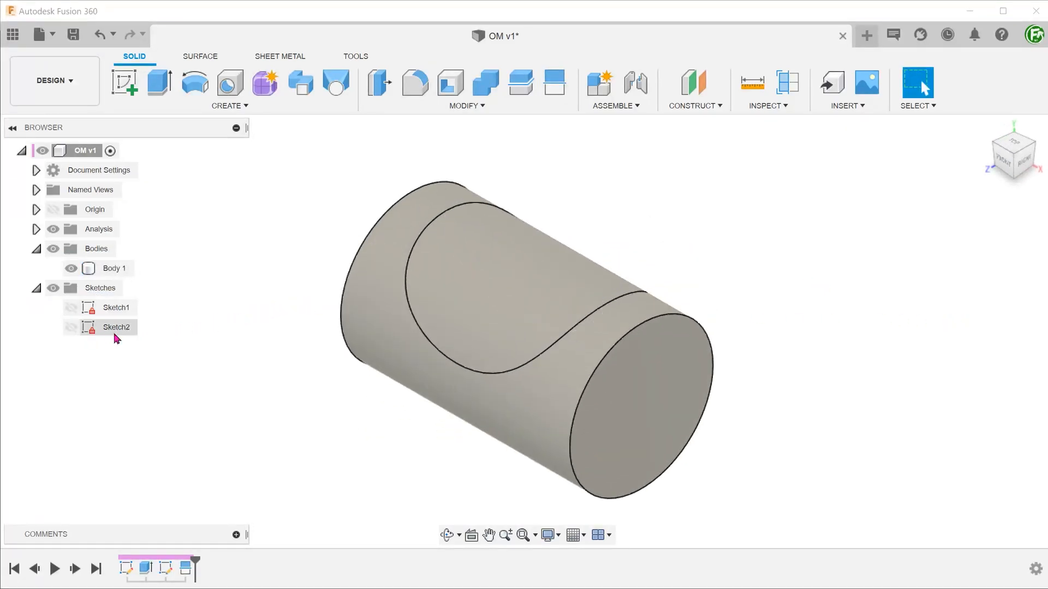
pyautogui.click(522, 280)
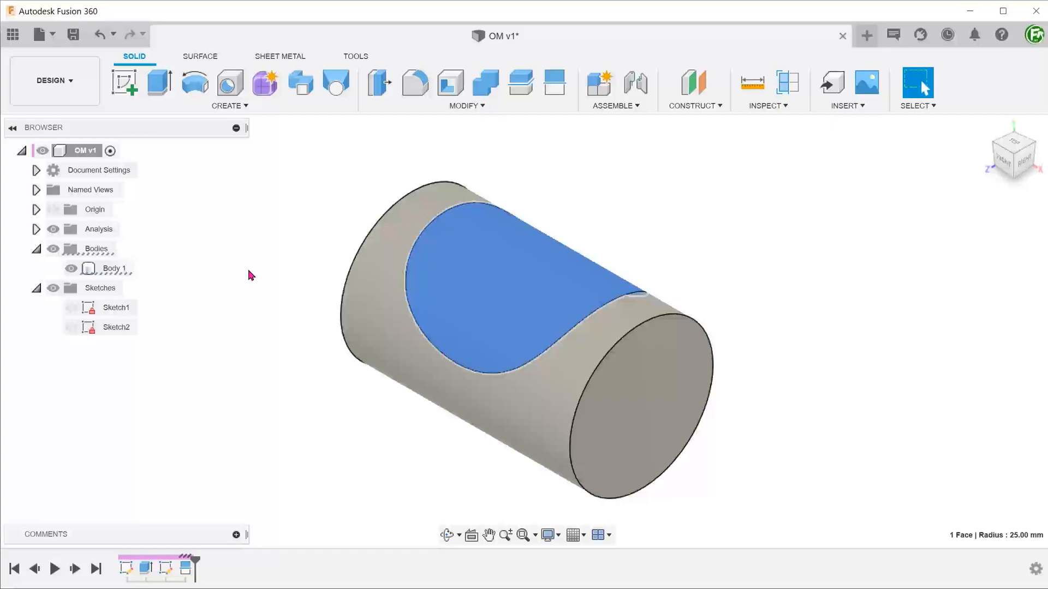
pyautogui.click(114, 268)
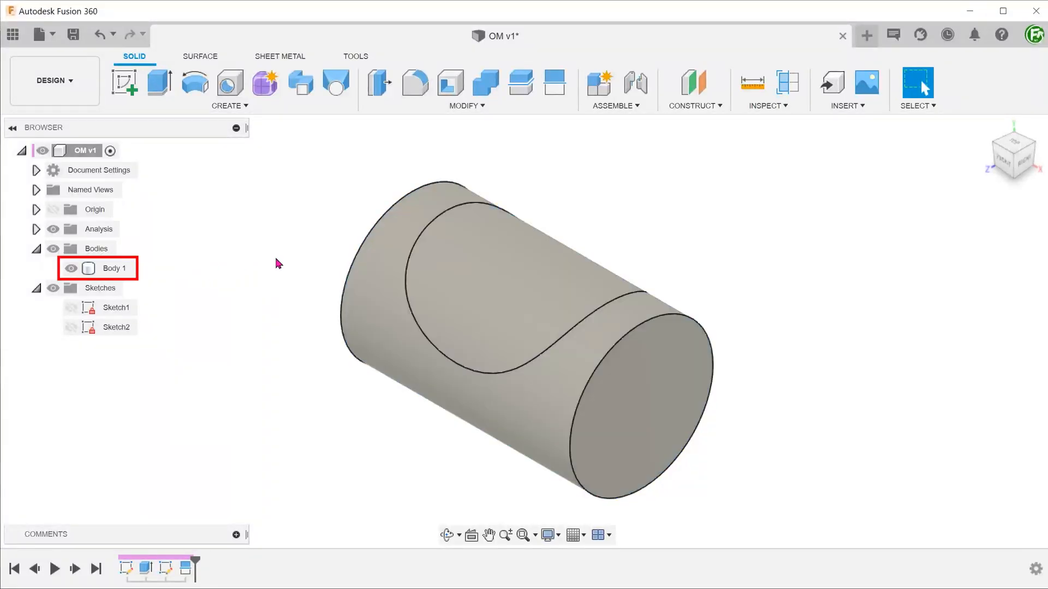
# - Apply a -5 mm Offset Face to the split grip face
pyautogui.click(466, 105)
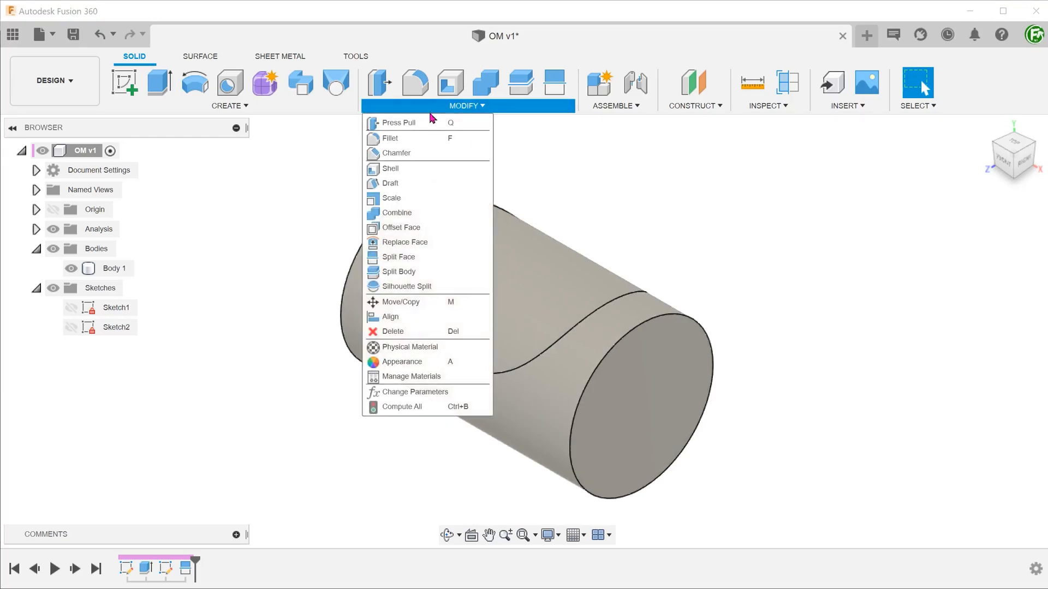
pyautogui.click(401, 227)
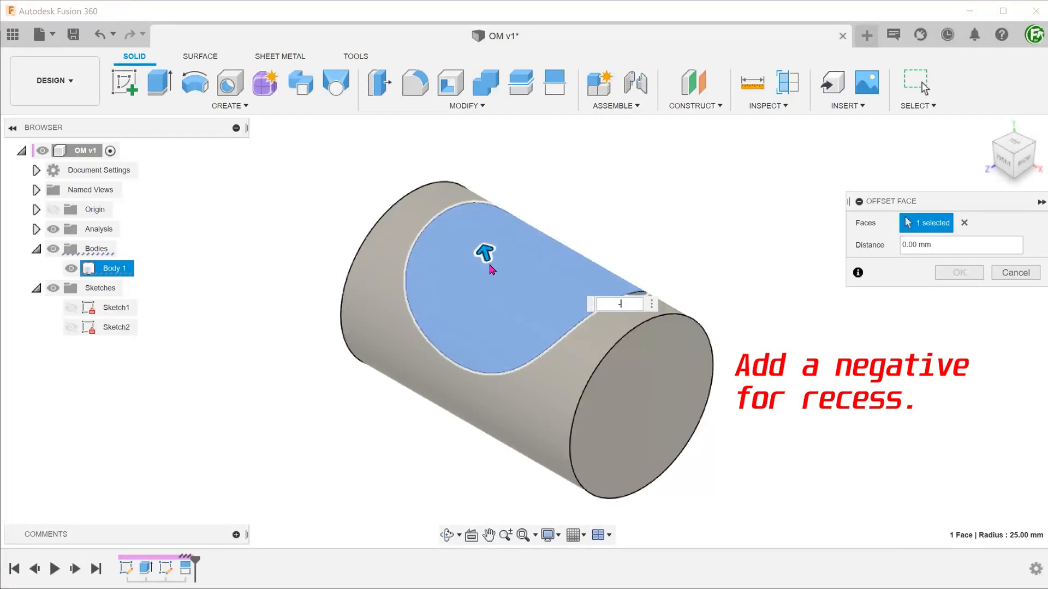
pyautogui.write('-5')
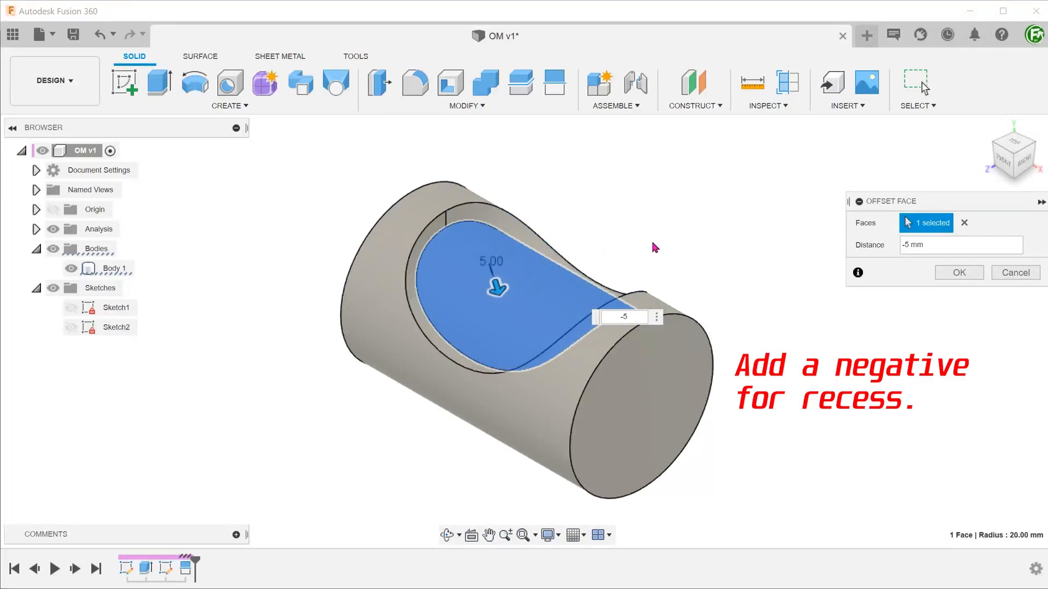
pyautogui.click(958, 272)
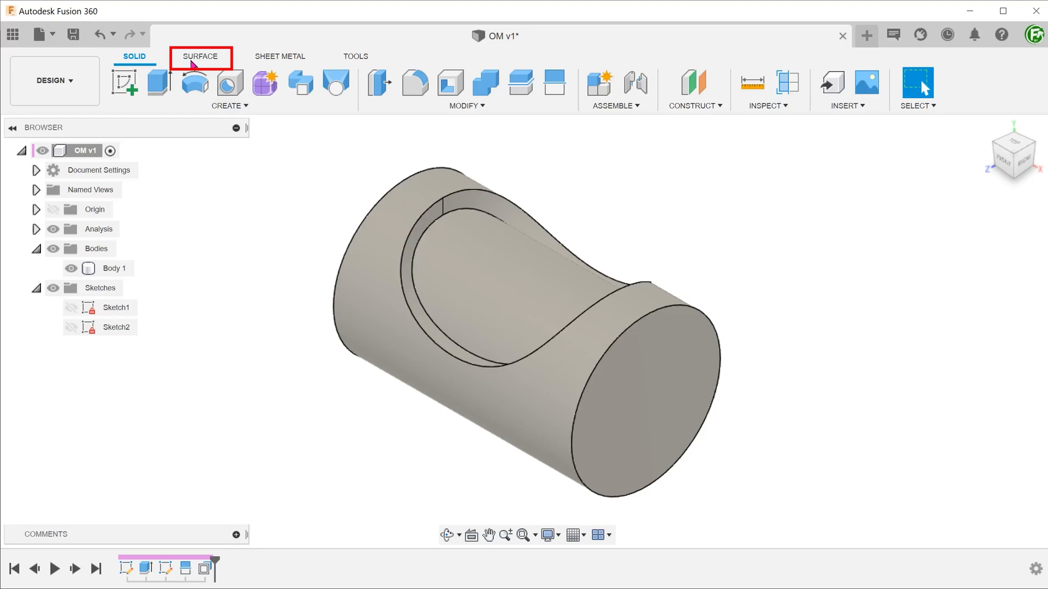
# - Offset the recessed face by 0 mm into surface body Body9 (1), and re-show Body 1
pyautogui.click(200, 56)
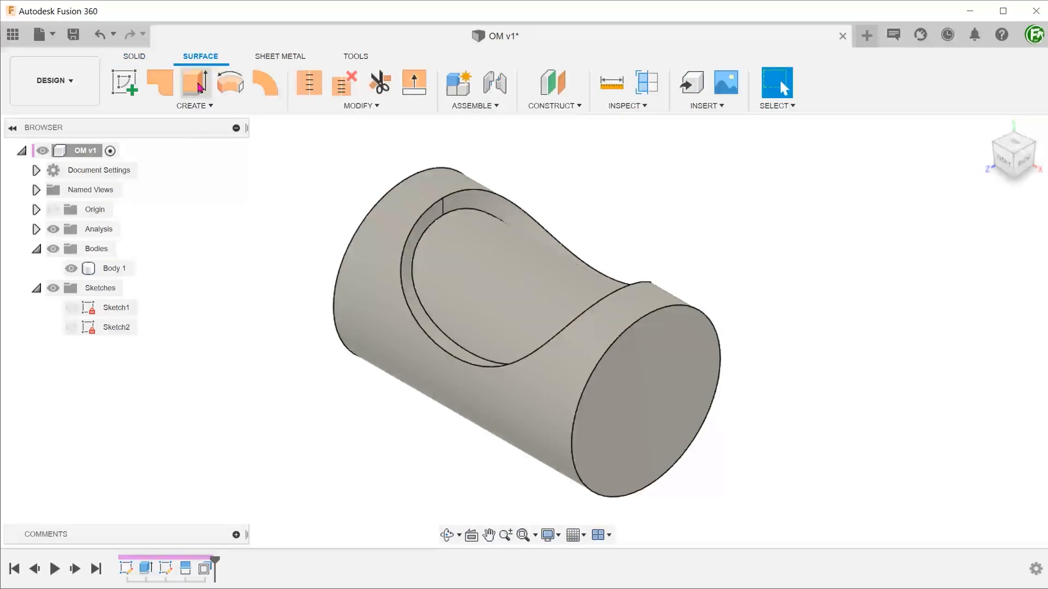
pyautogui.click(194, 104)
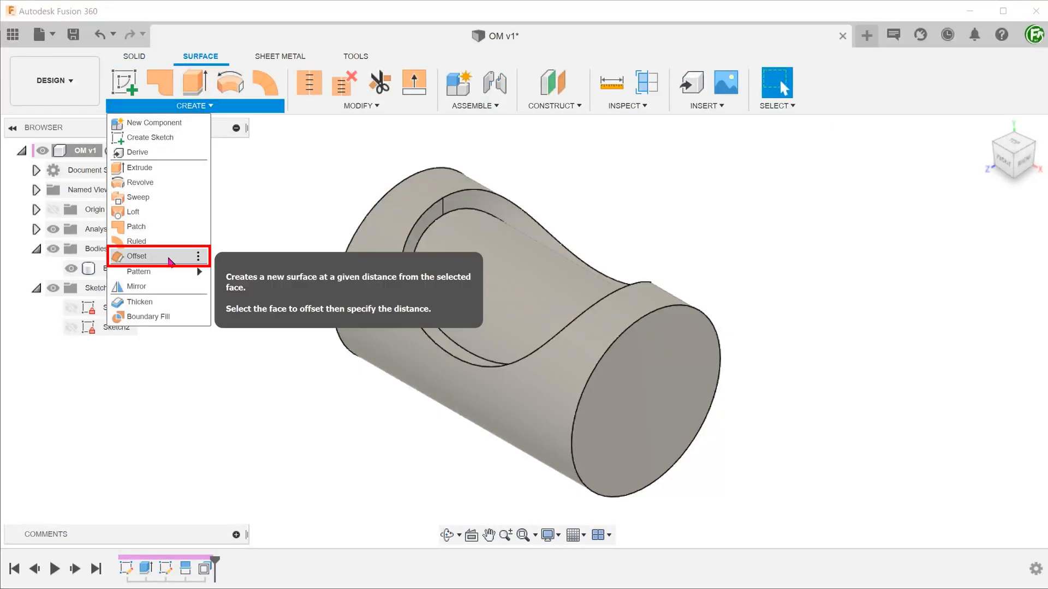
pyautogui.click(137, 256)
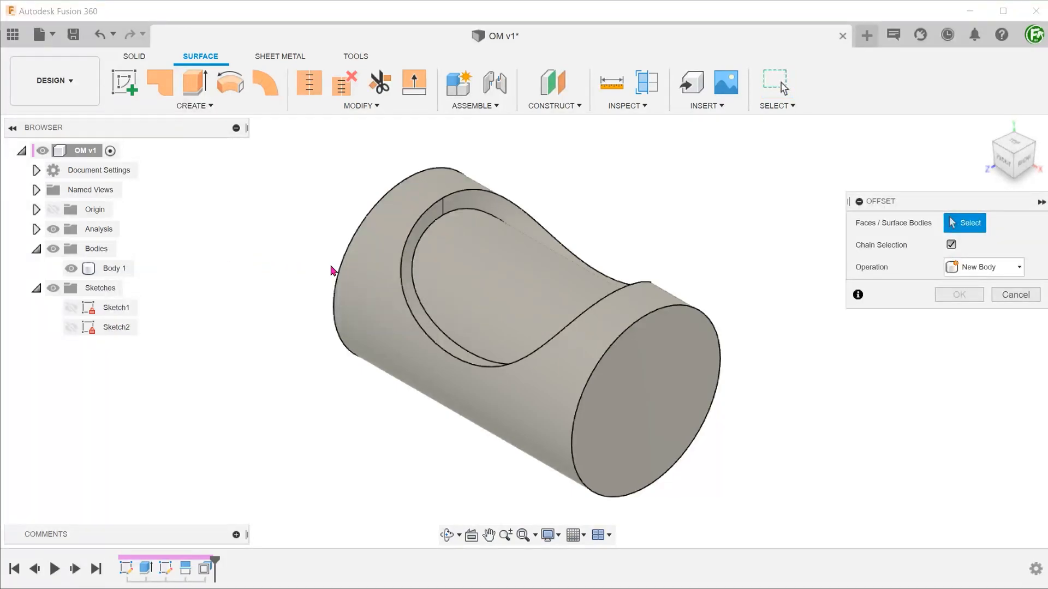
pyautogui.click(468, 267)
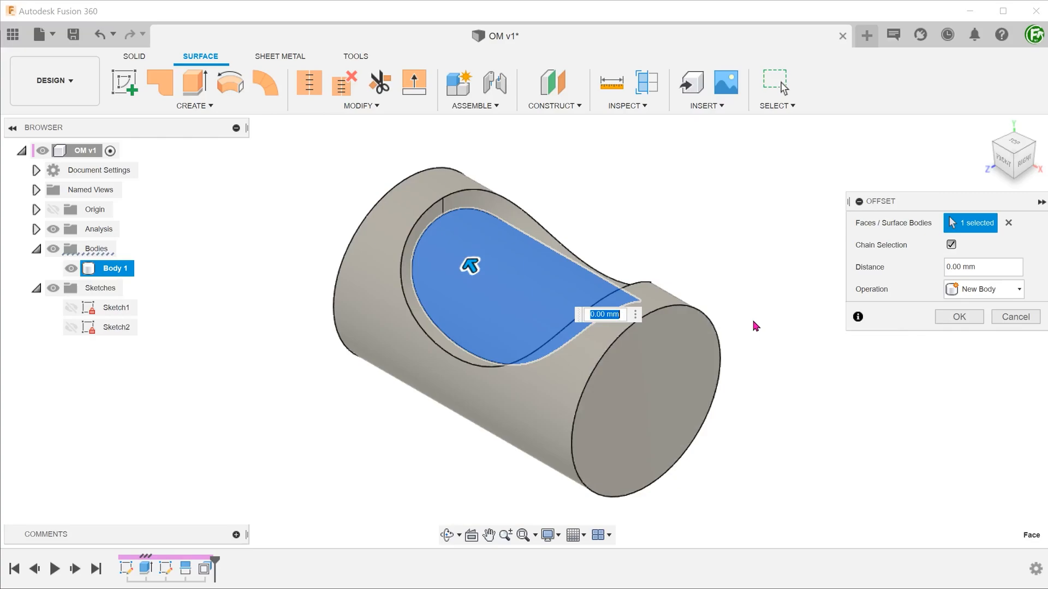
pyautogui.click(958, 316)
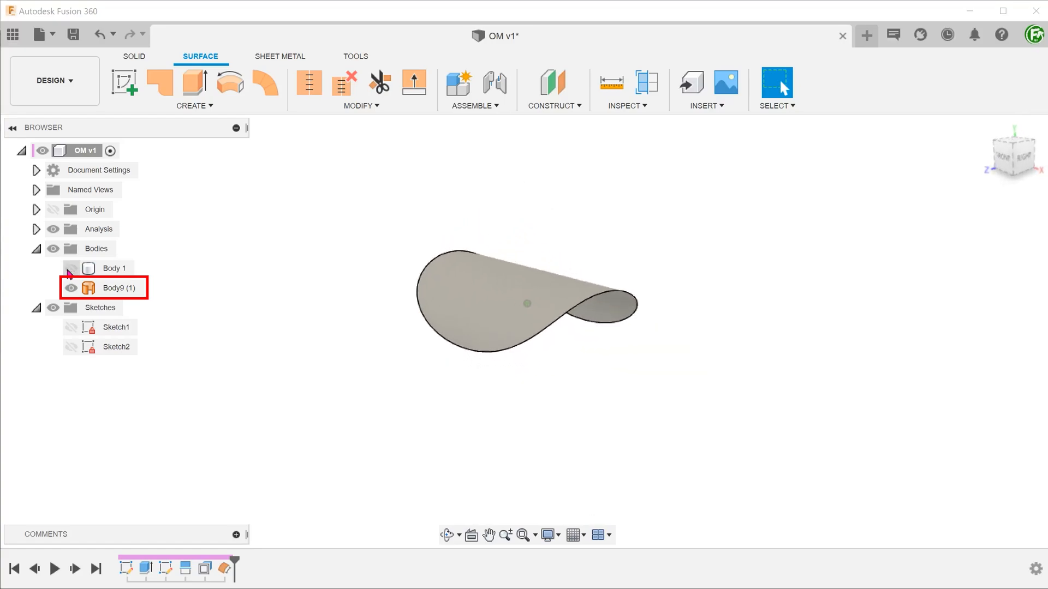
pyautogui.click(71, 268)
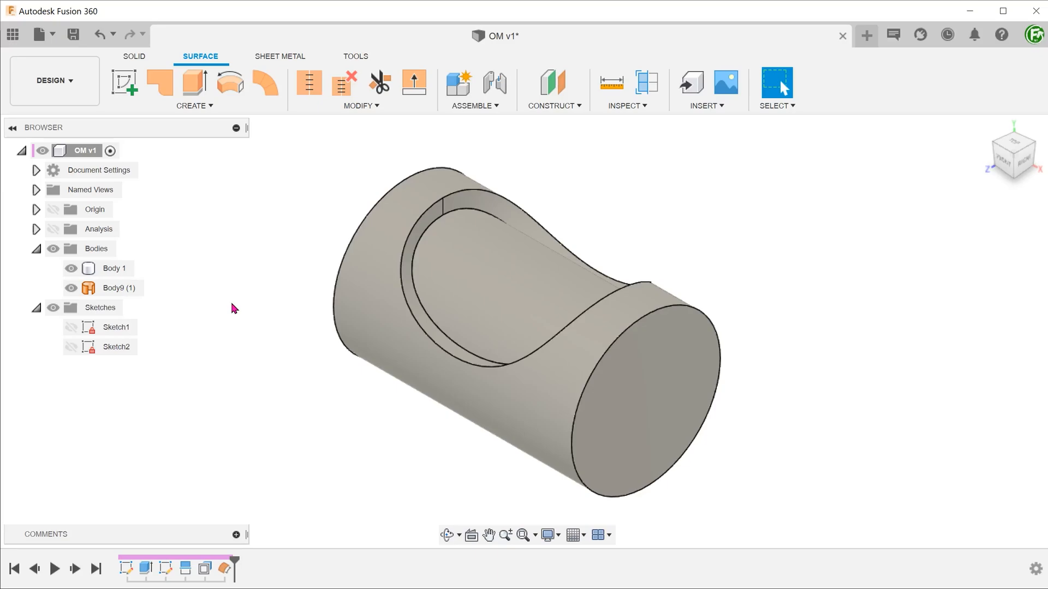
# - Thicken the Body9 (1) surface by 5 mm
pyautogui.click(193, 105)
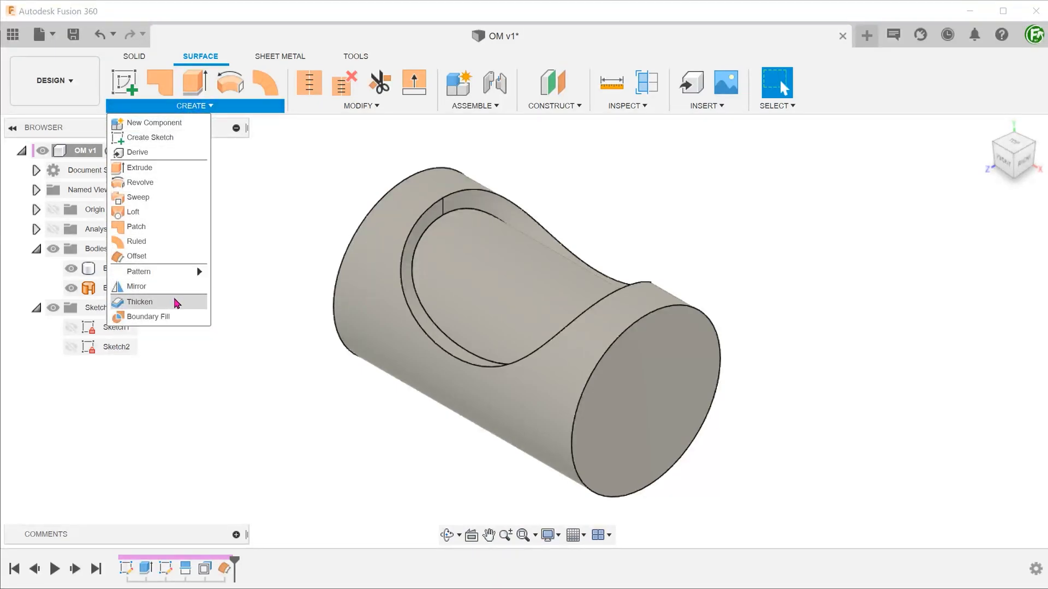
pyautogui.click(140, 302)
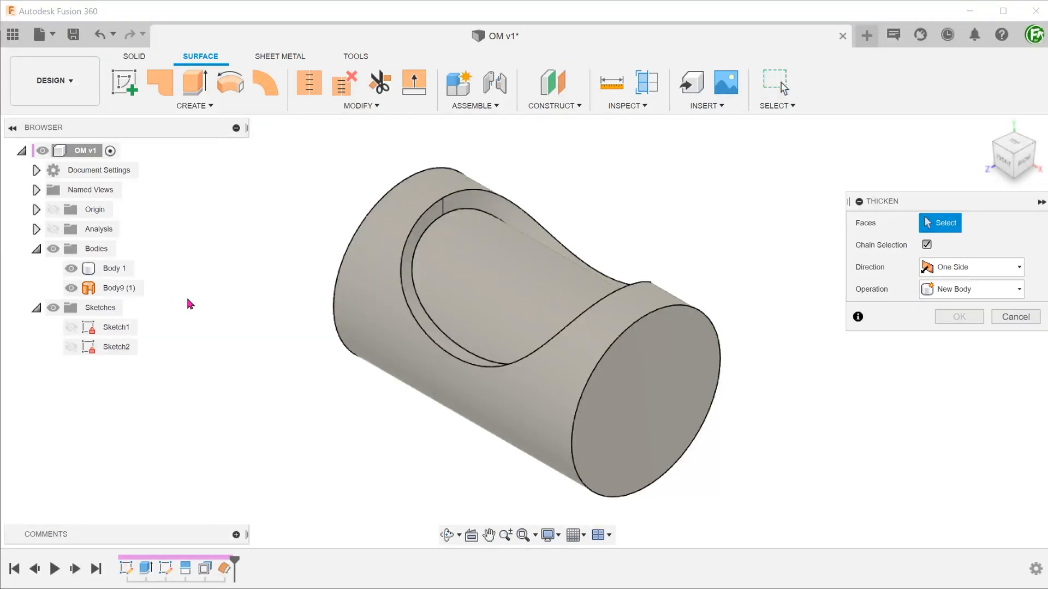
pyautogui.click(119, 288)
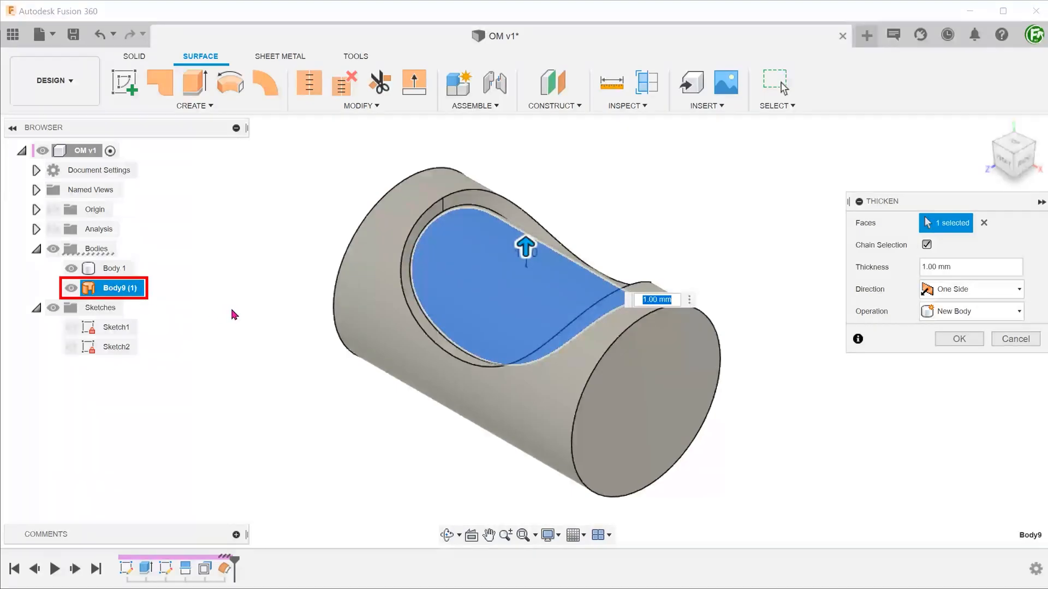
pyautogui.write('5')
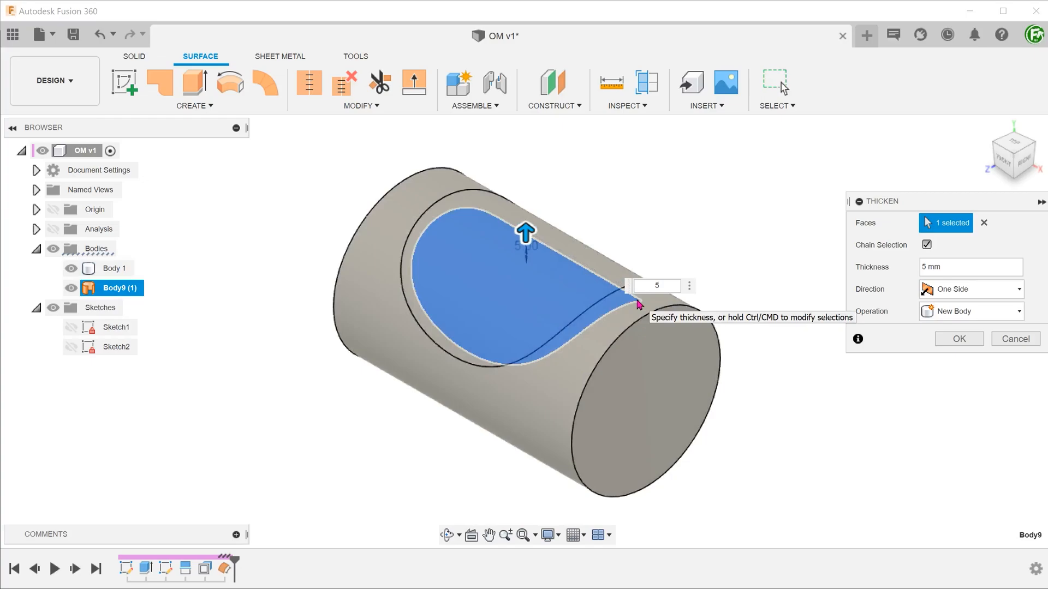
pyautogui.click(957, 339)
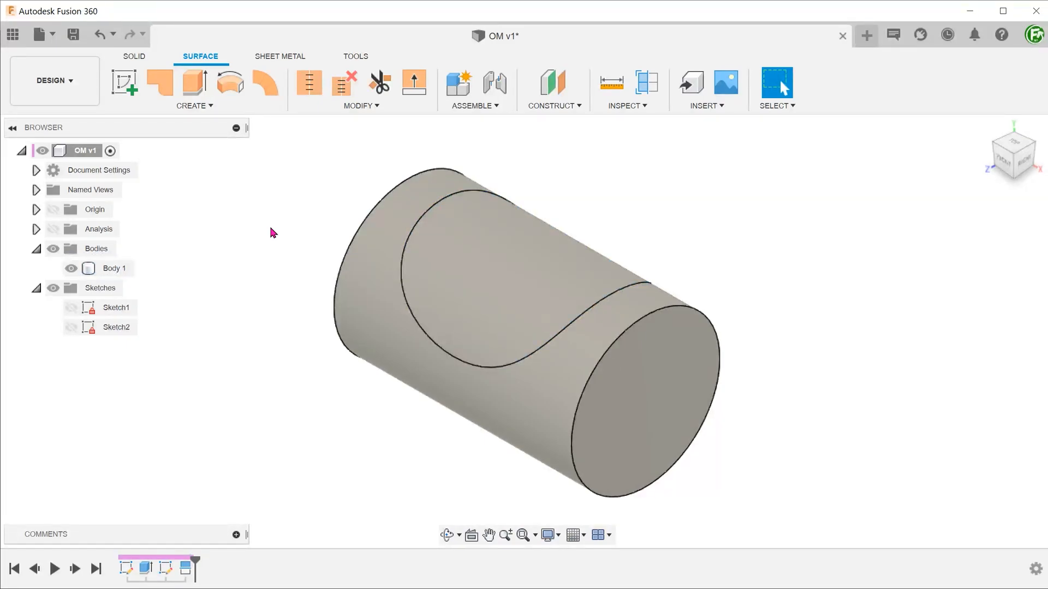
# - Offset the split grip face by 0 mm with Chain Selection off, creating Body16 (1)
pyautogui.click(194, 106)
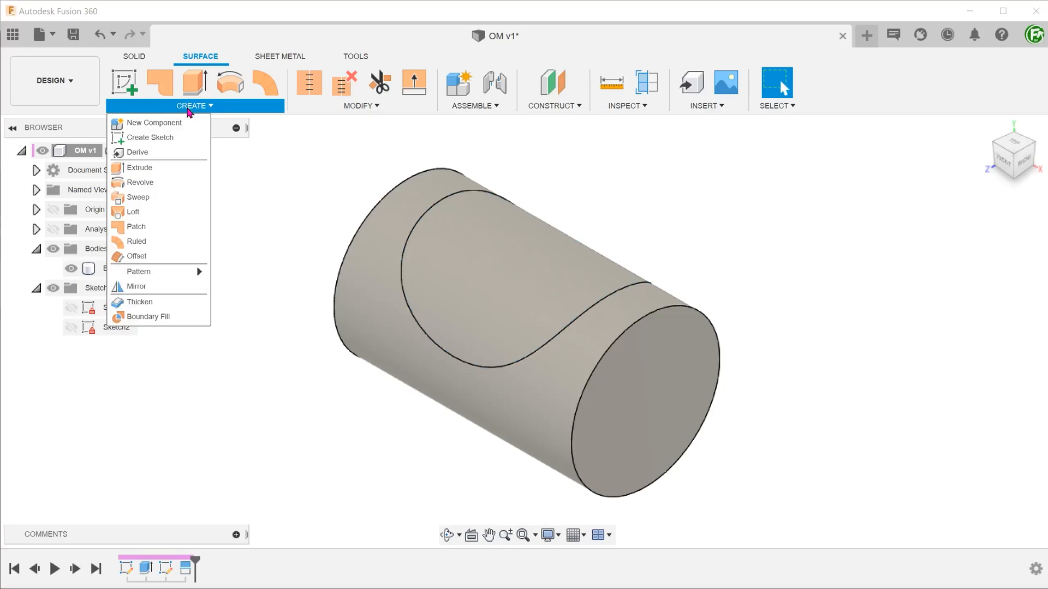
pyautogui.moveTo(136, 256)
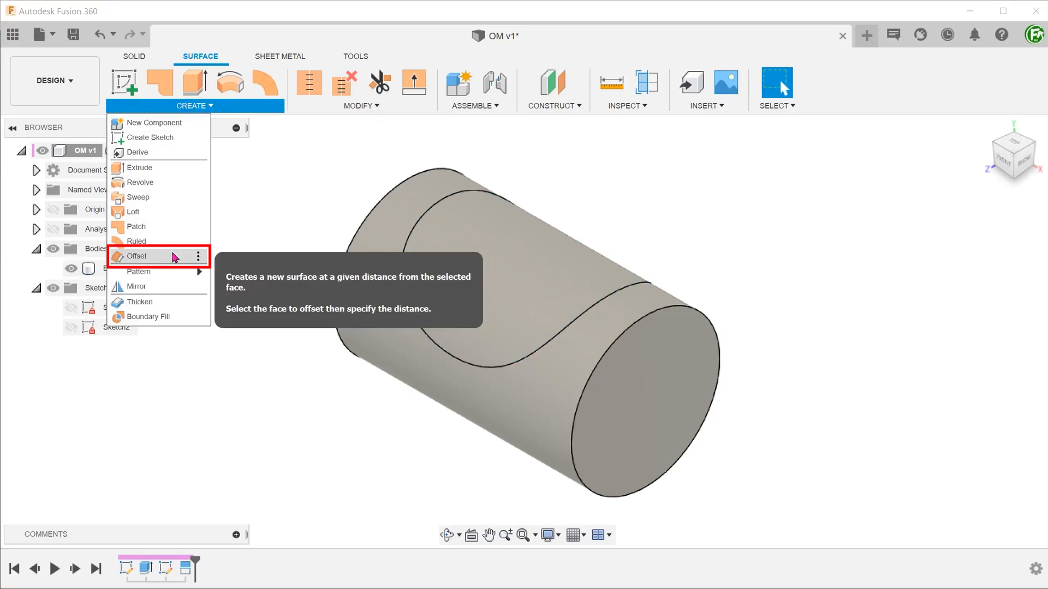
pyautogui.click(137, 256)
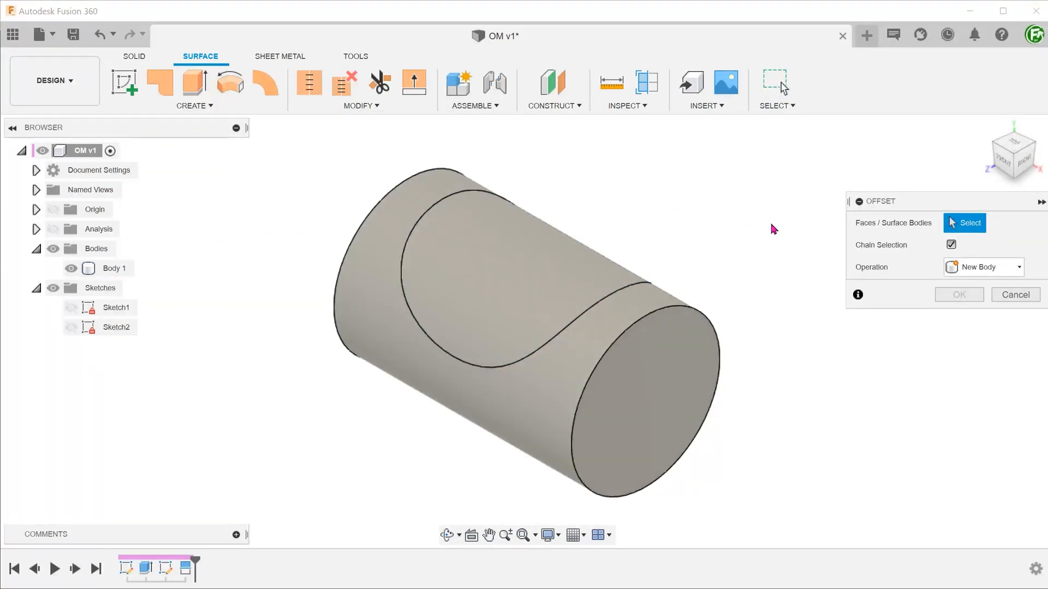
pyautogui.click(950, 245)
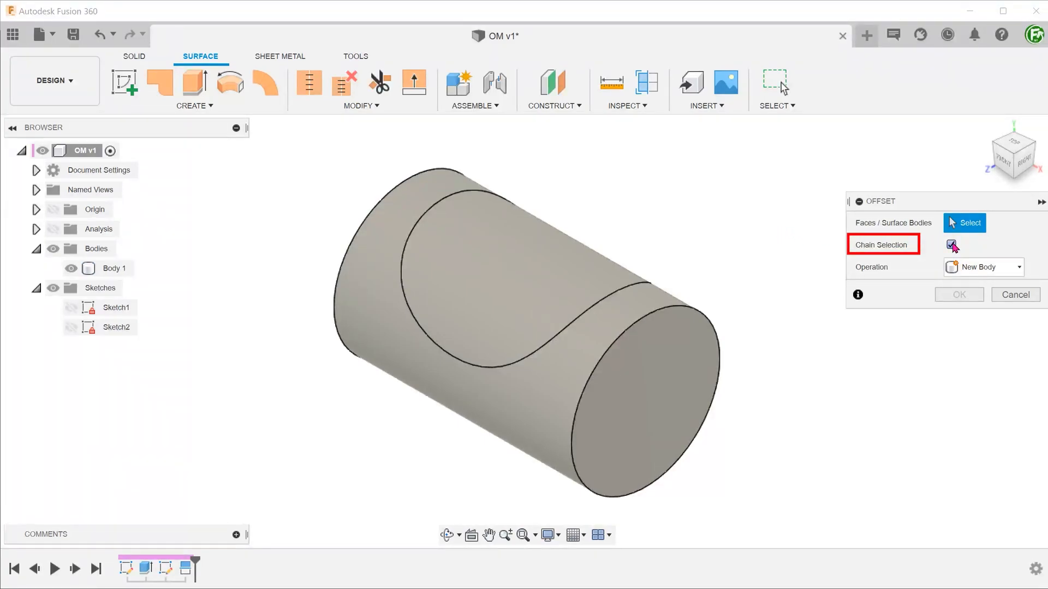
pyautogui.click(535, 281)
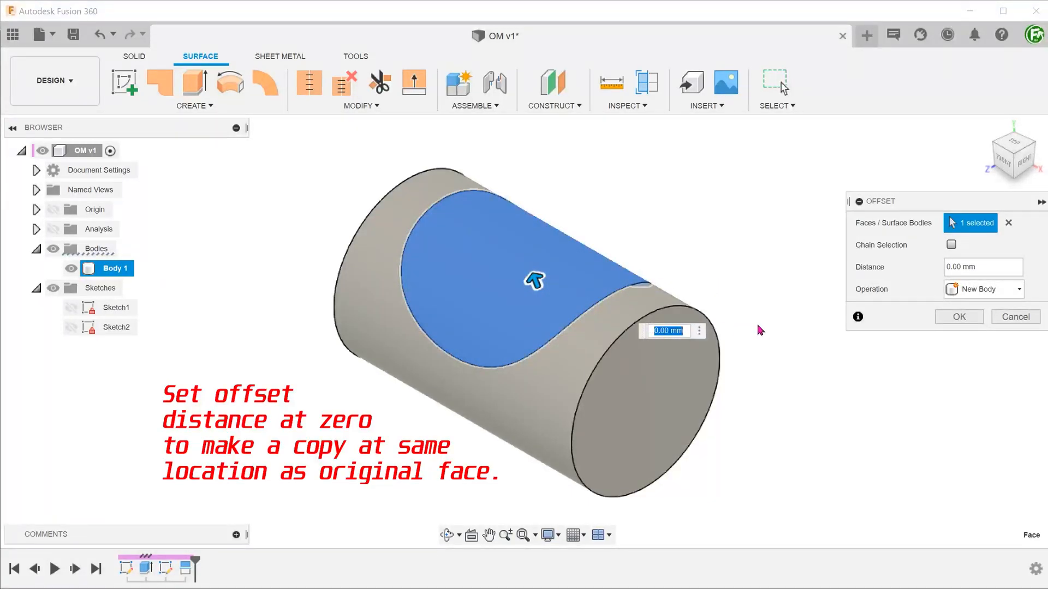
pyautogui.click(959, 317)
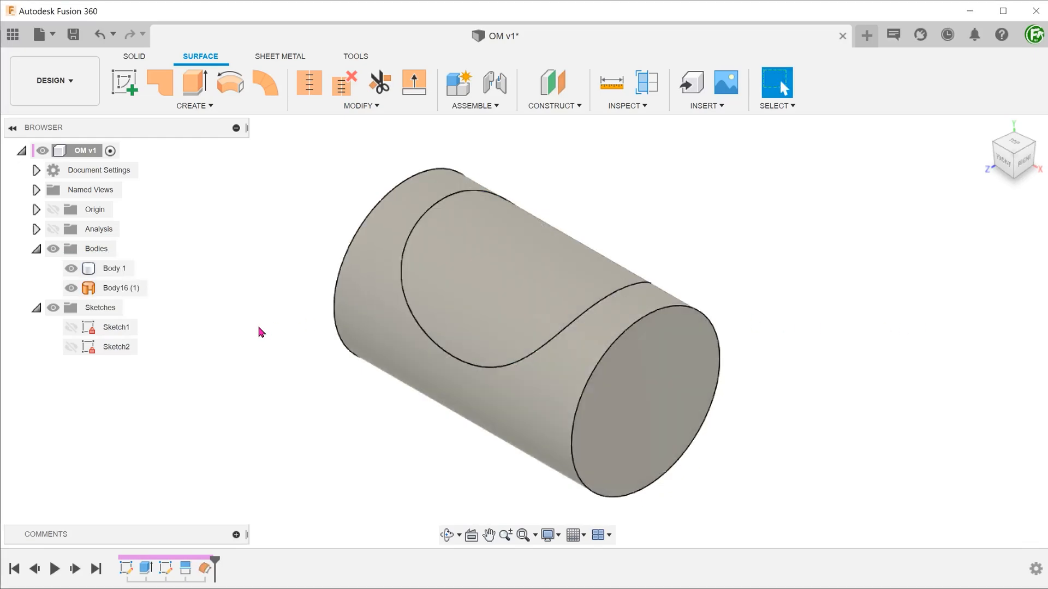
pyautogui.click(71, 268)
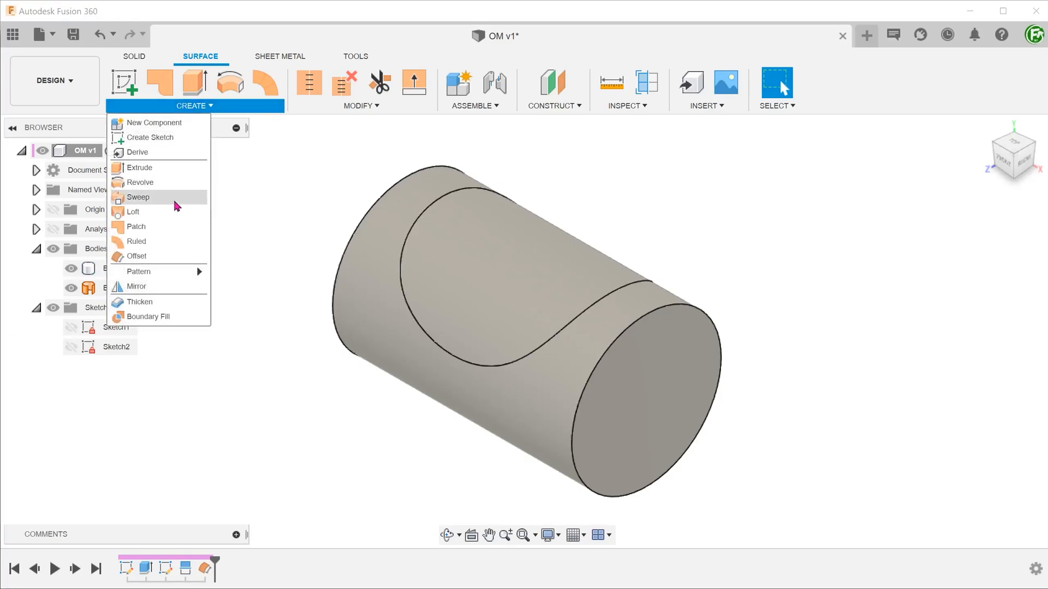
# - Thicken Body16 (1) by -5 mm with Operation set to Cut into Body 1
pyautogui.click(140, 301)
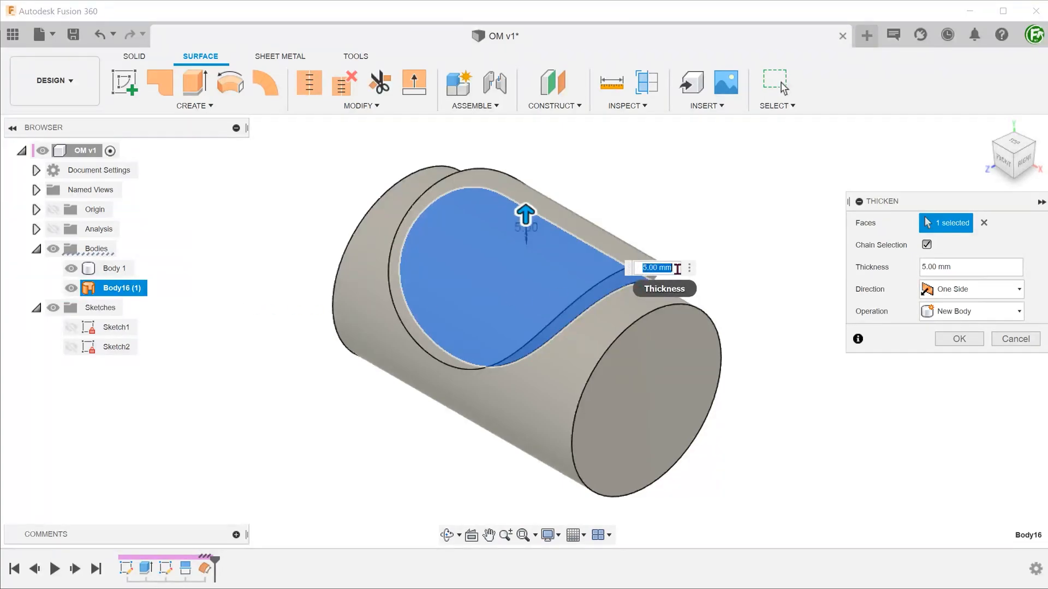
pyautogui.write('-5')
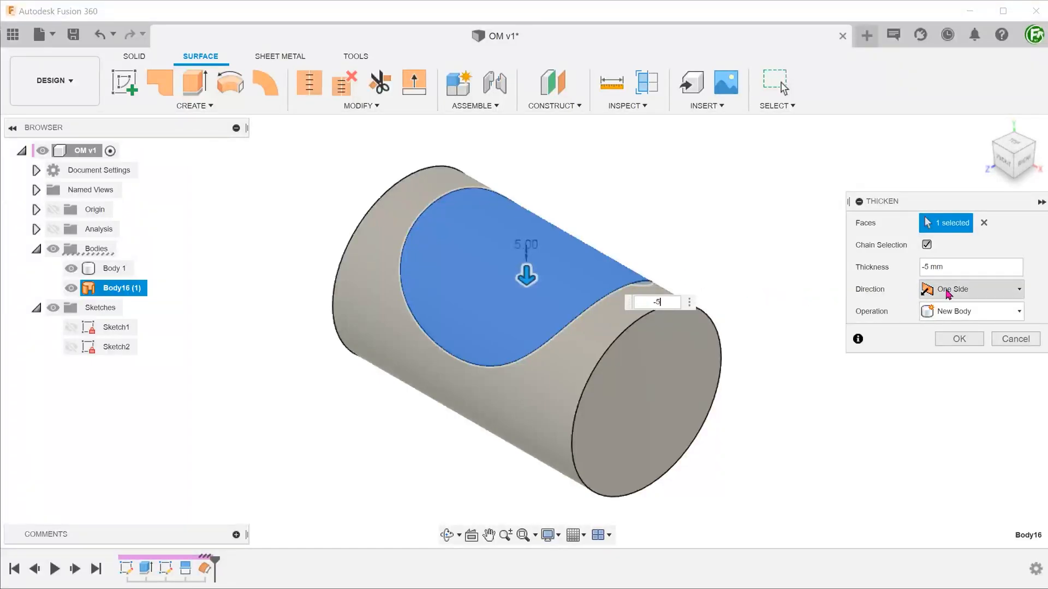
pyautogui.click(971, 310)
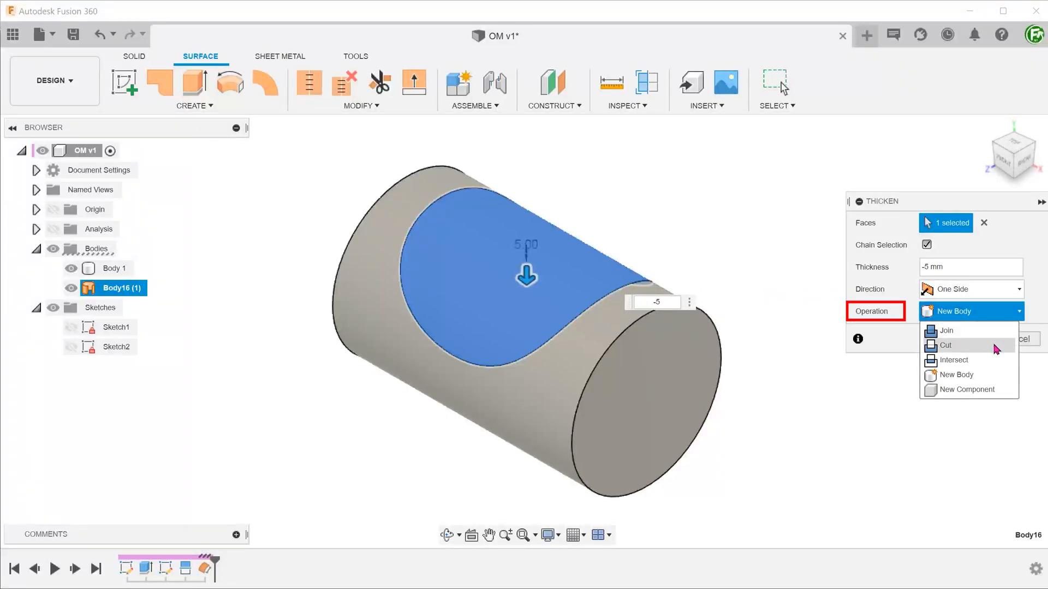
pyautogui.click(945, 345)
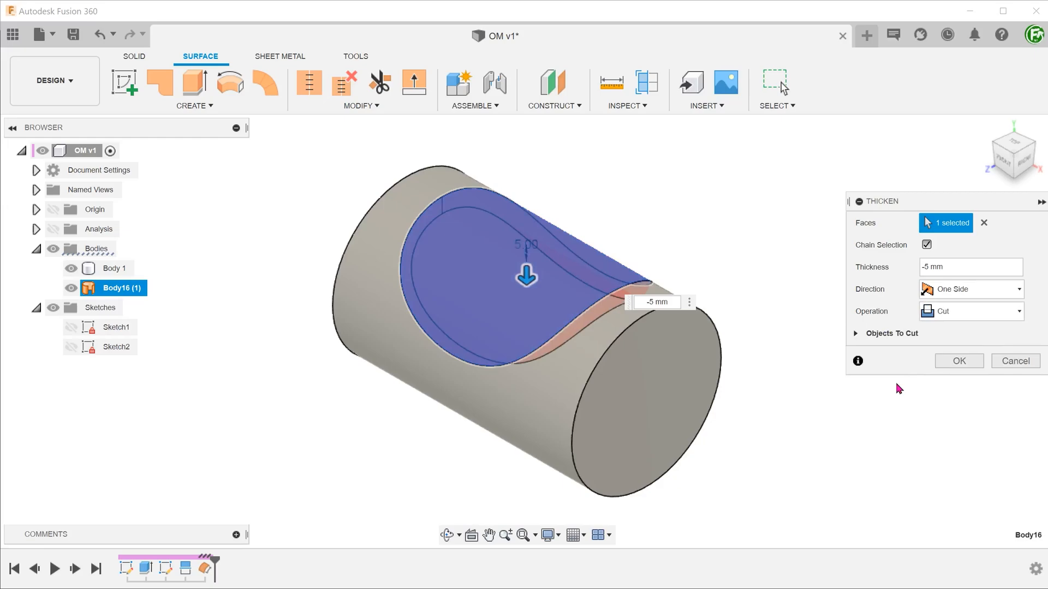
pyautogui.click(958, 361)
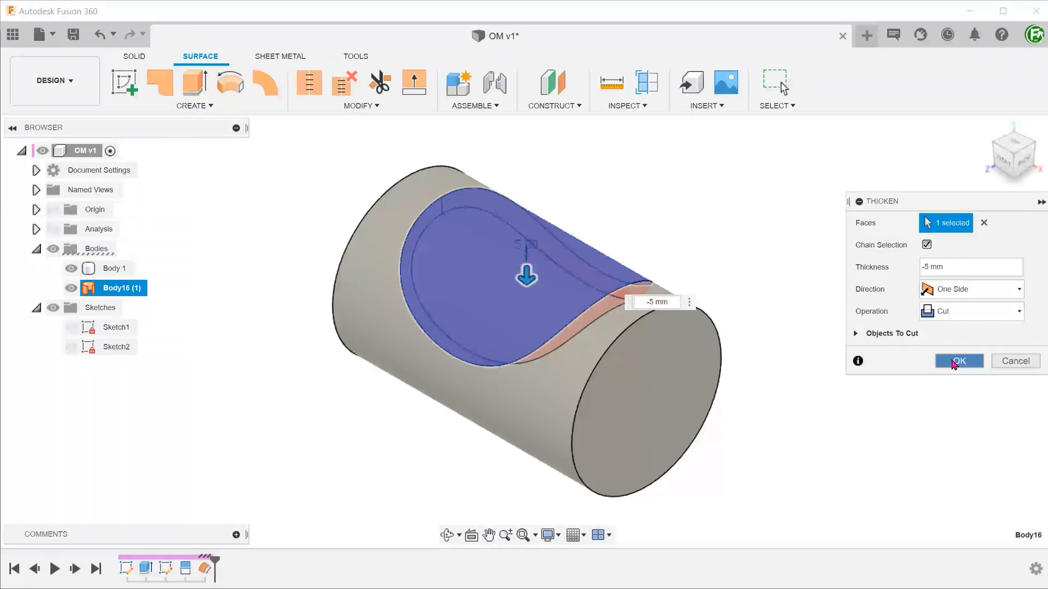
pyautogui.click(958, 361)
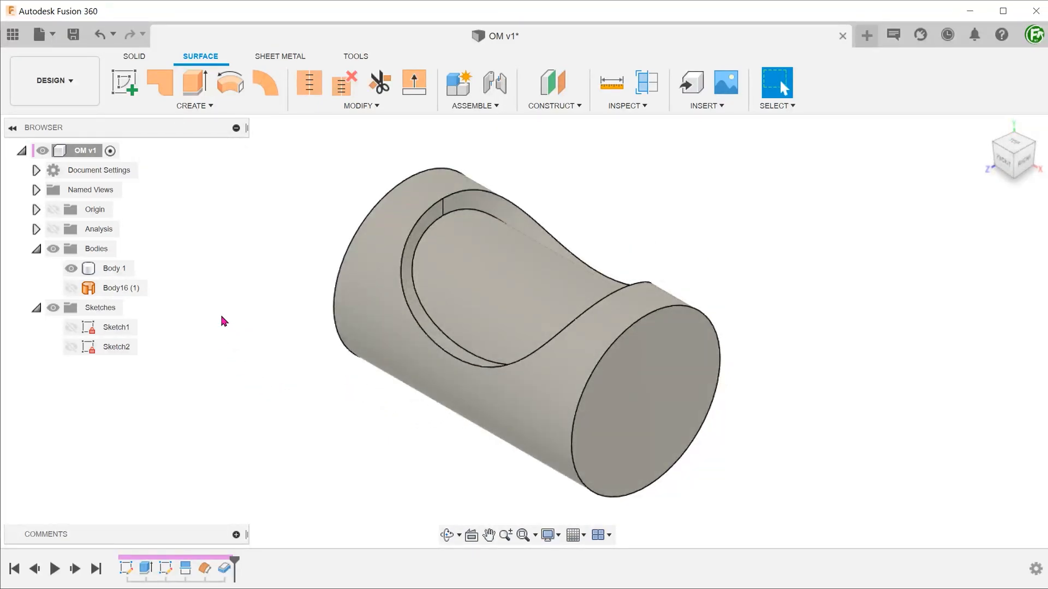
# - Thicken Body16 (1) by -5 mm as New Body Body18, then switch to OM Handle v4
pyautogui.click(119, 289)
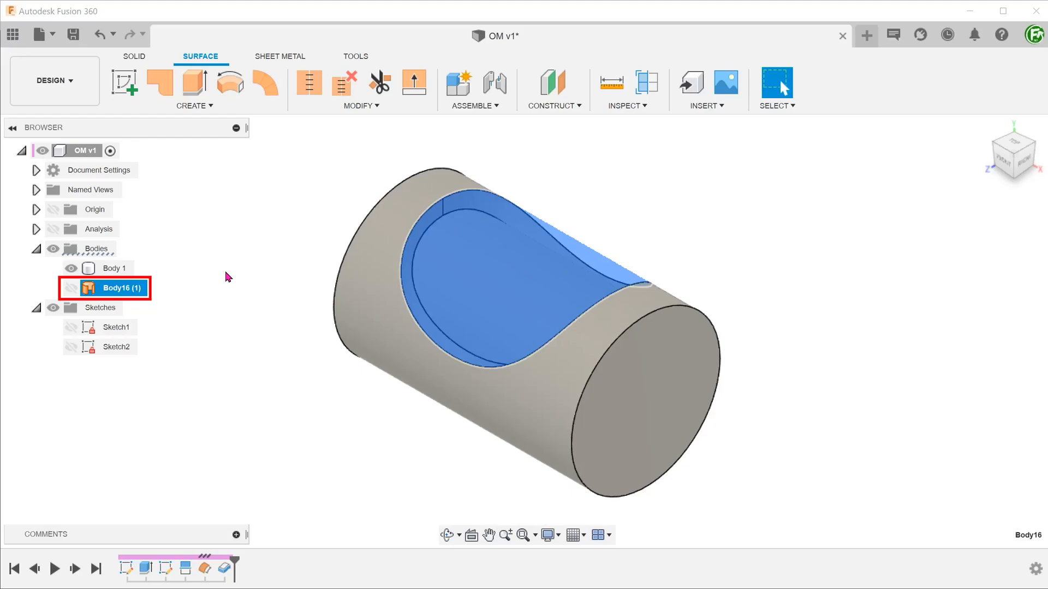
pyautogui.click(194, 89)
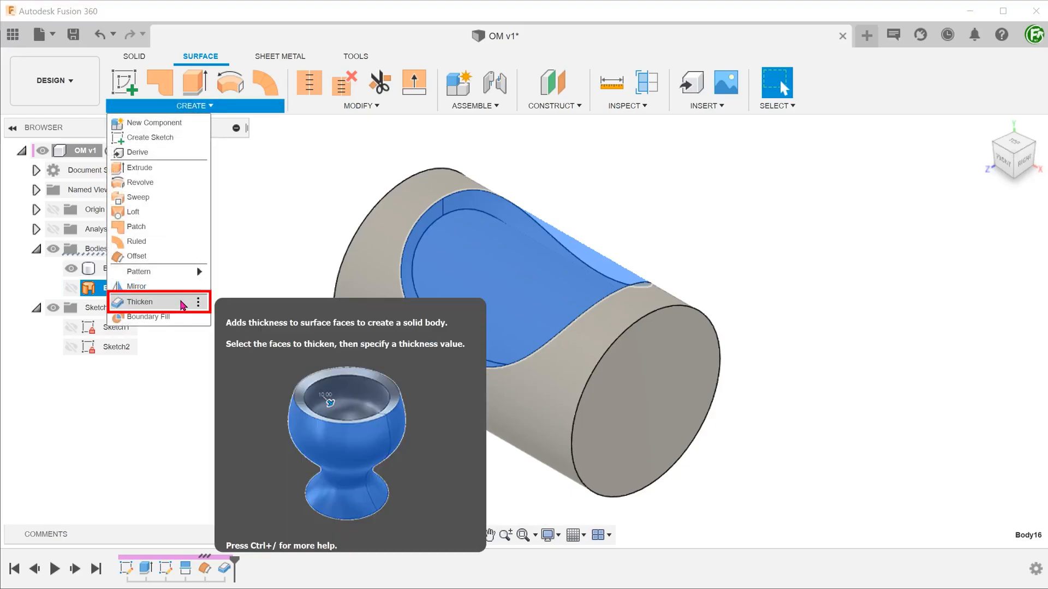
pyautogui.click(140, 301)
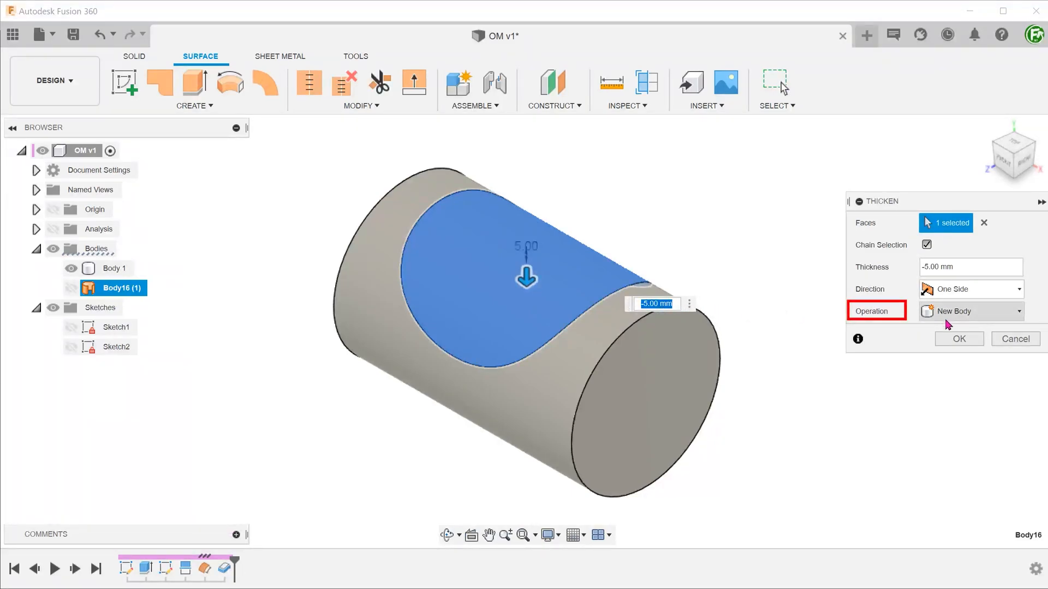
pyautogui.click(958, 339)
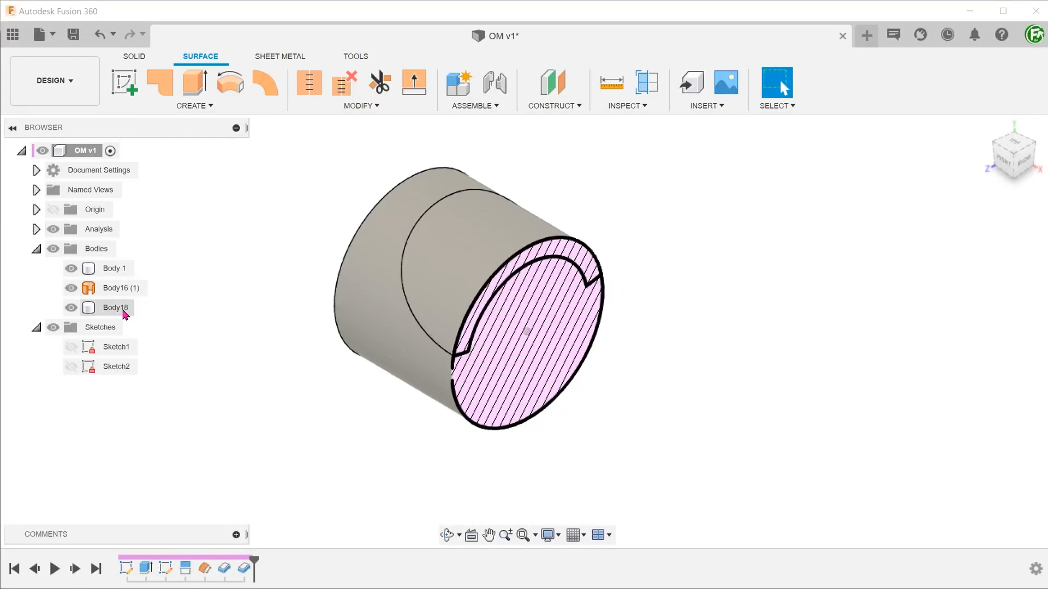
pyautogui.click(70, 268)
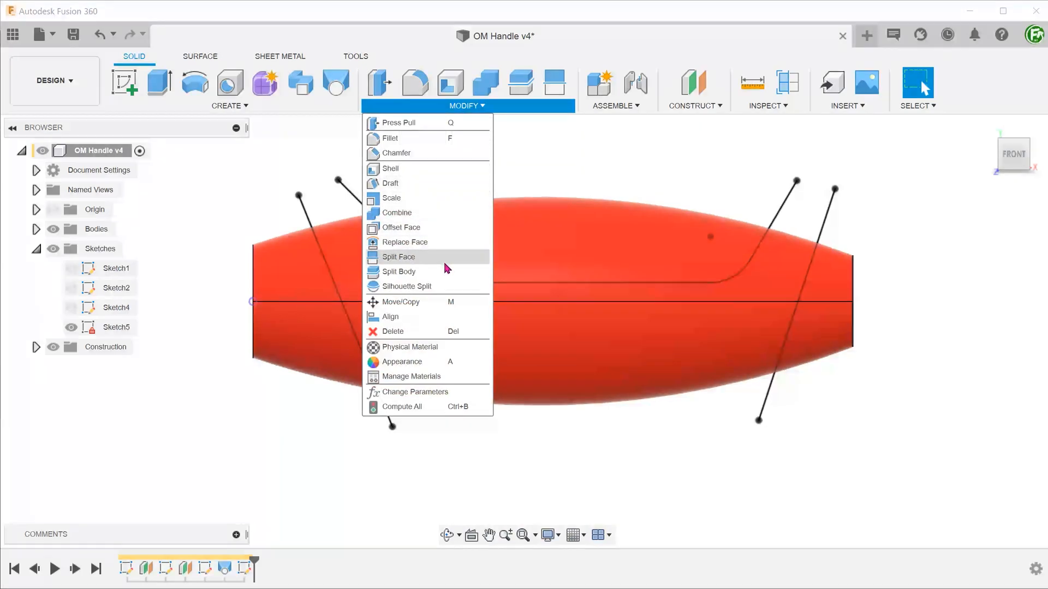
# - Split the red handle along Sketch5's three lines into four bodies, then hide Sketch5
pyautogui.click(398, 271)
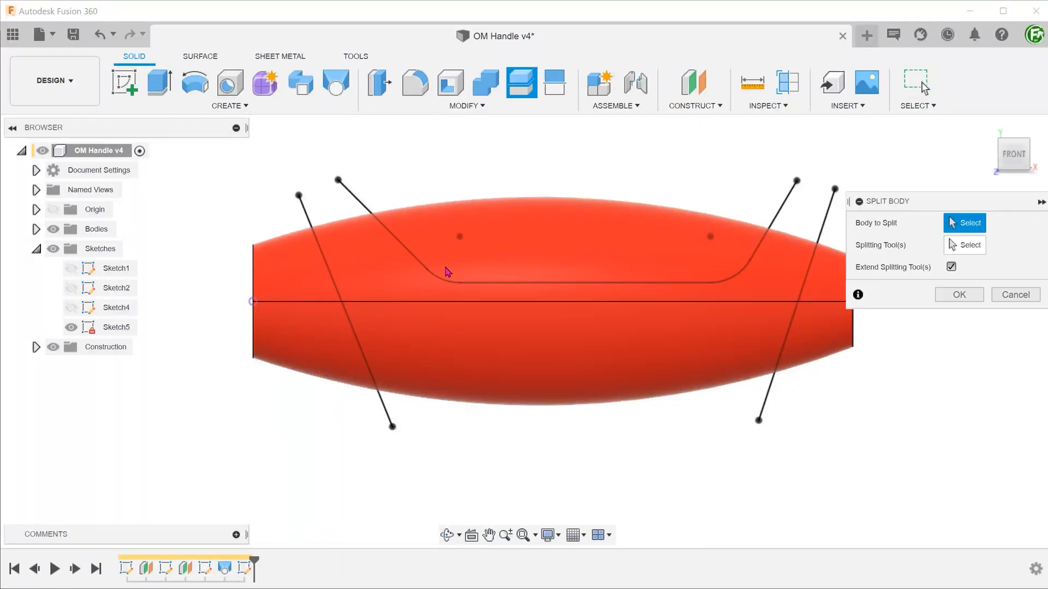
pyautogui.click(535, 237)
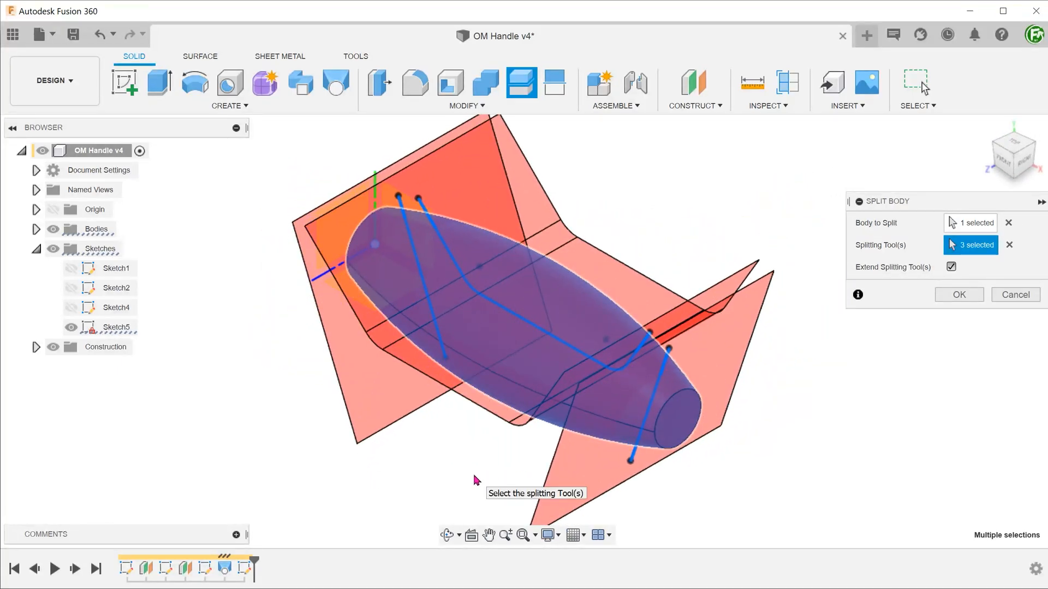
pyautogui.click(959, 295)
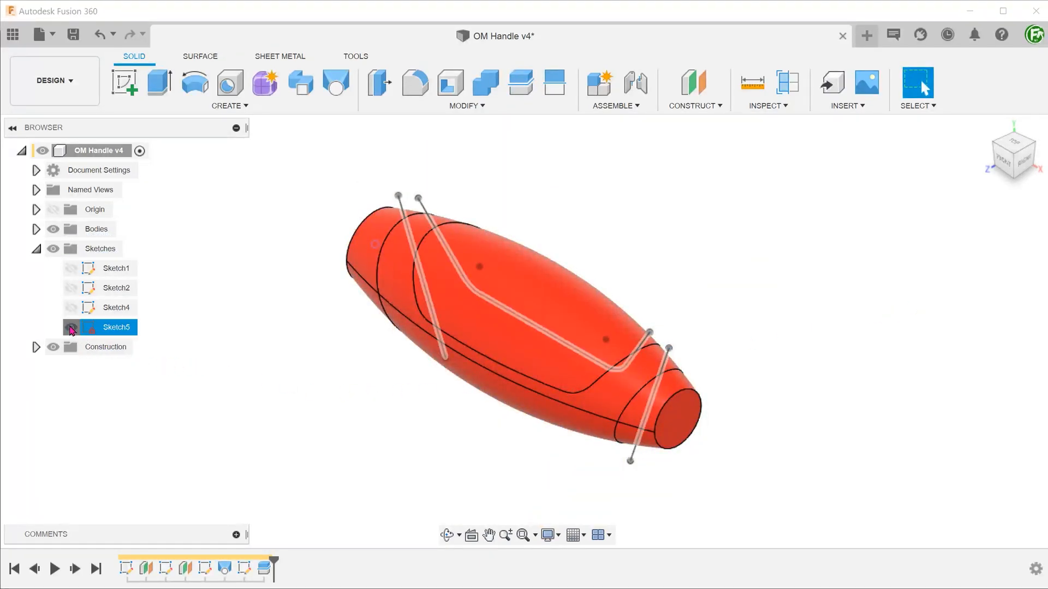
pyautogui.click(71, 327)
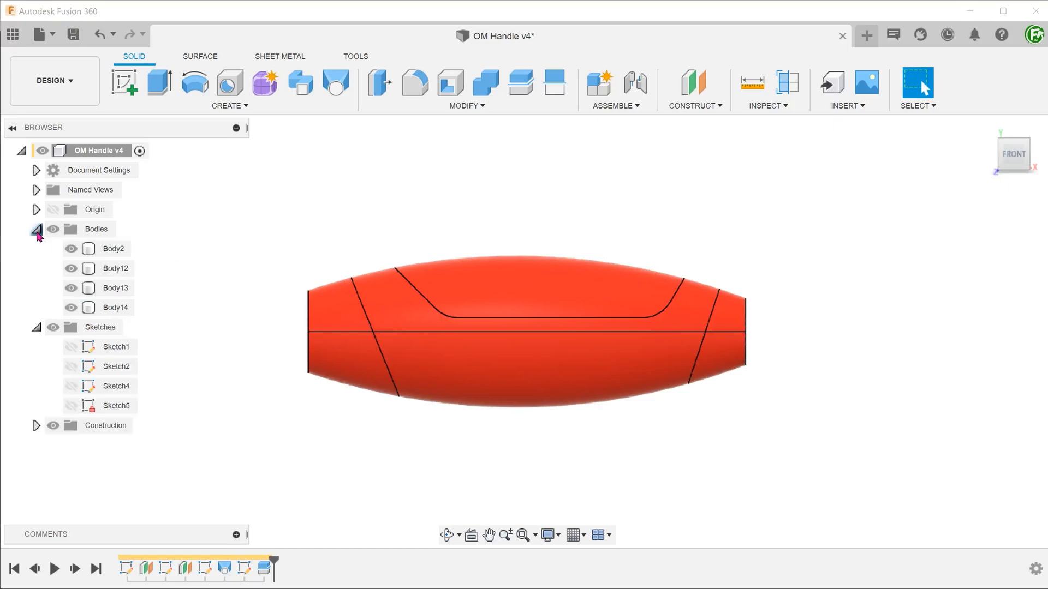
# - Rename Body14 to 'overmold' and isolate it as the only visible body
pyautogui.click(113, 287)
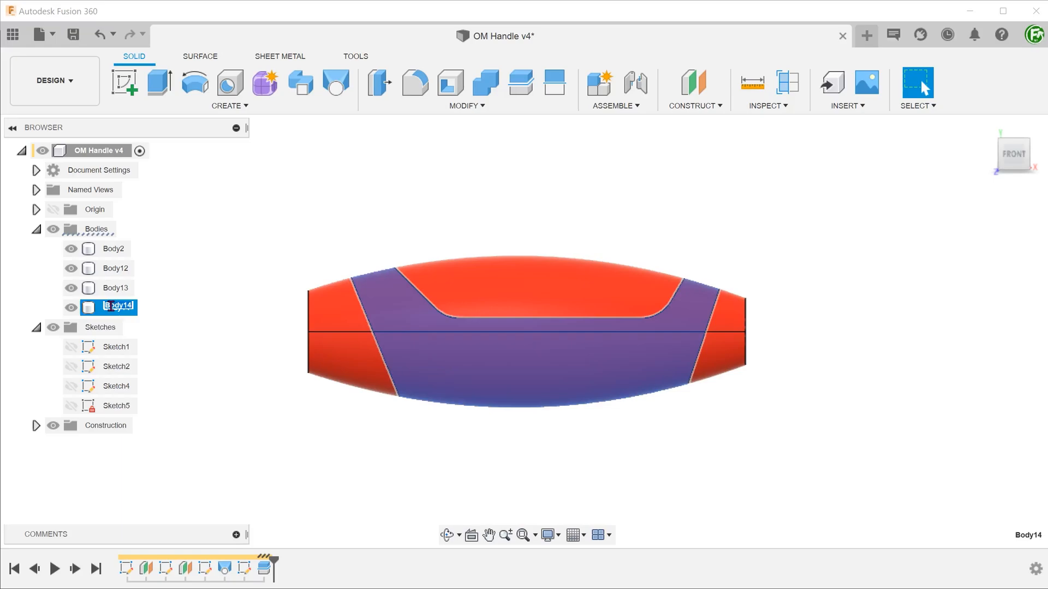
pyautogui.write('overmold')
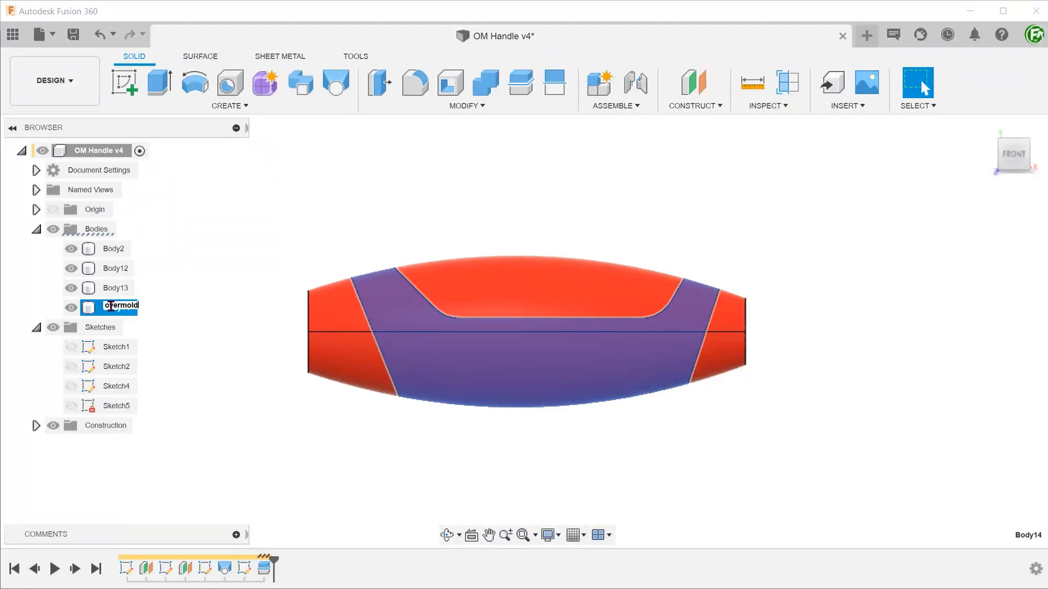
pyautogui.rightClick(120, 307)
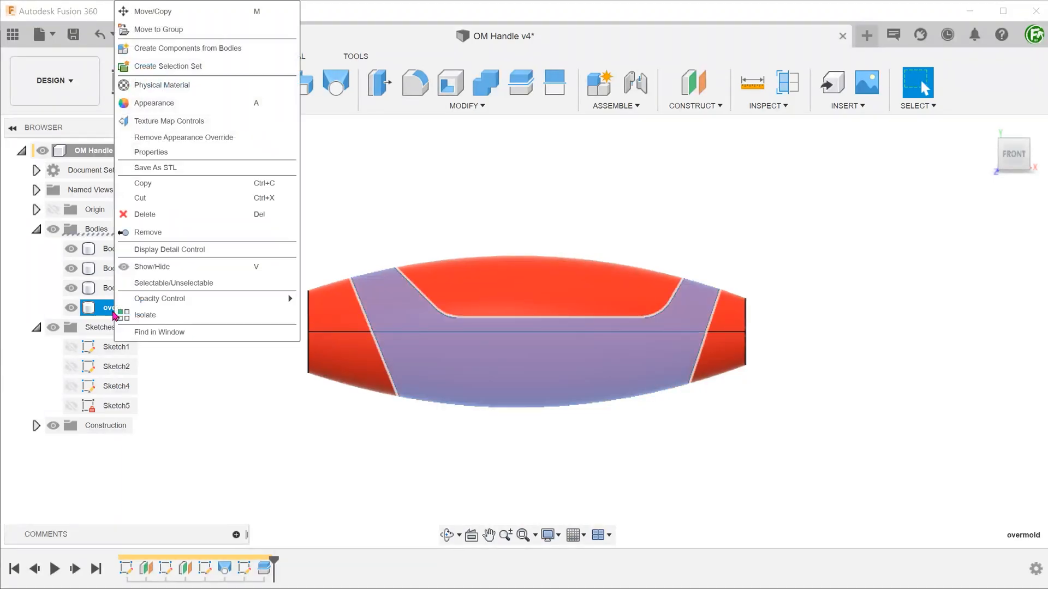
pyautogui.moveTo(144, 315)
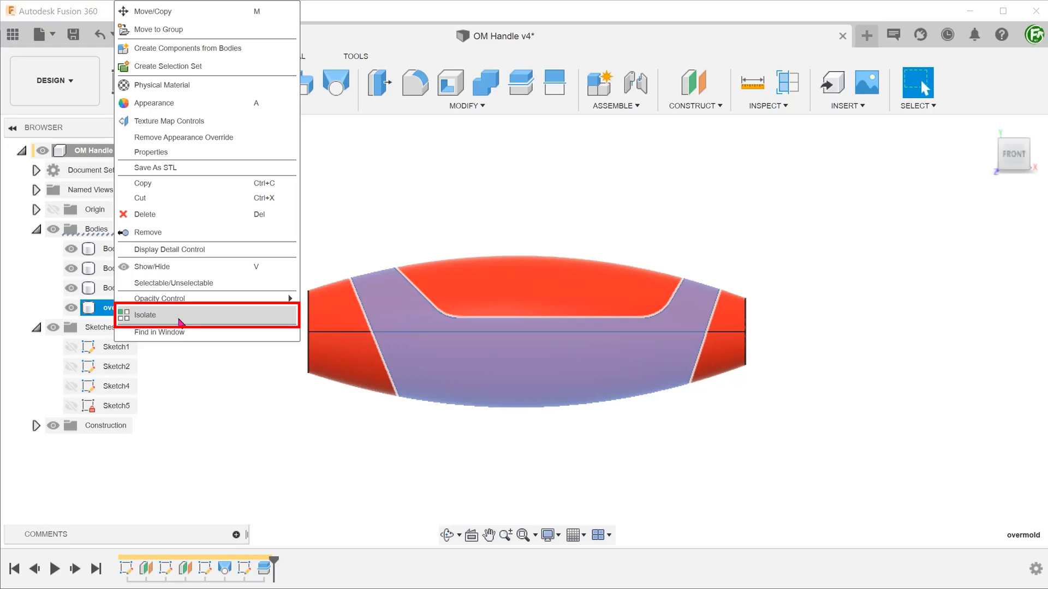
pyautogui.click(145, 315)
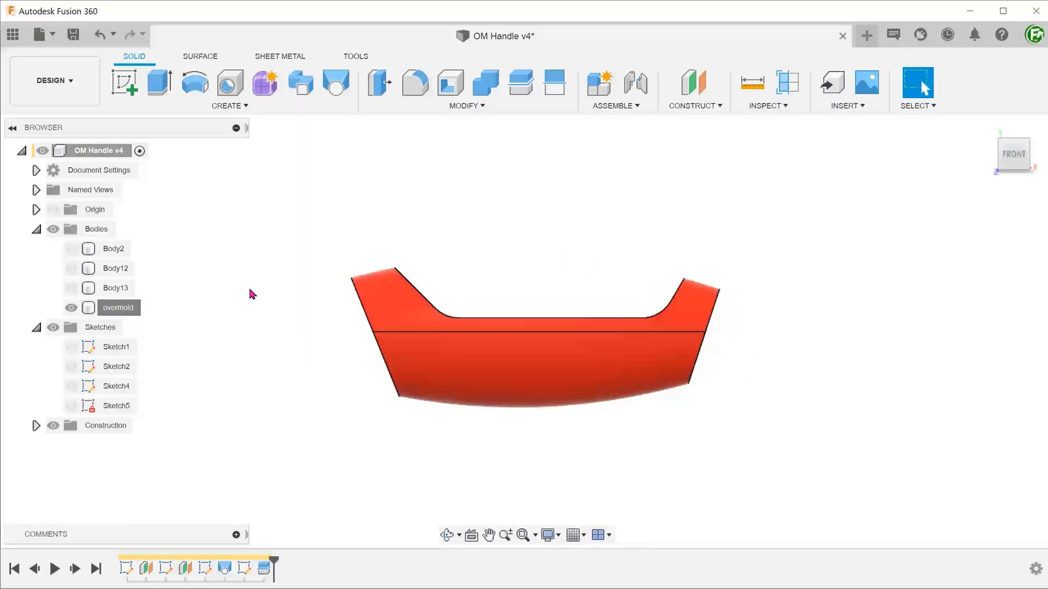
pyautogui.click(464, 105)
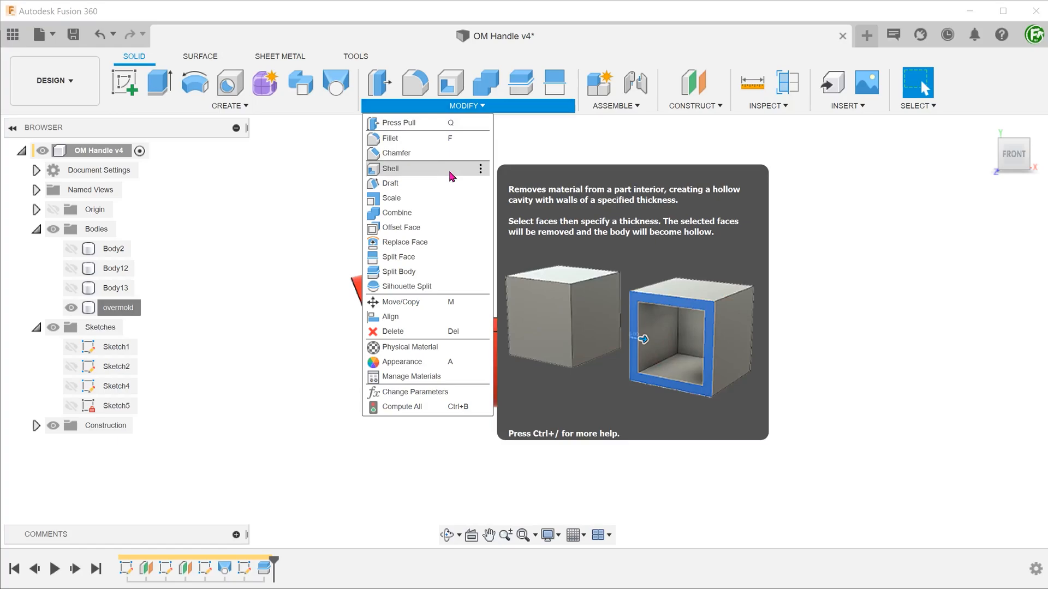
# - Shell the overmold 2 mm inward, removing the top and both end faces
pyautogui.click(391, 168)
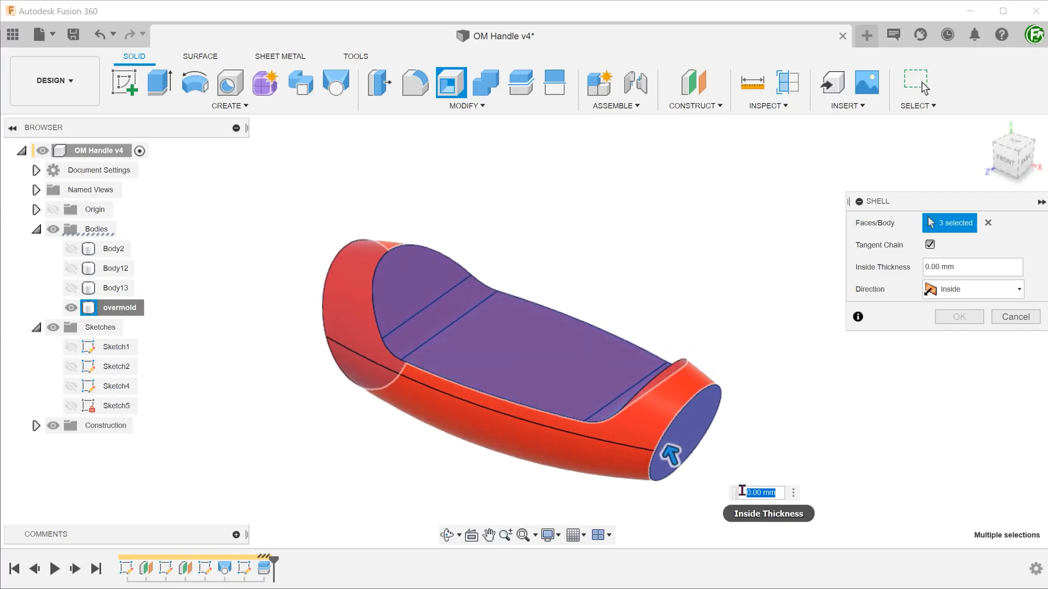
pyautogui.write('2')
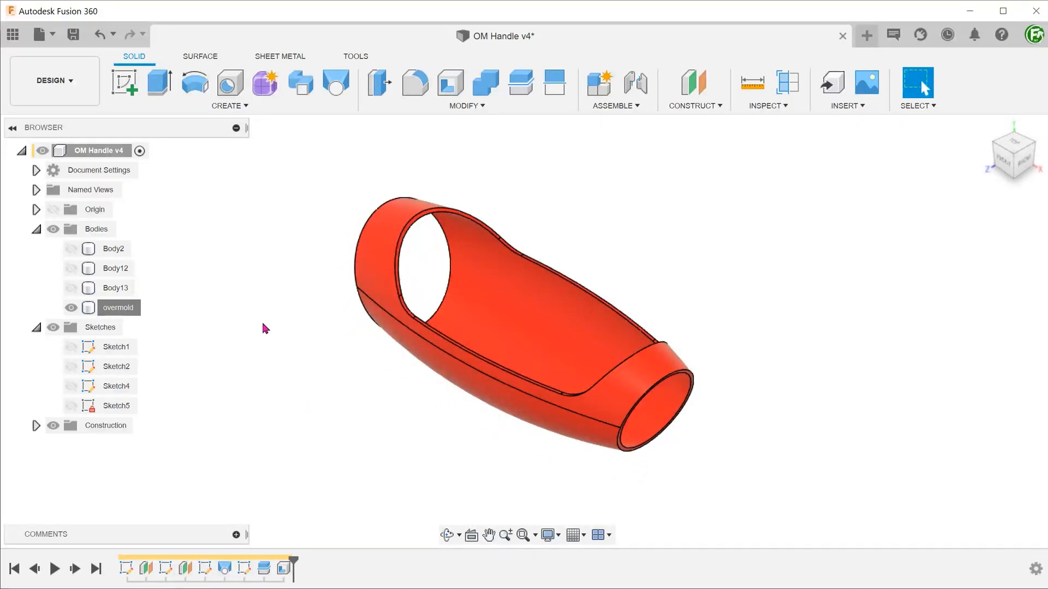
# - Unisolate the overmold to show all four handle bodies, then view from the Right
pyautogui.rightClick(119, 307)
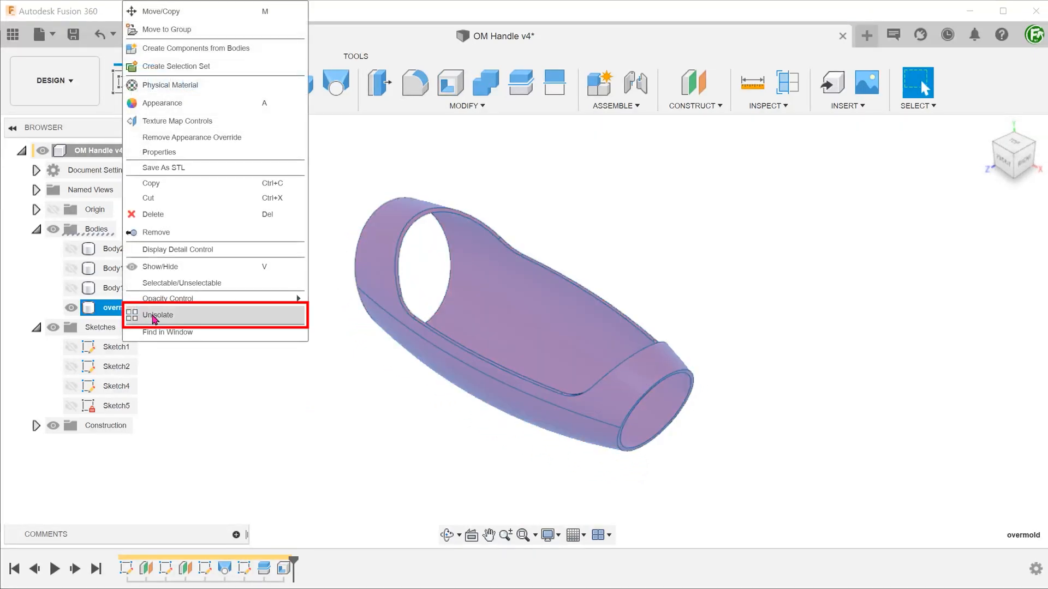
pyautogui.click(157, 315)
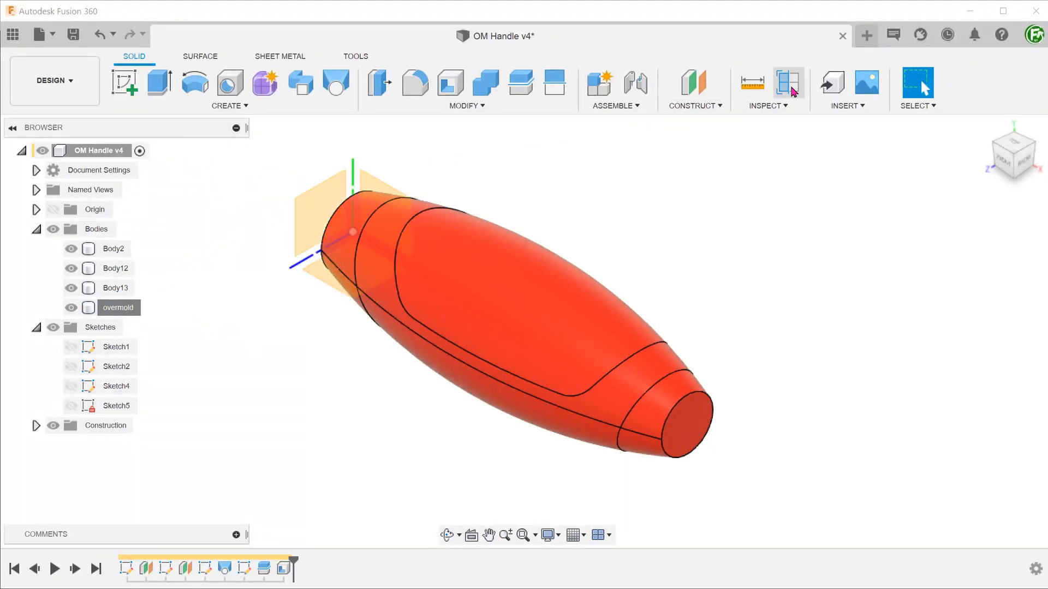
pyautogui.click(789, 83)
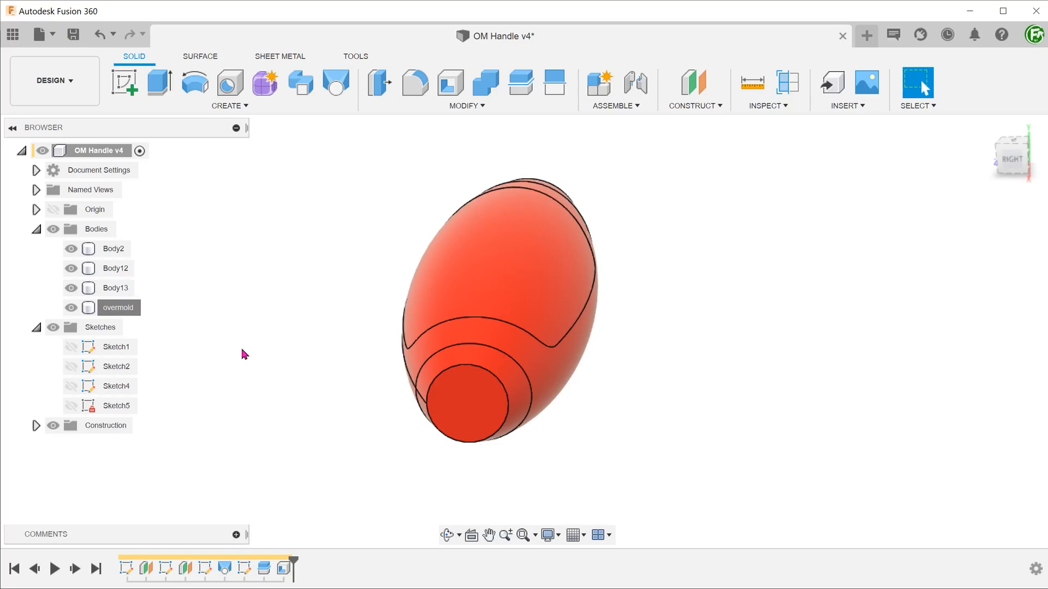
# - Start a Boundary Fill and switch the scene to a dark environment
pyautogui.click(229, 105)
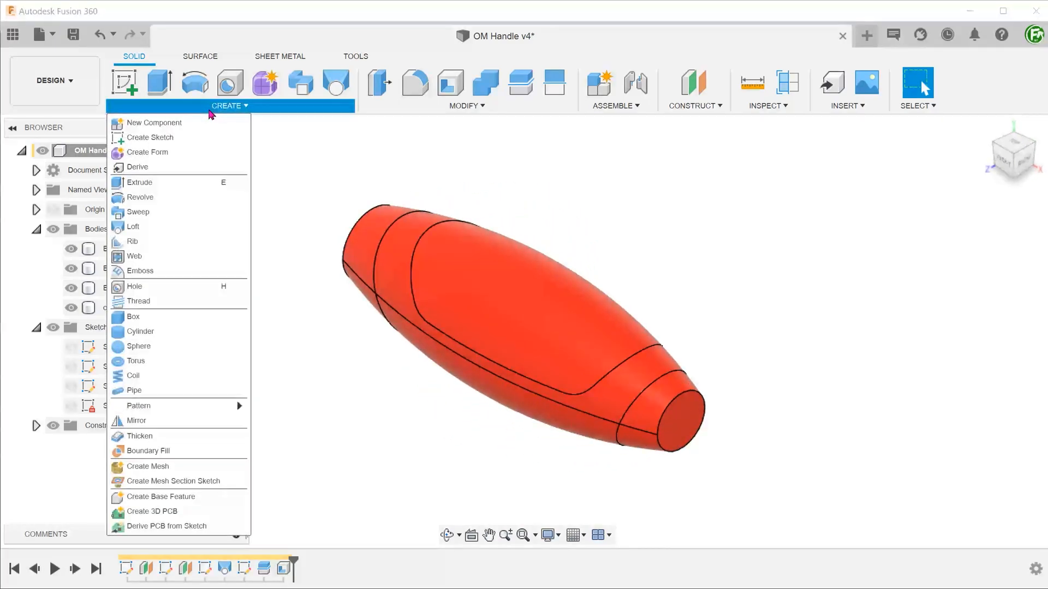
pyautogui.moveTo(173, 450)
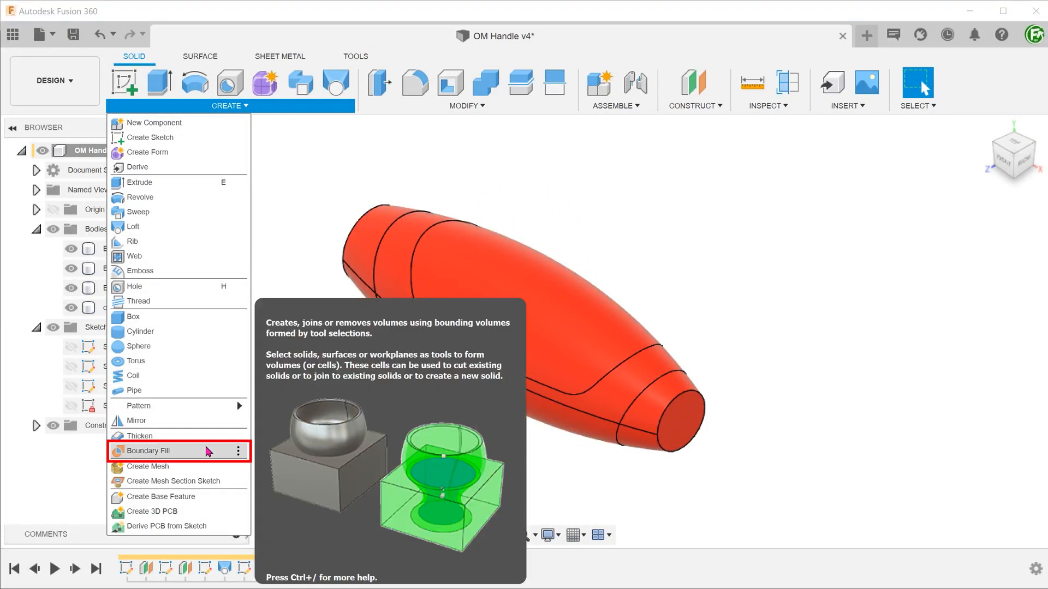
pyautogui.click(148, 450)
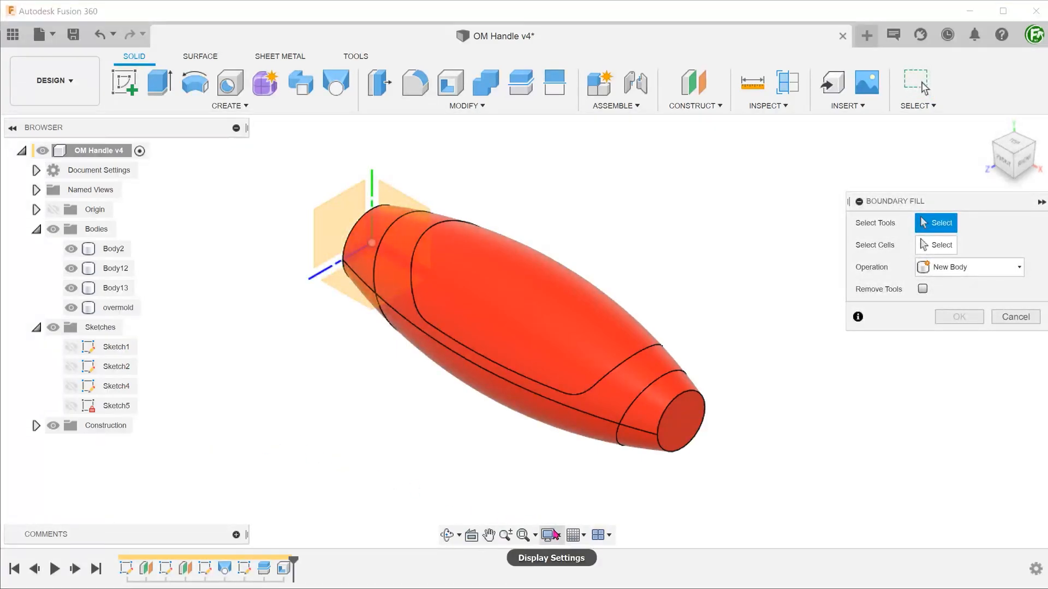
pyautogui.click(549, 535)
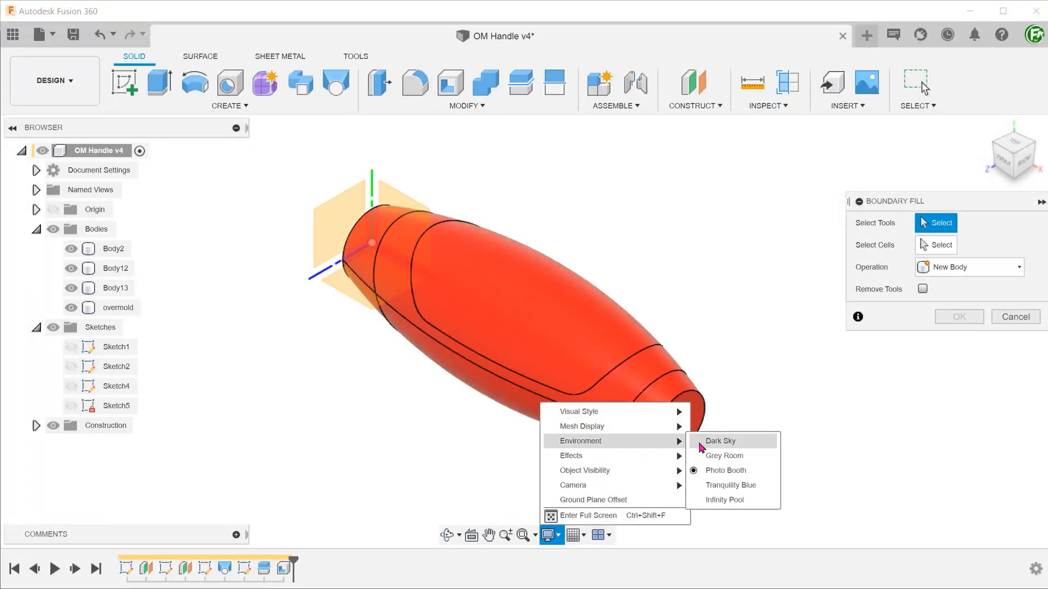
pyautogui.click(719, 441)
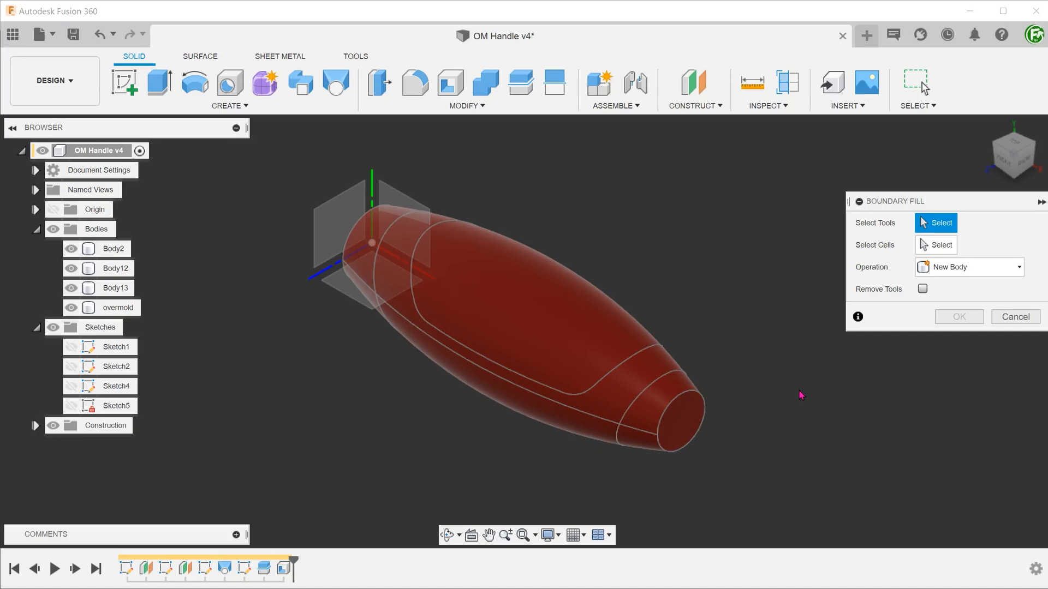
# - Bound the fill with Body2, Body12, Body13 and overmold, filling the middle cell as Body16
pyautogui.click(37, 190)
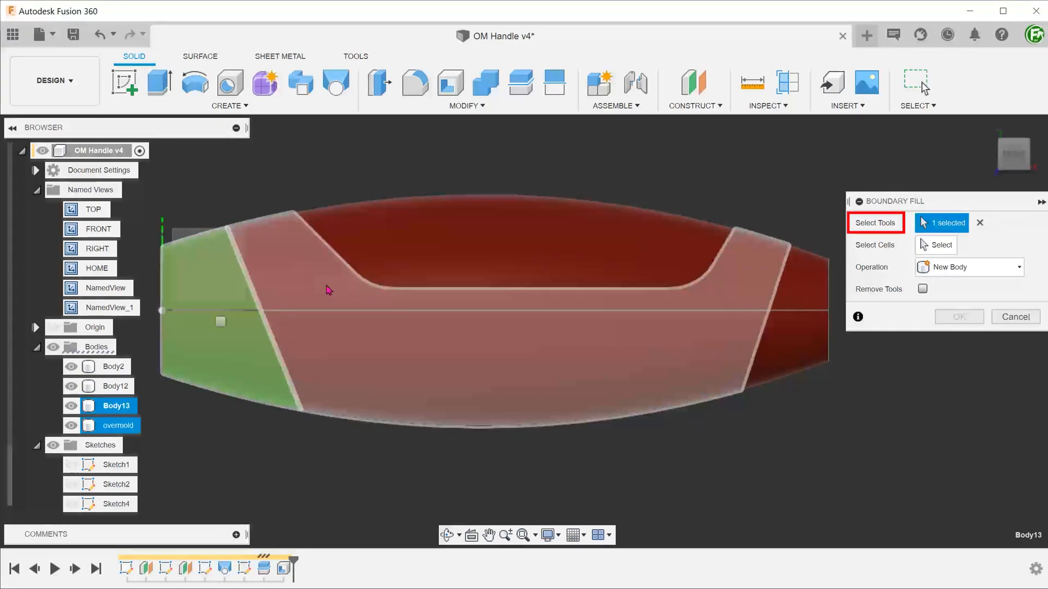
pyautogui.click(511, 251)
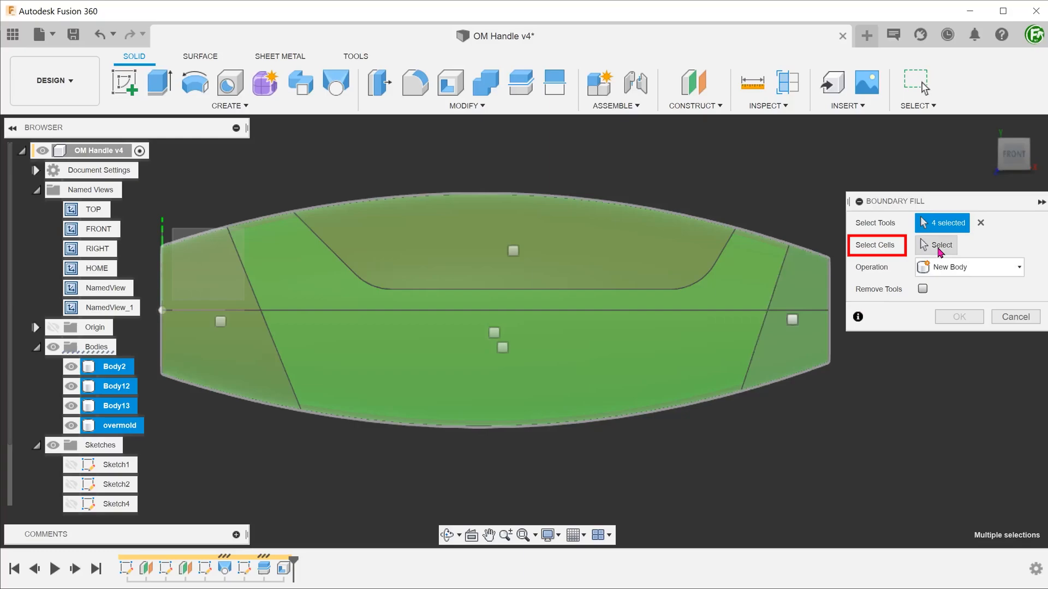
pyautogui.click(940, 244)
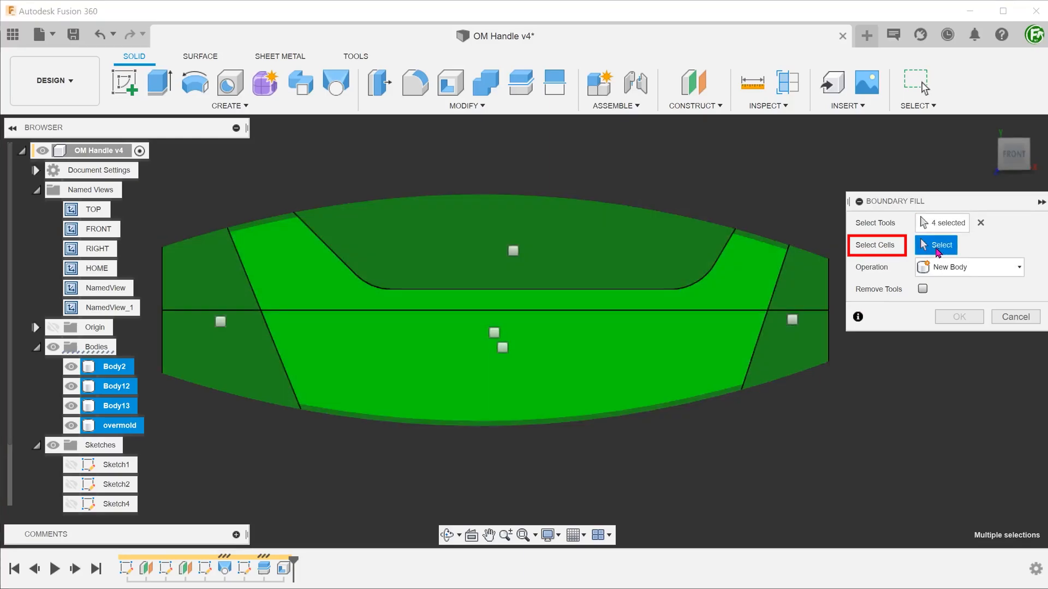
pyautogui.click(494, 334)
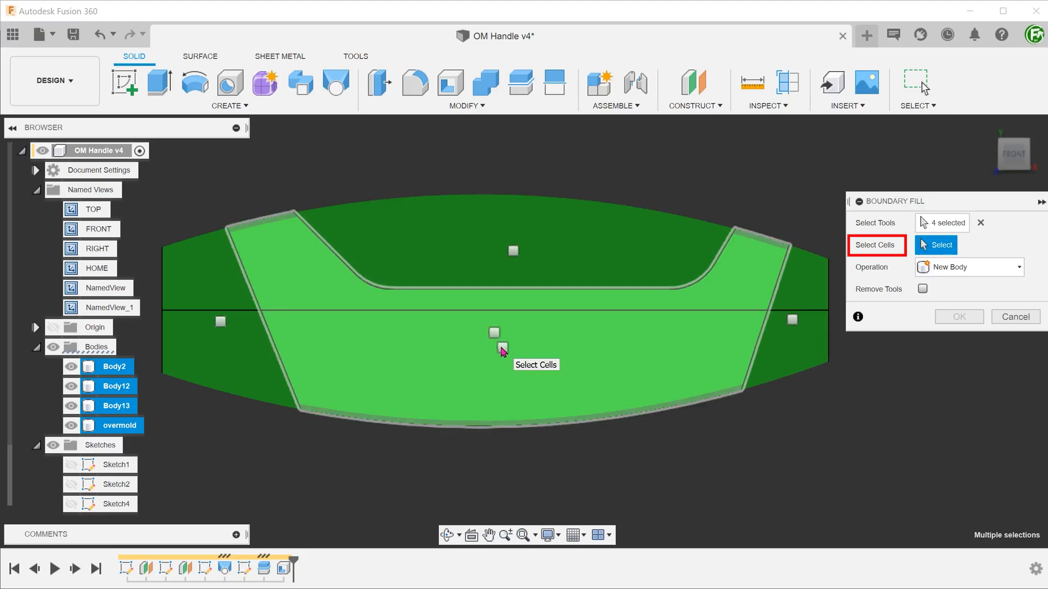
pyautogui.click(494, 333)
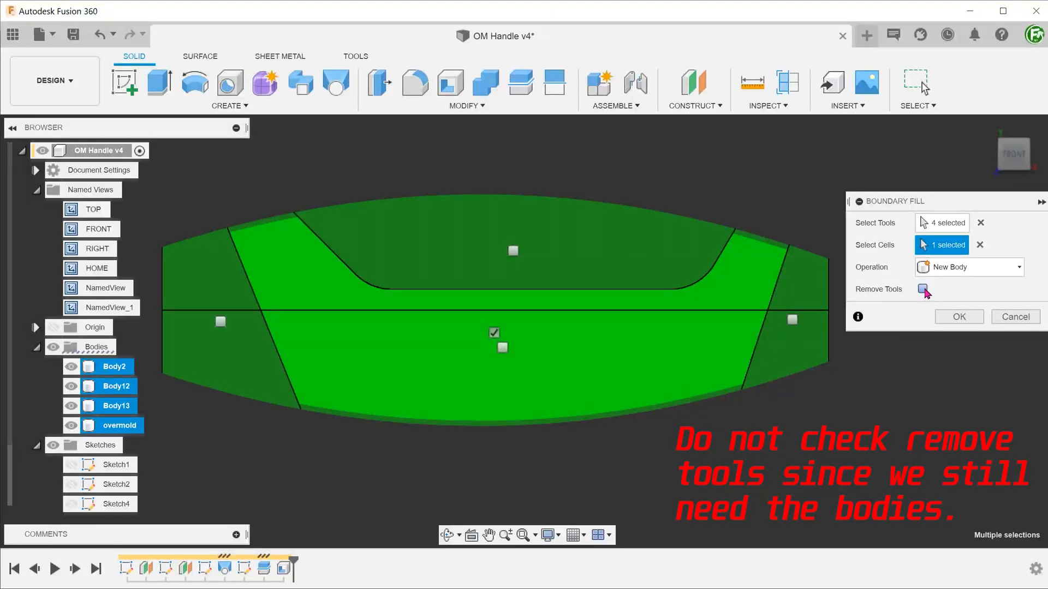
pyautogui.click(959, 317)
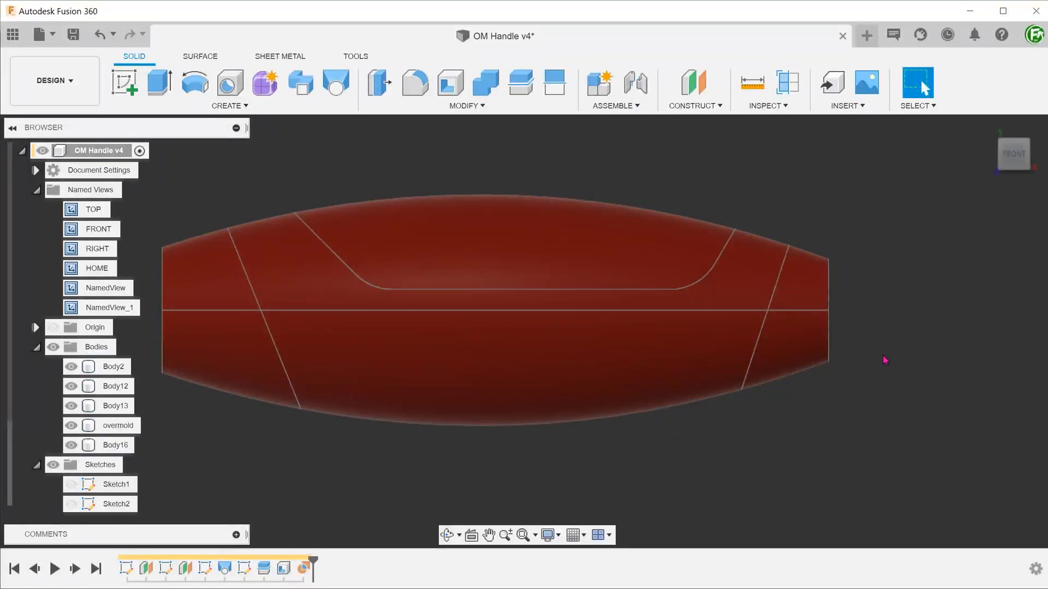
pyautogui.click(548, 535)
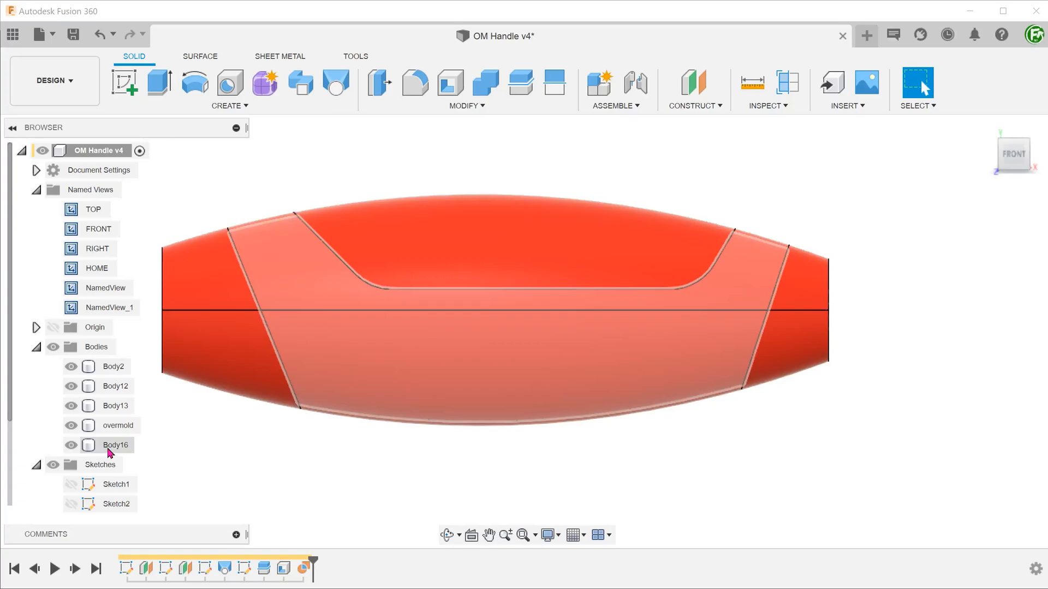
# - Return to the Home view and hide the overmold to reveal the grey Body16
pyautogui.click(115, 445)
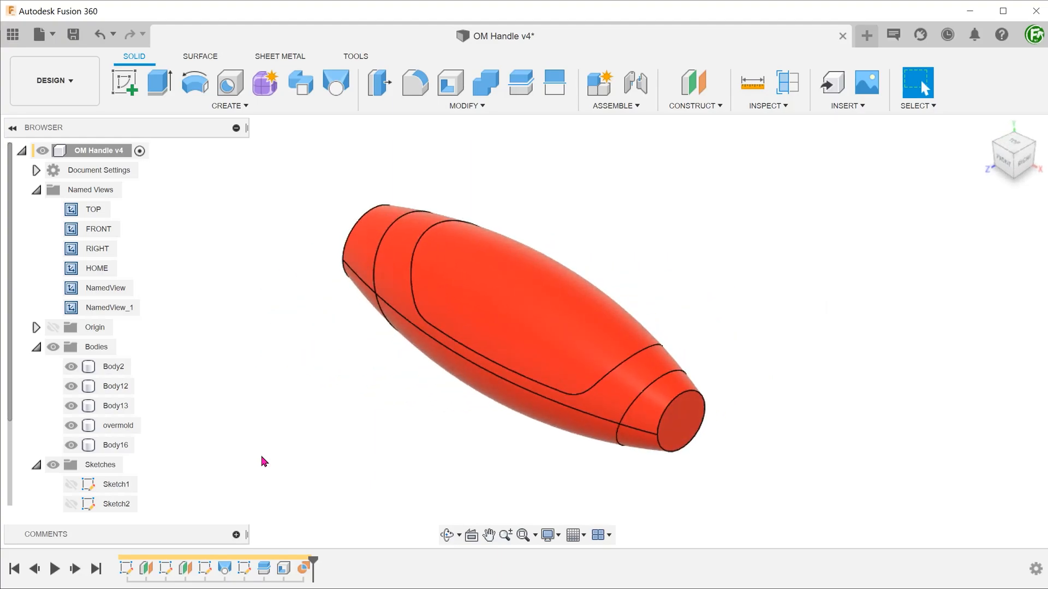
pyautogui.click(71, 426)
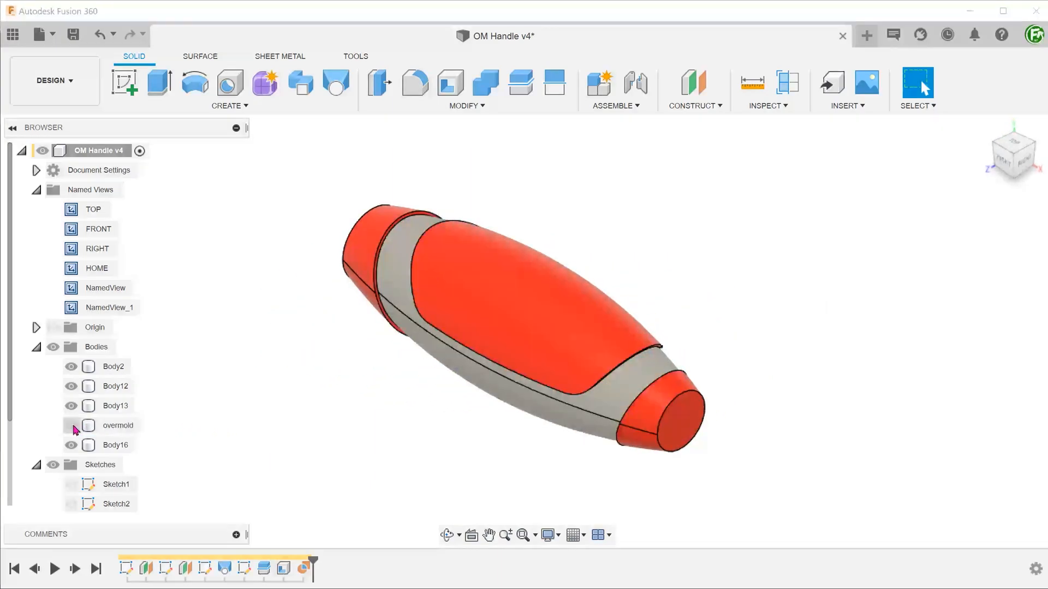
pyautogui.click(71, 425)
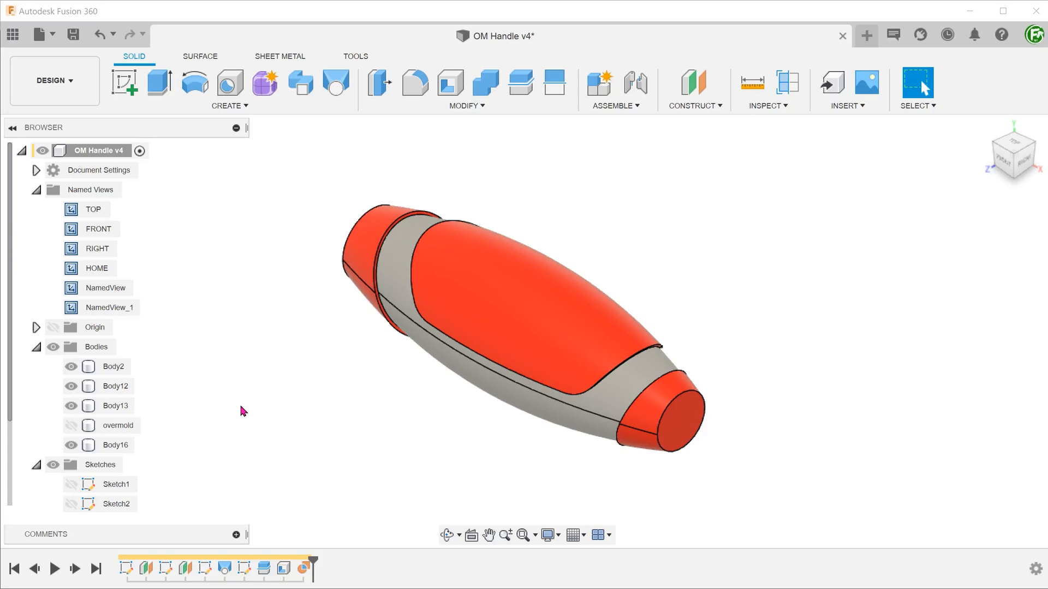
pyautogui.moveTo(485, 83)
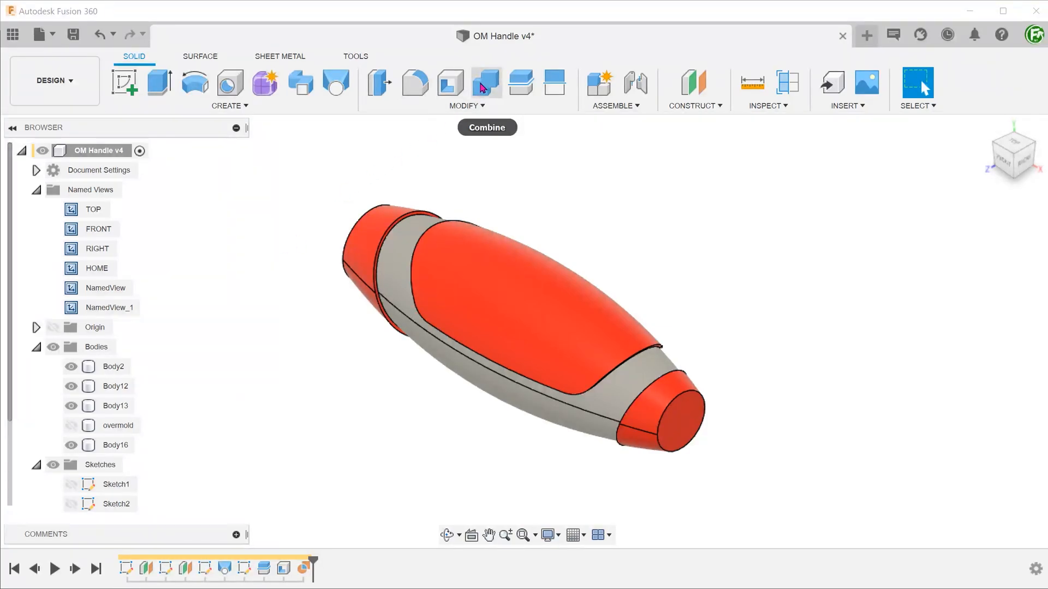
# - Join Body2, Body12 and Body16 into Body13 with Keep Tools unchecked
pyautogui.click(486, 83)
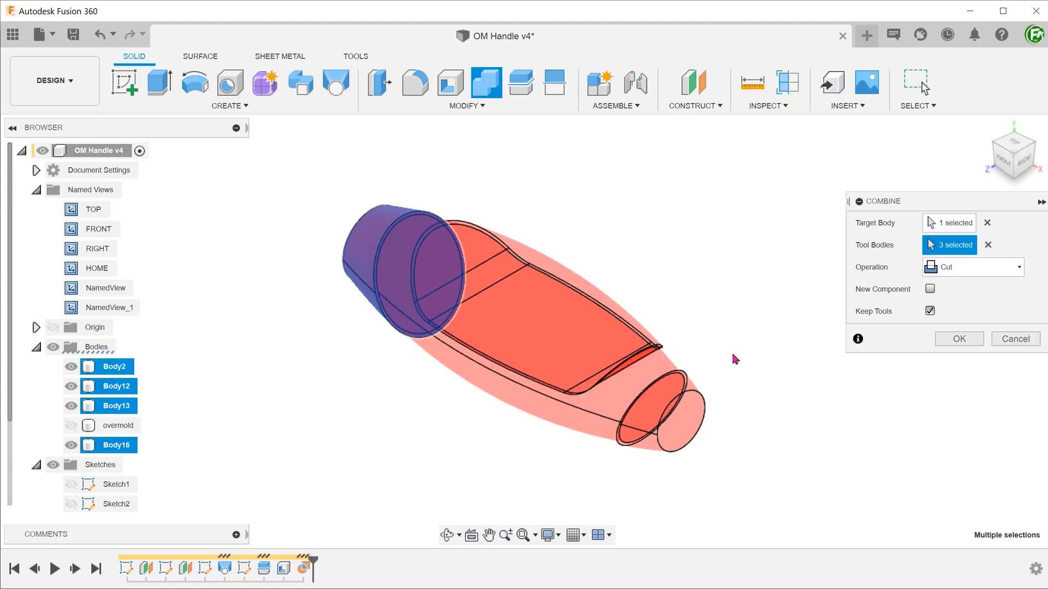
pyautogui.click(971, 267)
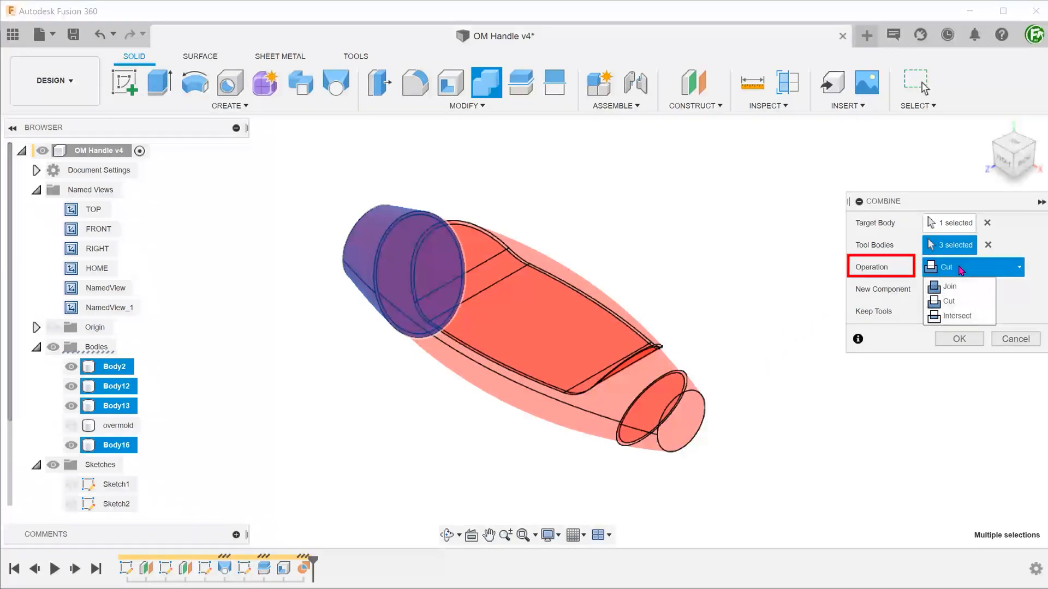
pyautogui.click(949, 286)
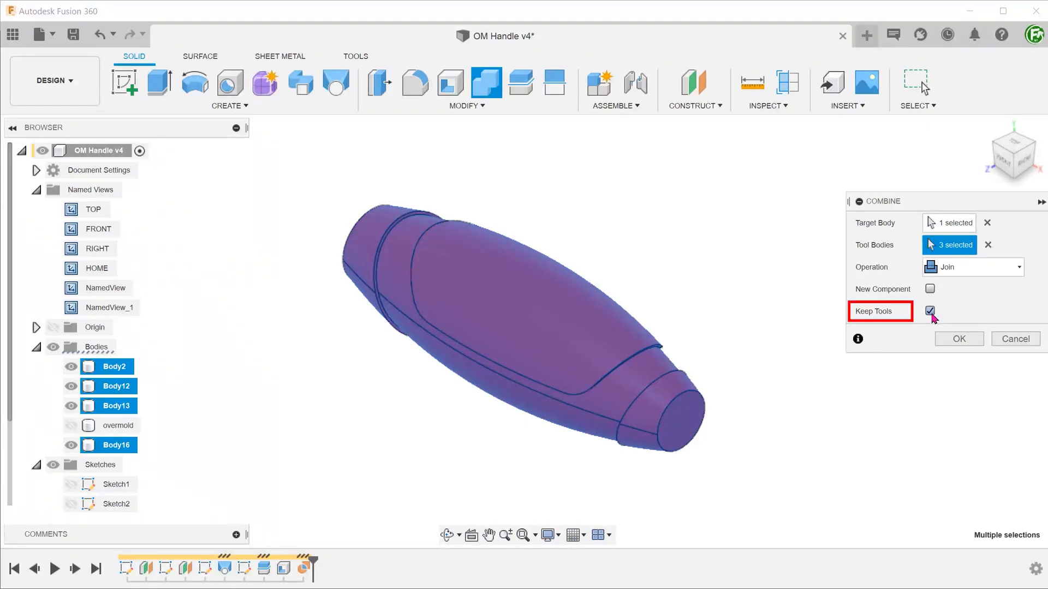
pyautogui.click(929, 311)
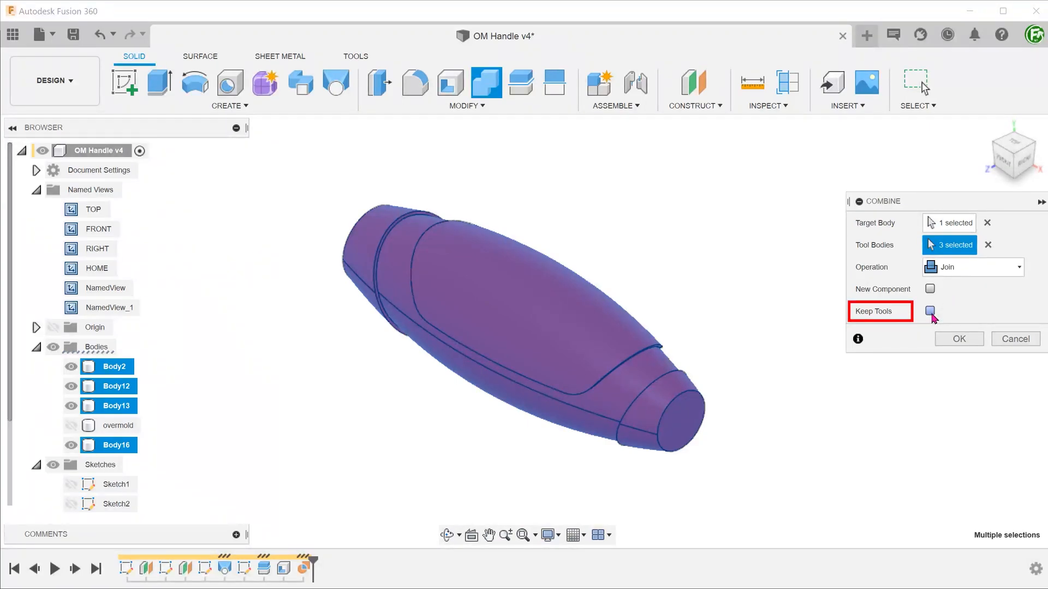
pyautogui.click(930, 310)
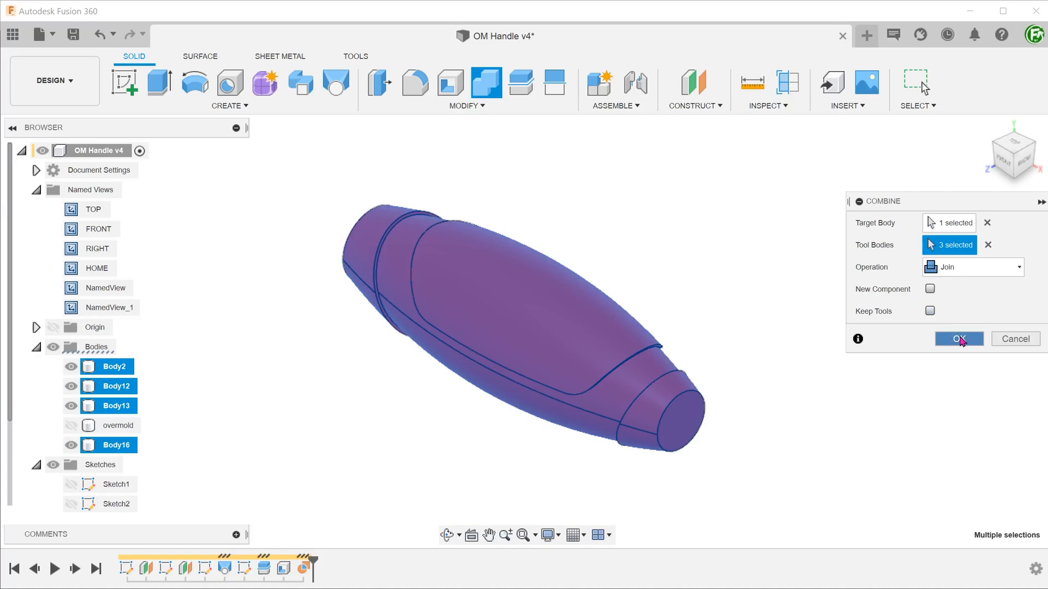
pyautogui.click(959, 339)
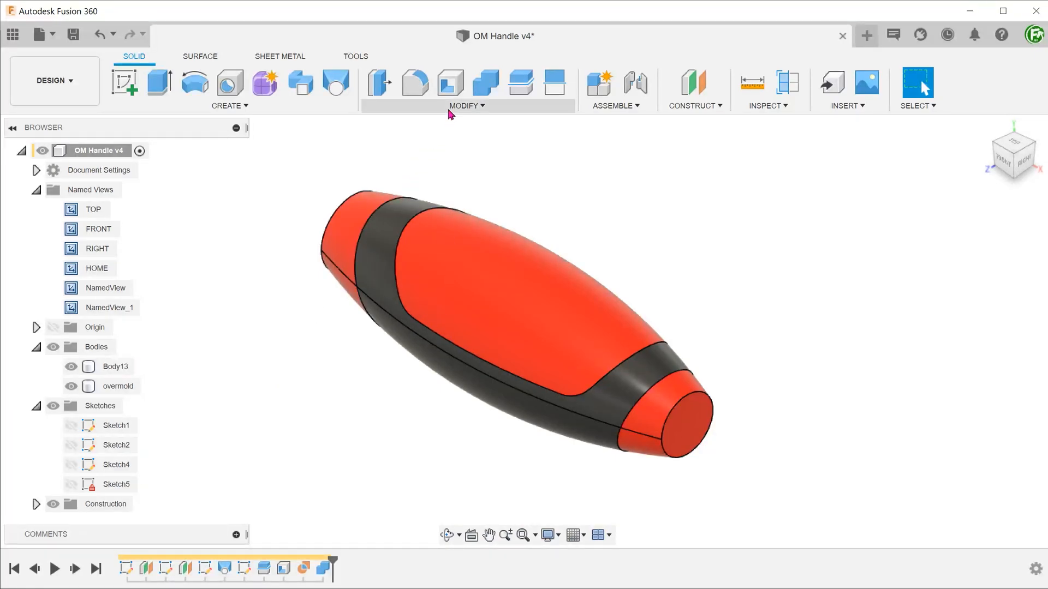
# - Apply a -1 mm Offset Face to the overmold's ten inner faces
pyautogui.click(466, 90)
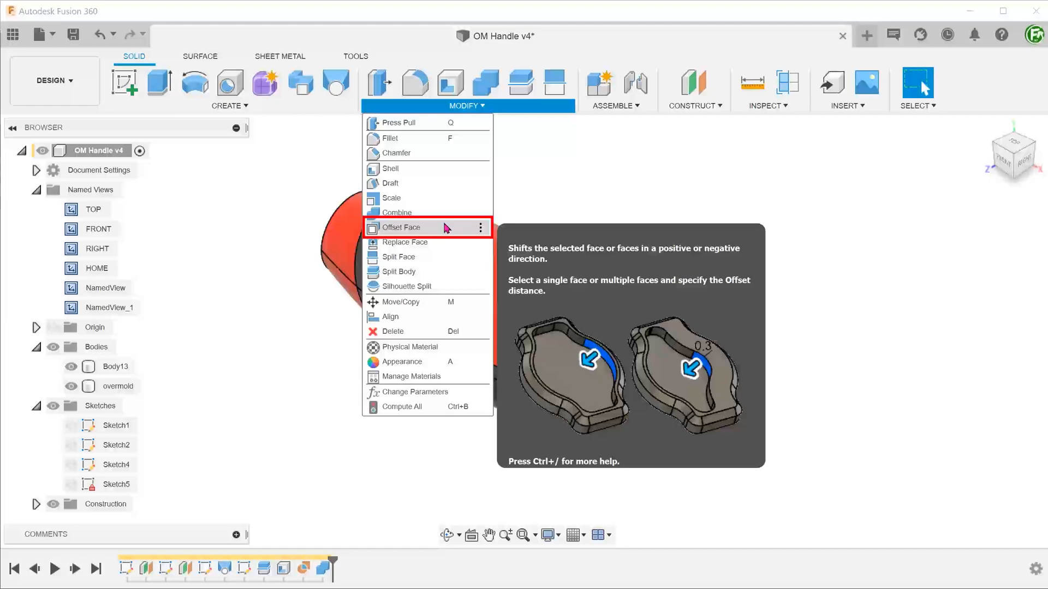
pyautogui.click(399, 227)
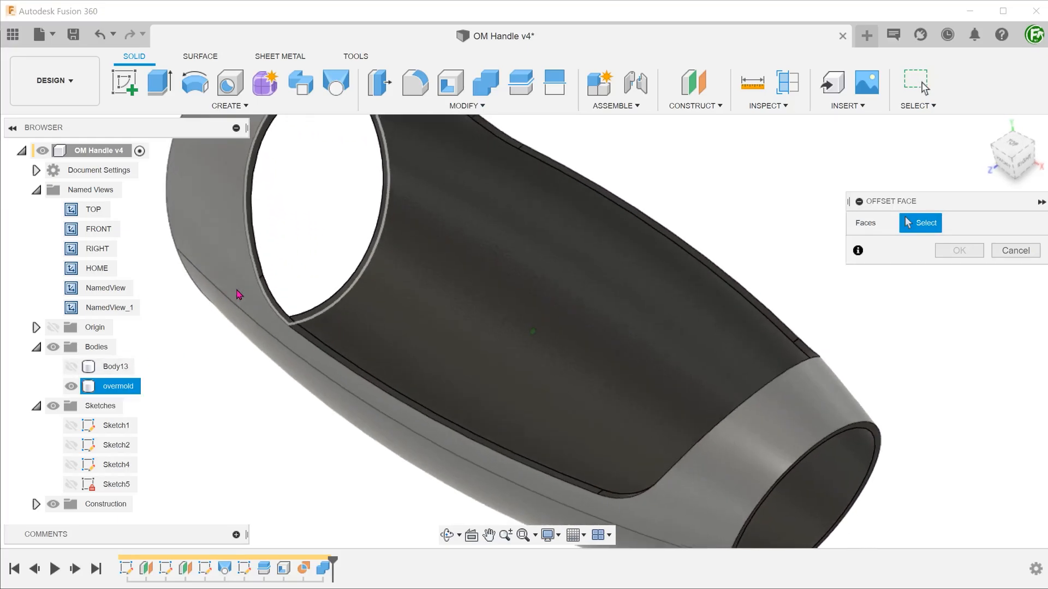
pyautogui.click(795, 447)
pyautogui.write('-1')
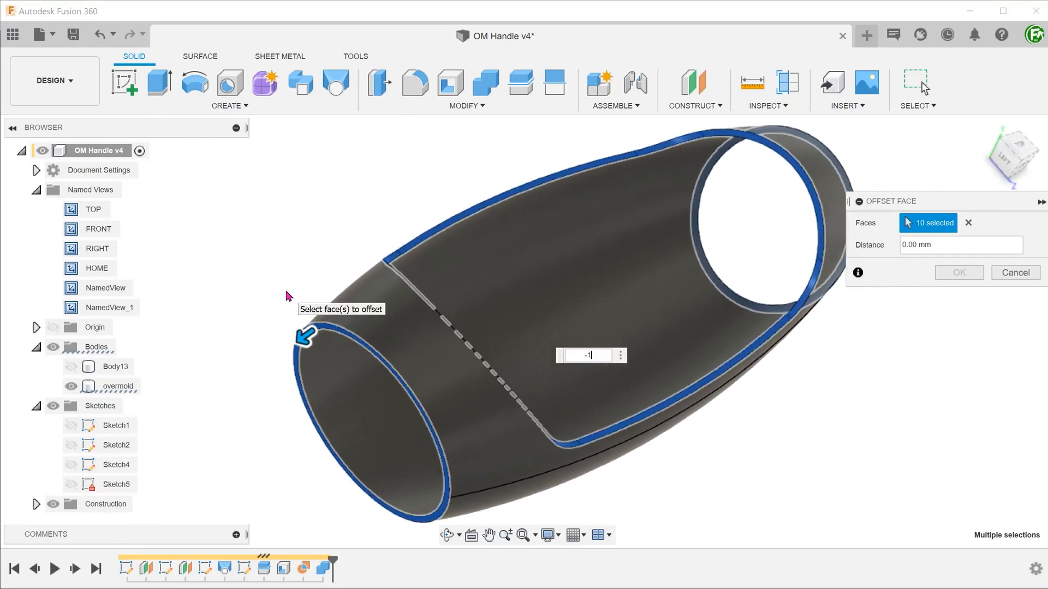
pyautogui.click(1016, 273)
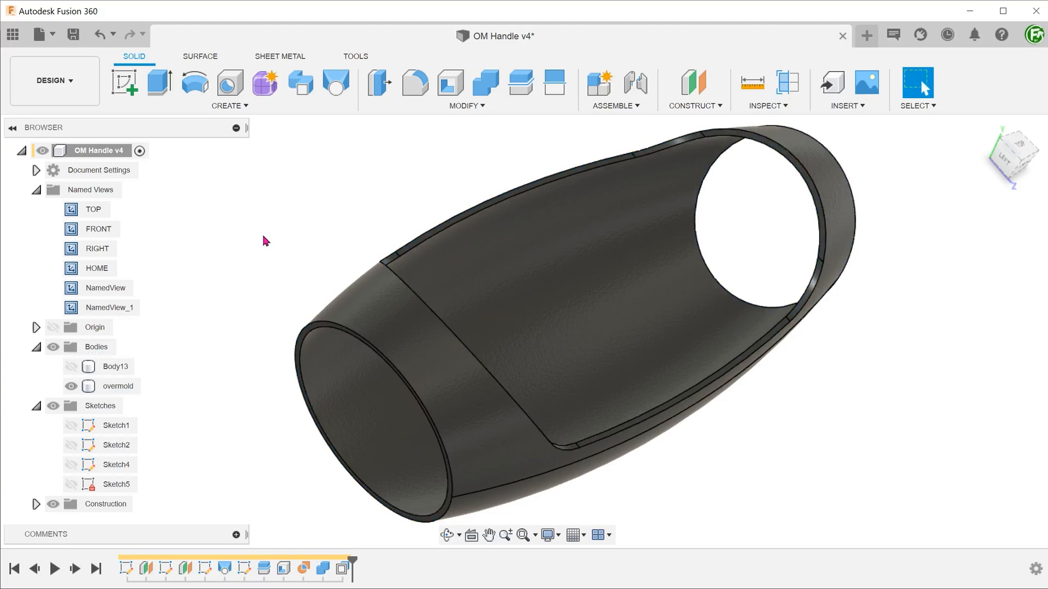